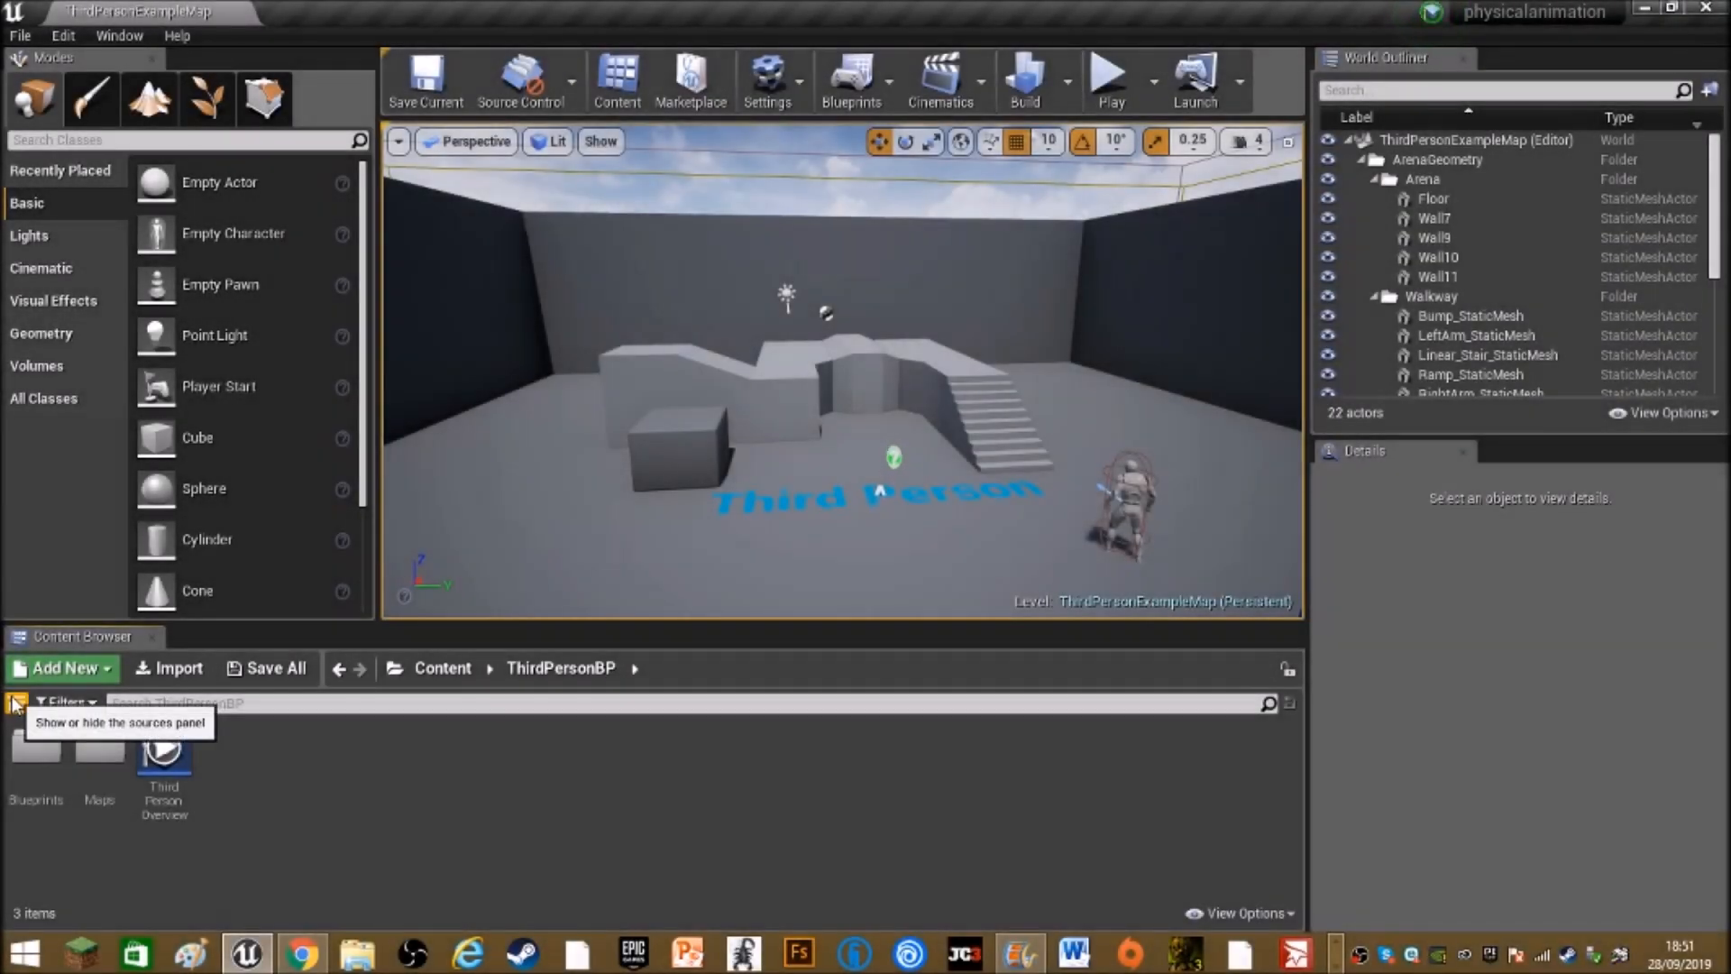
# Open SK_Mannequin_PhysicsAsset from Mannequin > Character > Mesh in the Content Browser
pyautogui.click(16, 702)
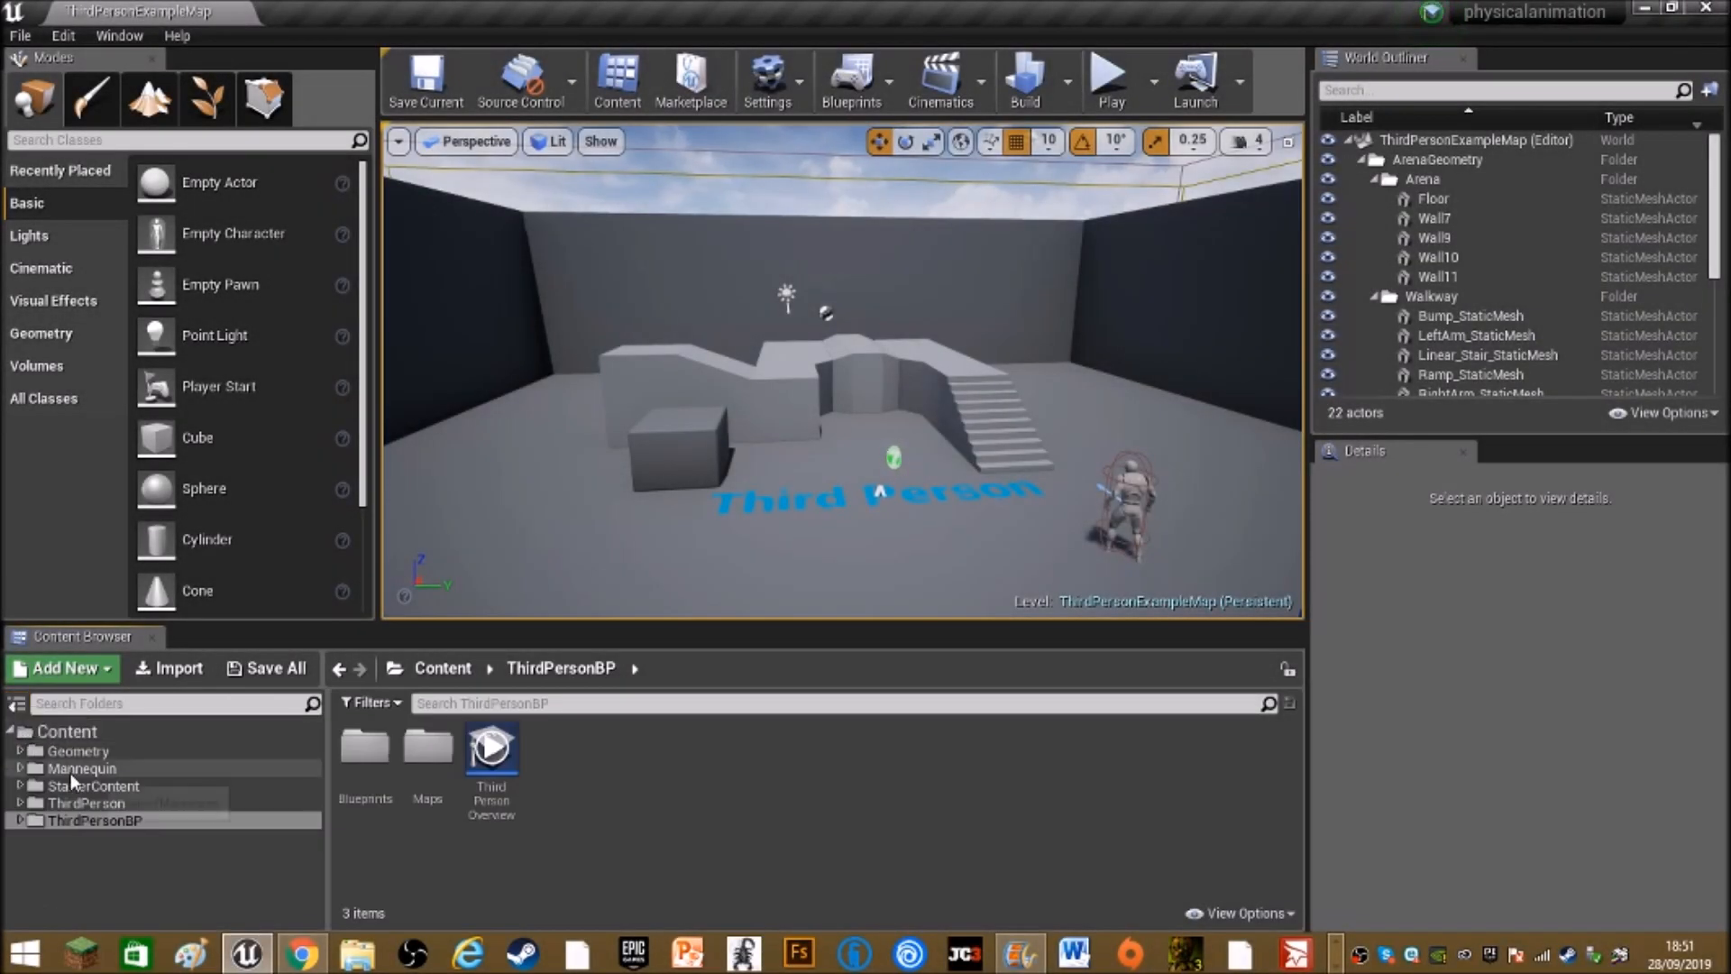
pyautogui.click(80, 769)
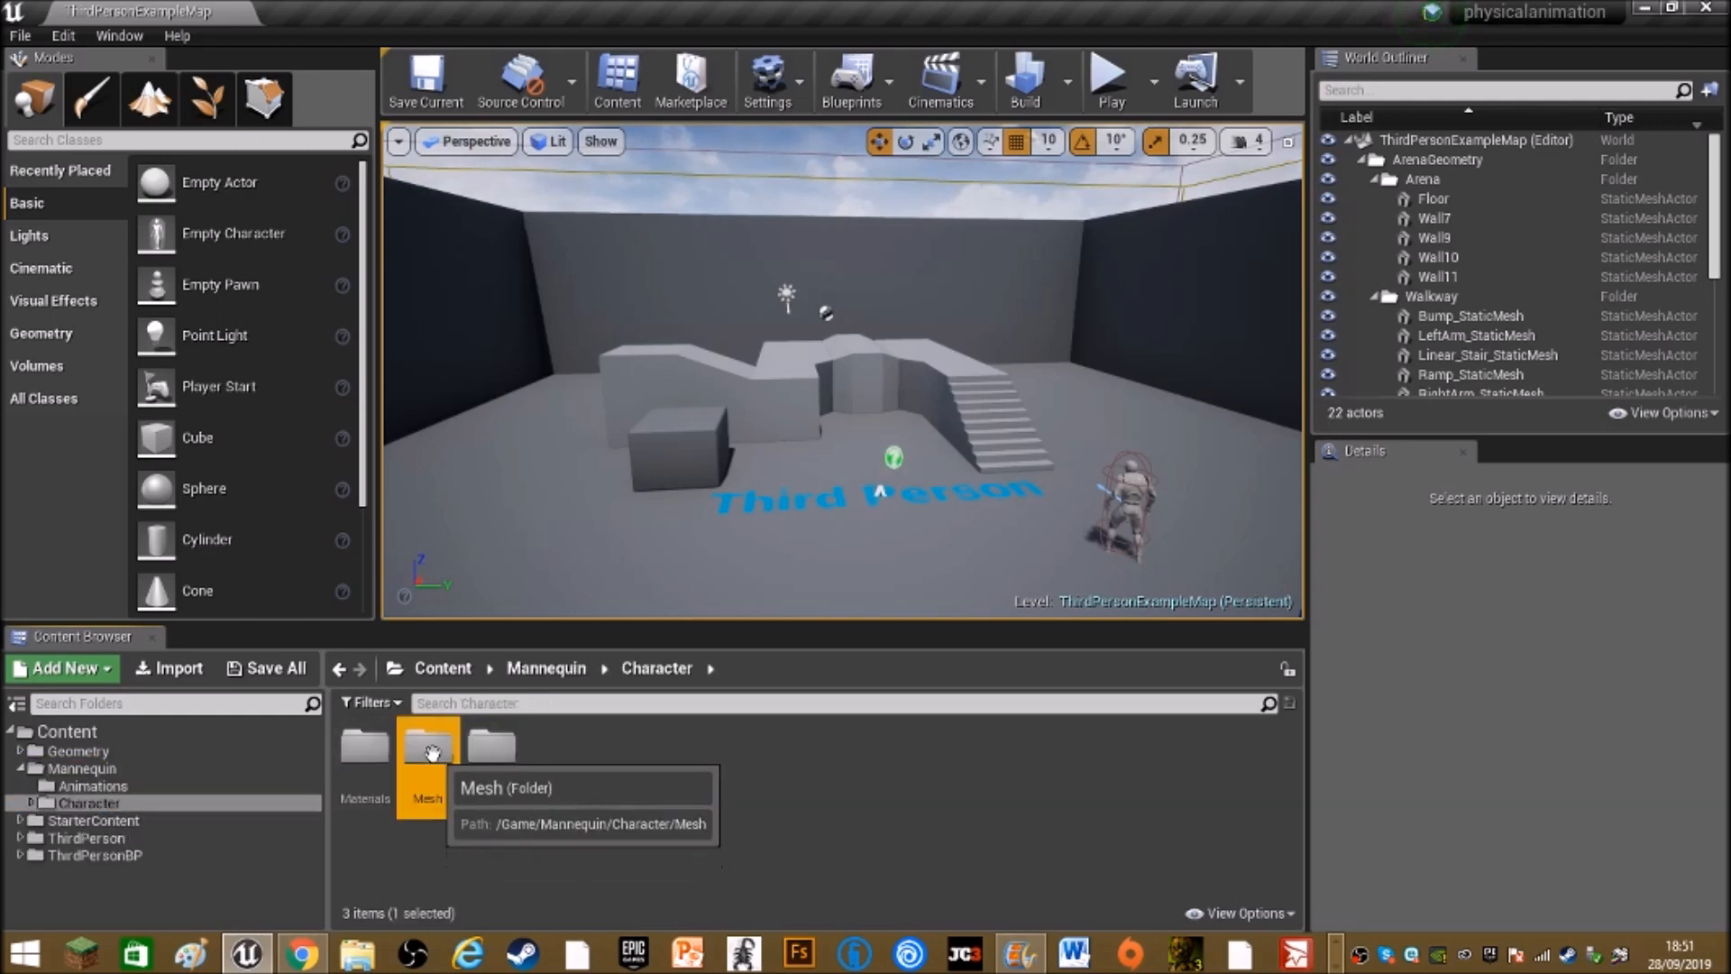
pyautogui.doubleClick(427, 743)
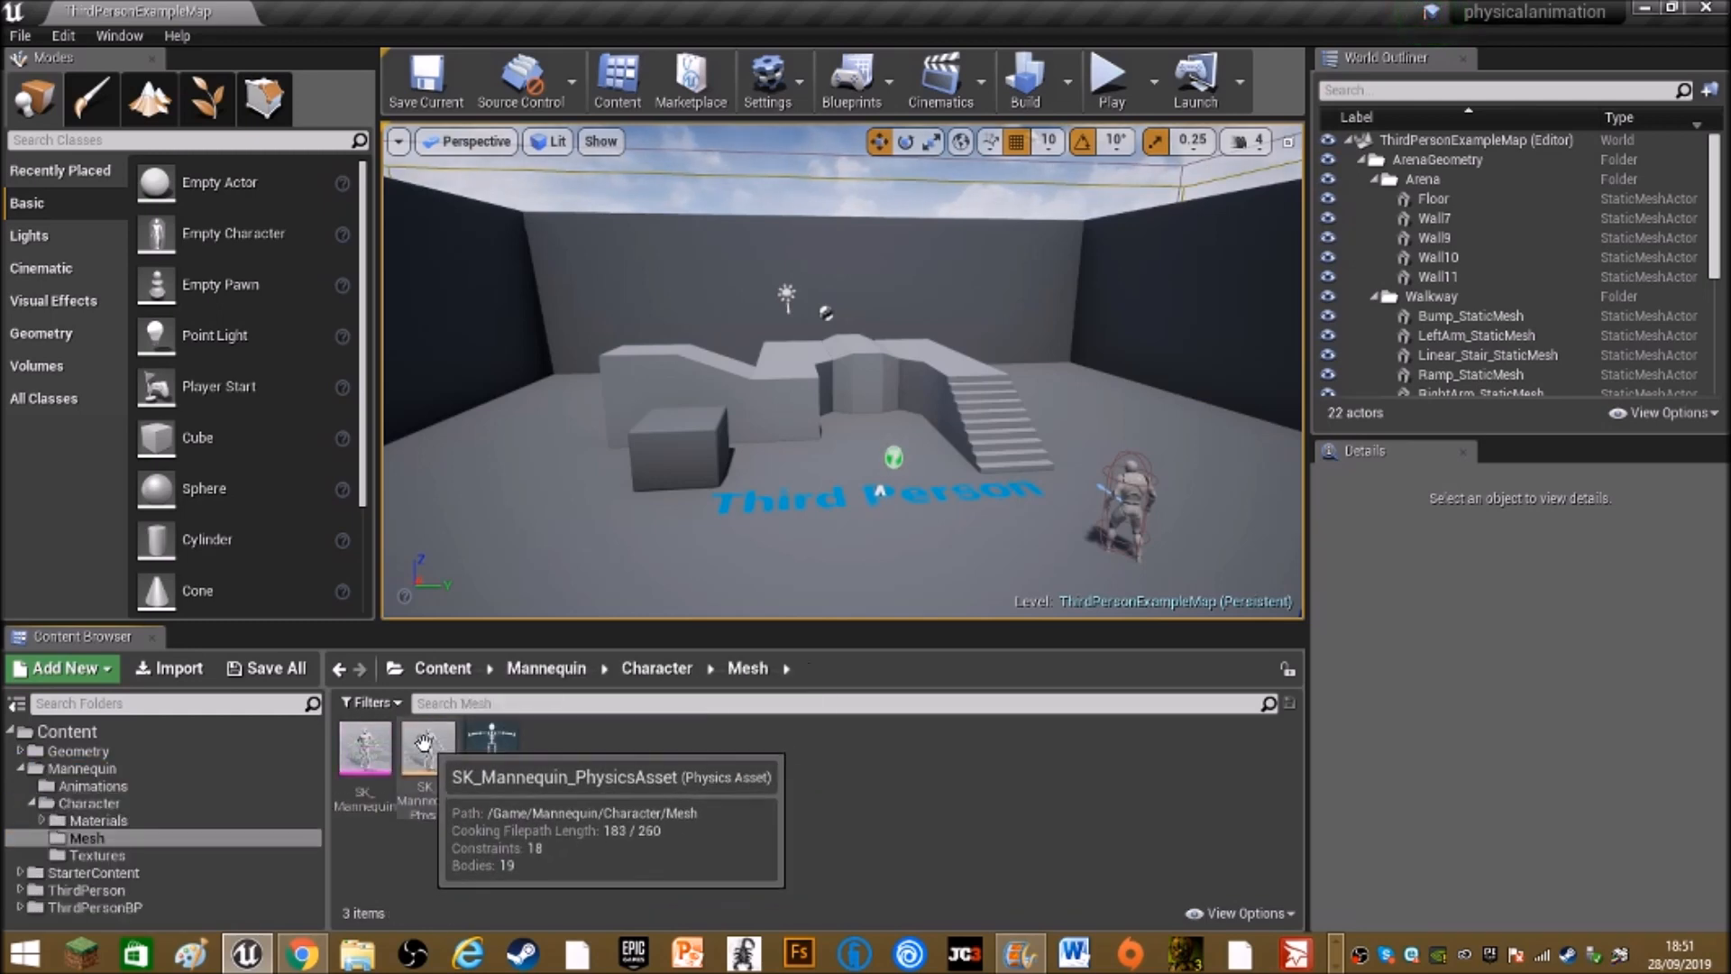
pyautogui.doubleClick(427, 744)
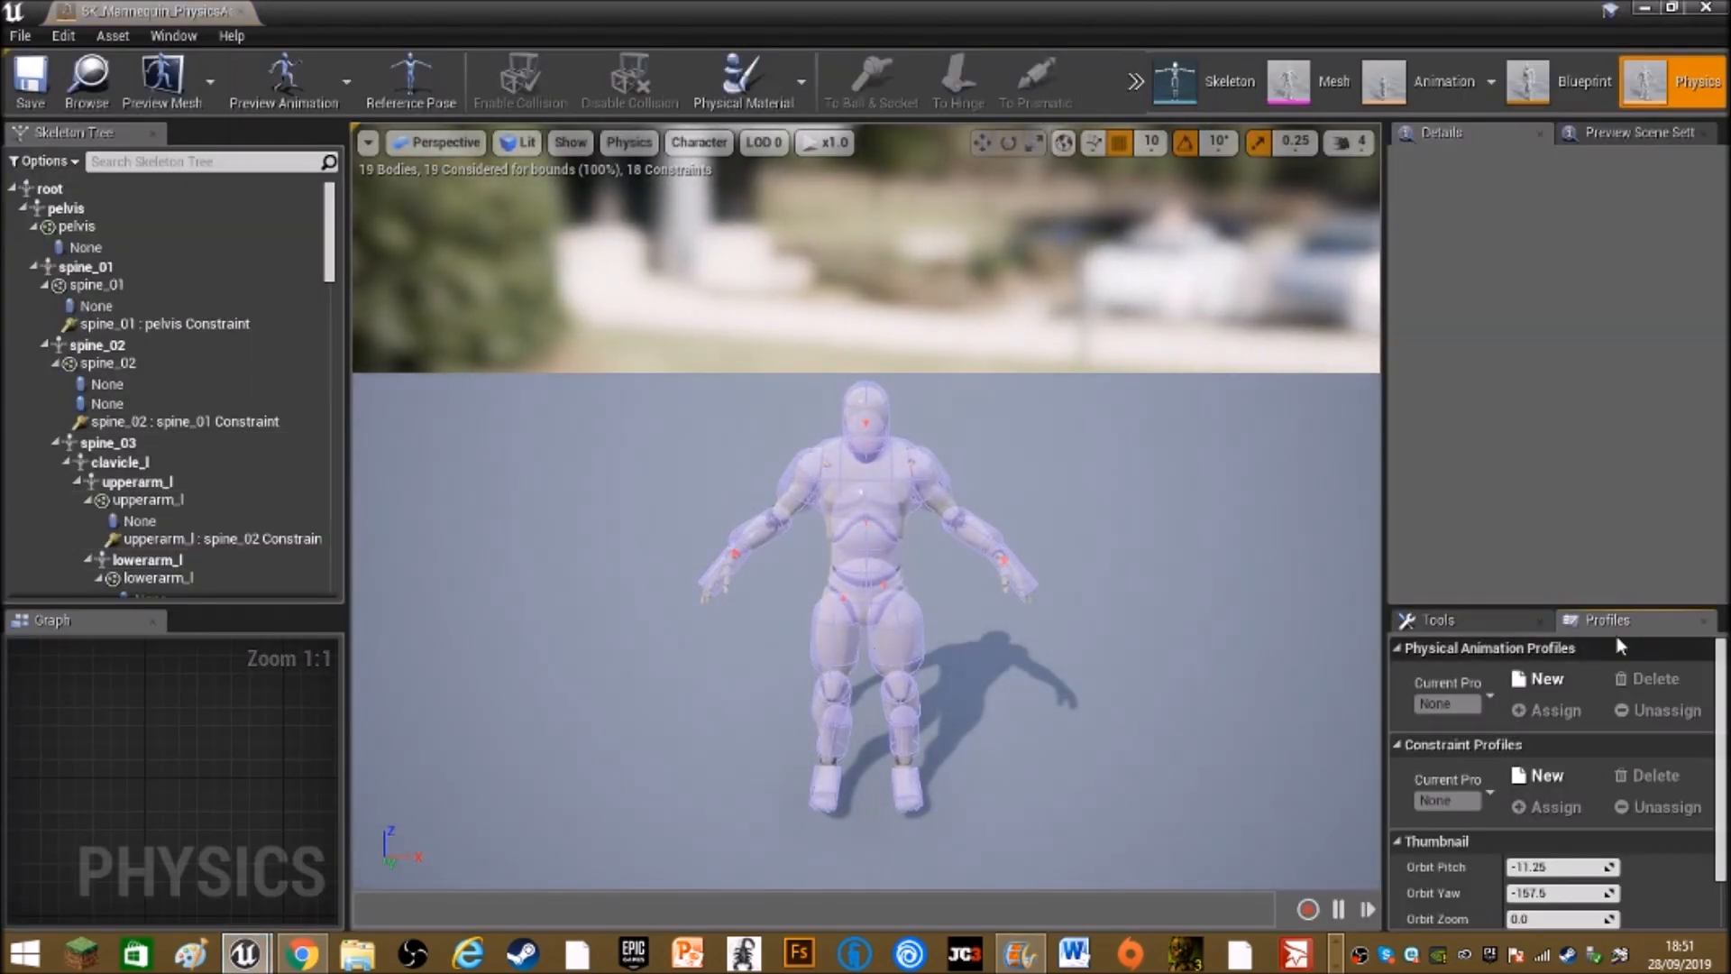
pyautogui.moveTo(1607, 620)
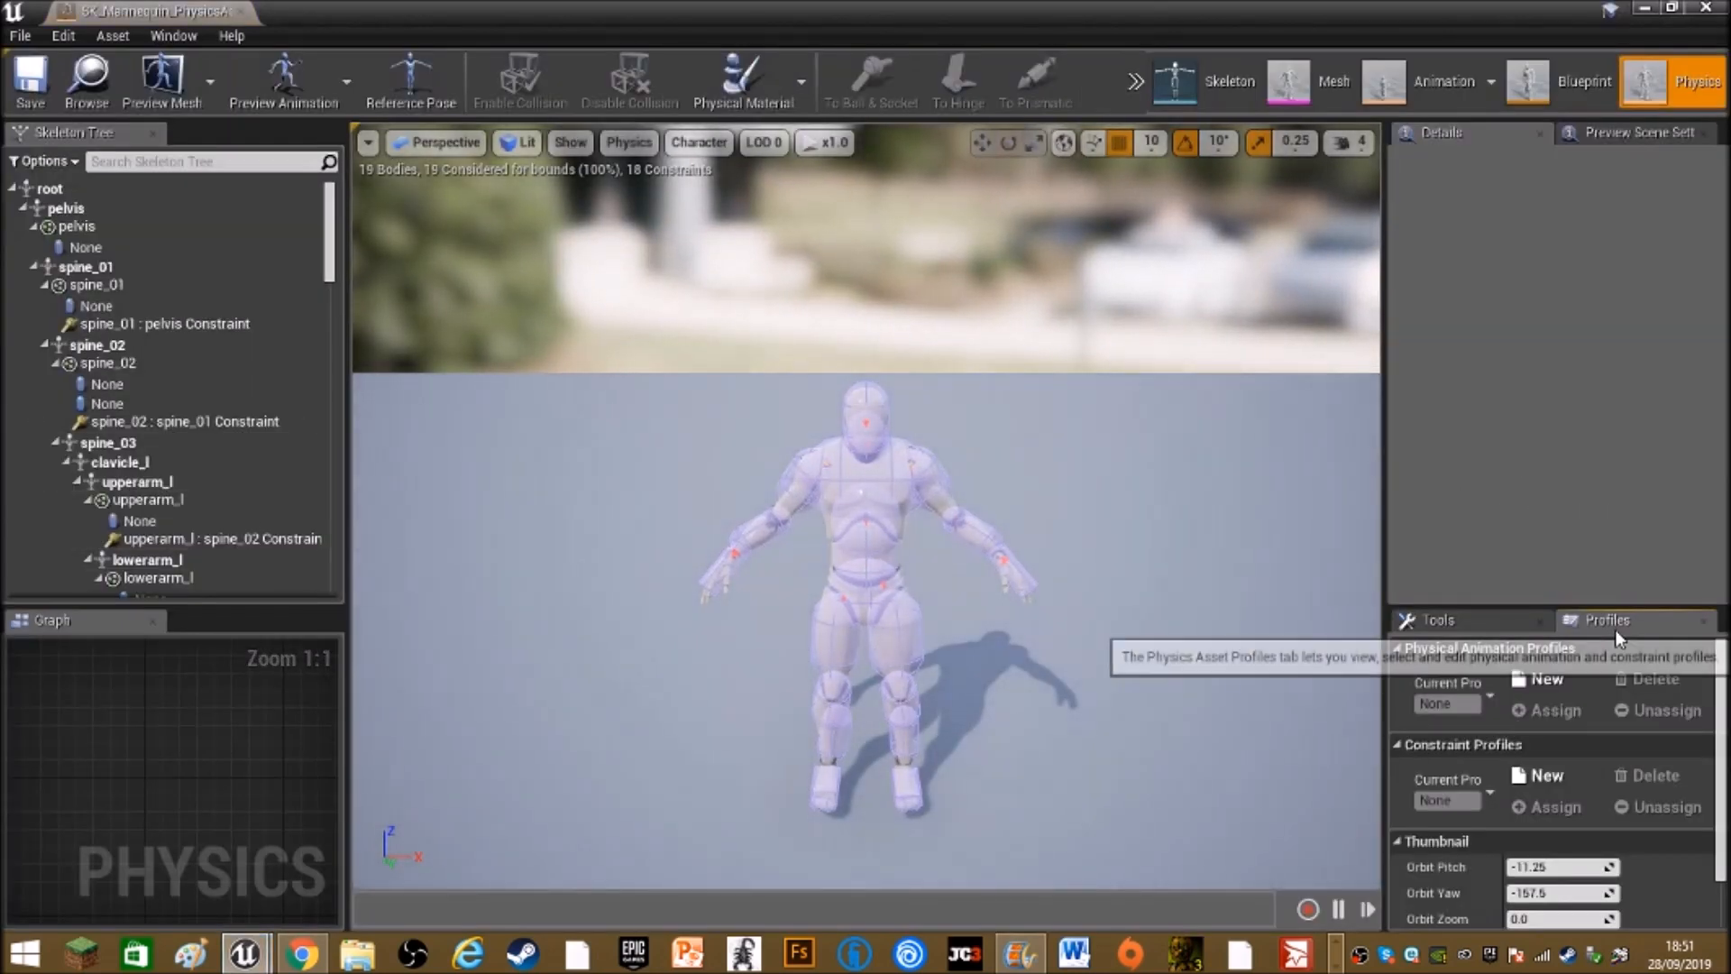
# Add a new Physical Animation Profile from the Profiles window
pyautogui.click(173, 36)
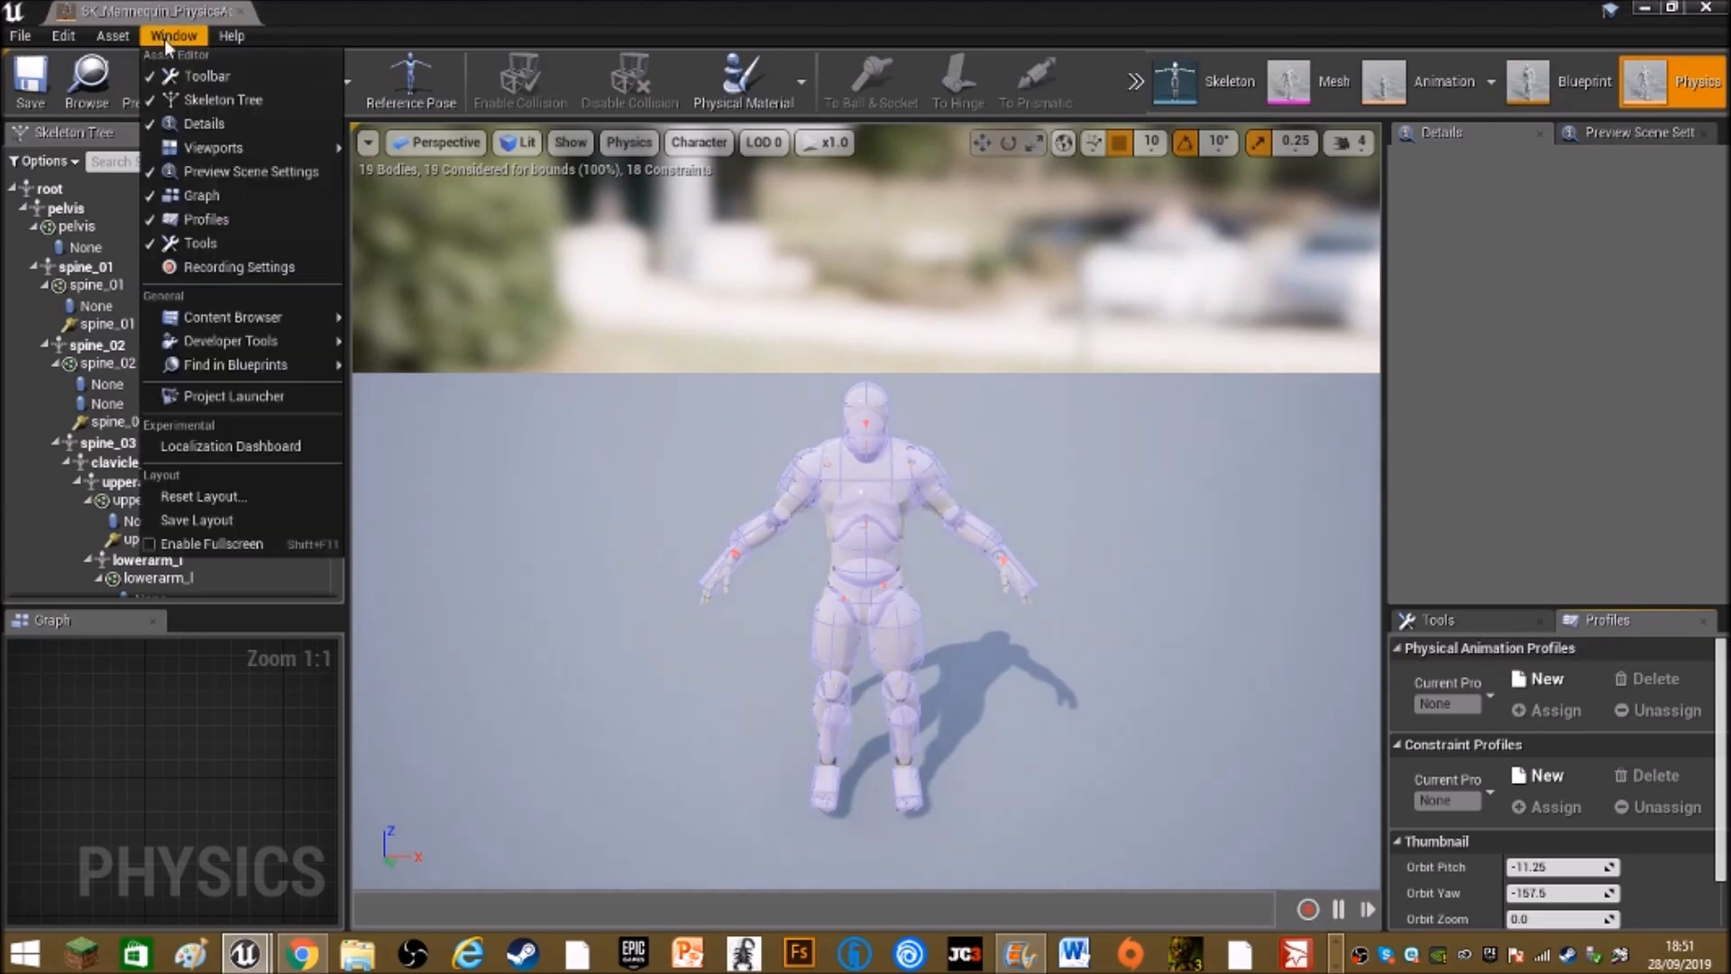
pyautogui.moveTo(206, 218)
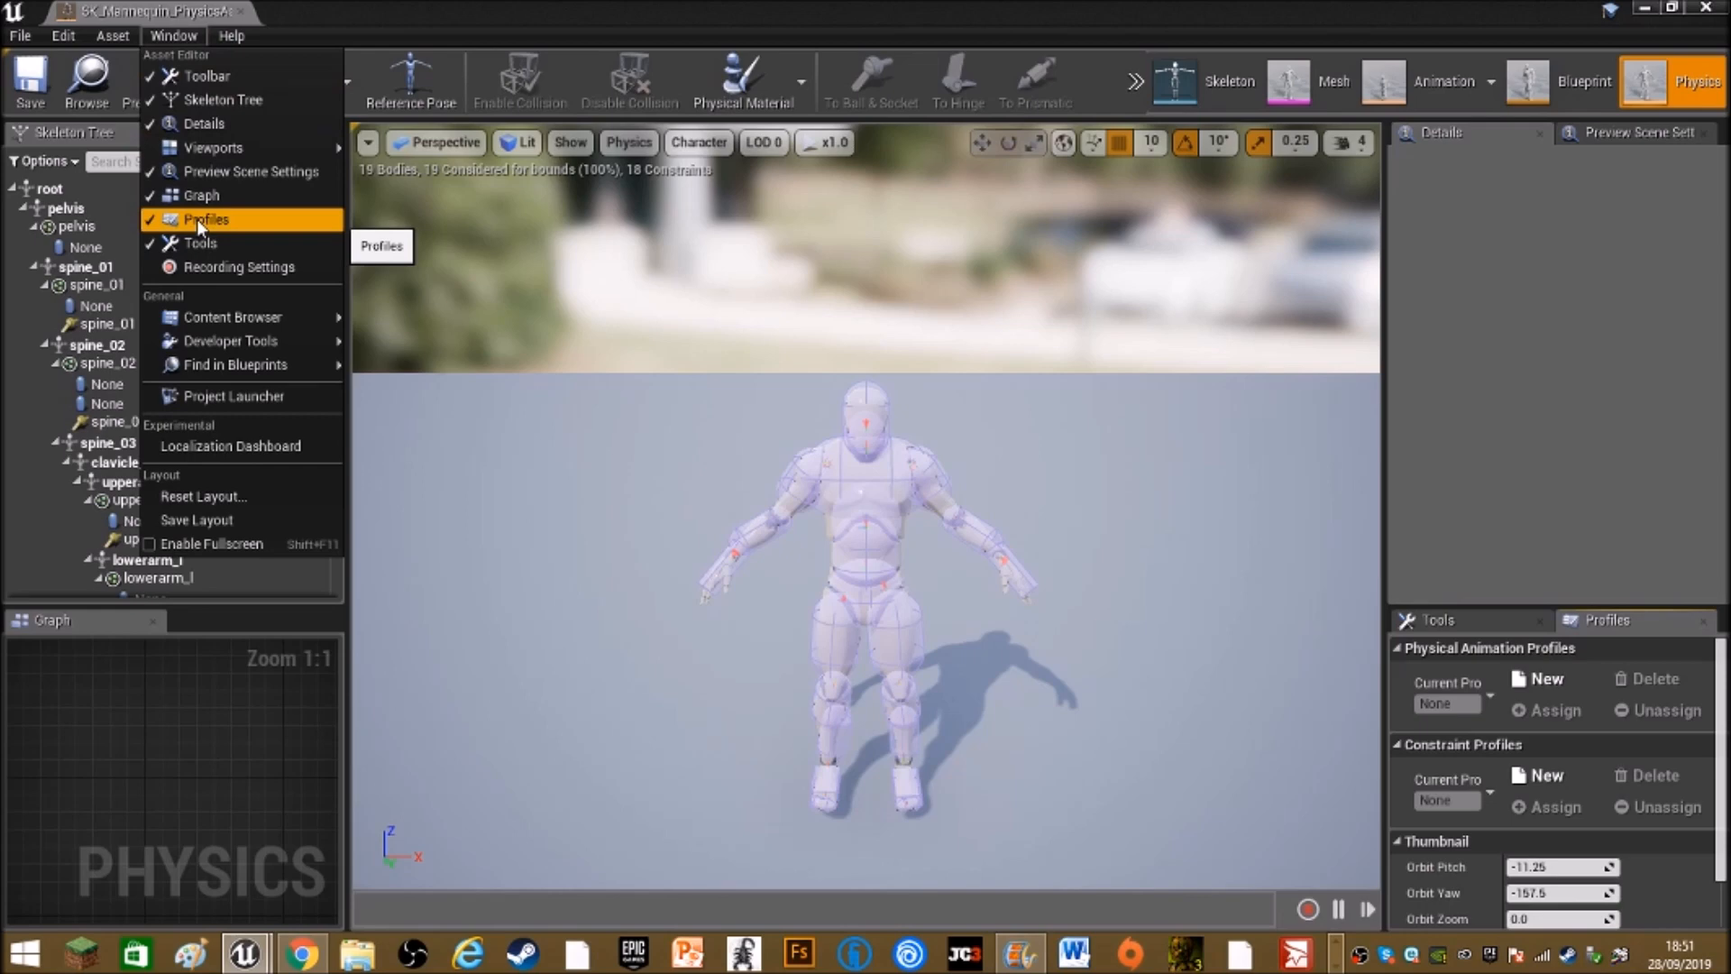
pyautogui.moveTo(207, 227)
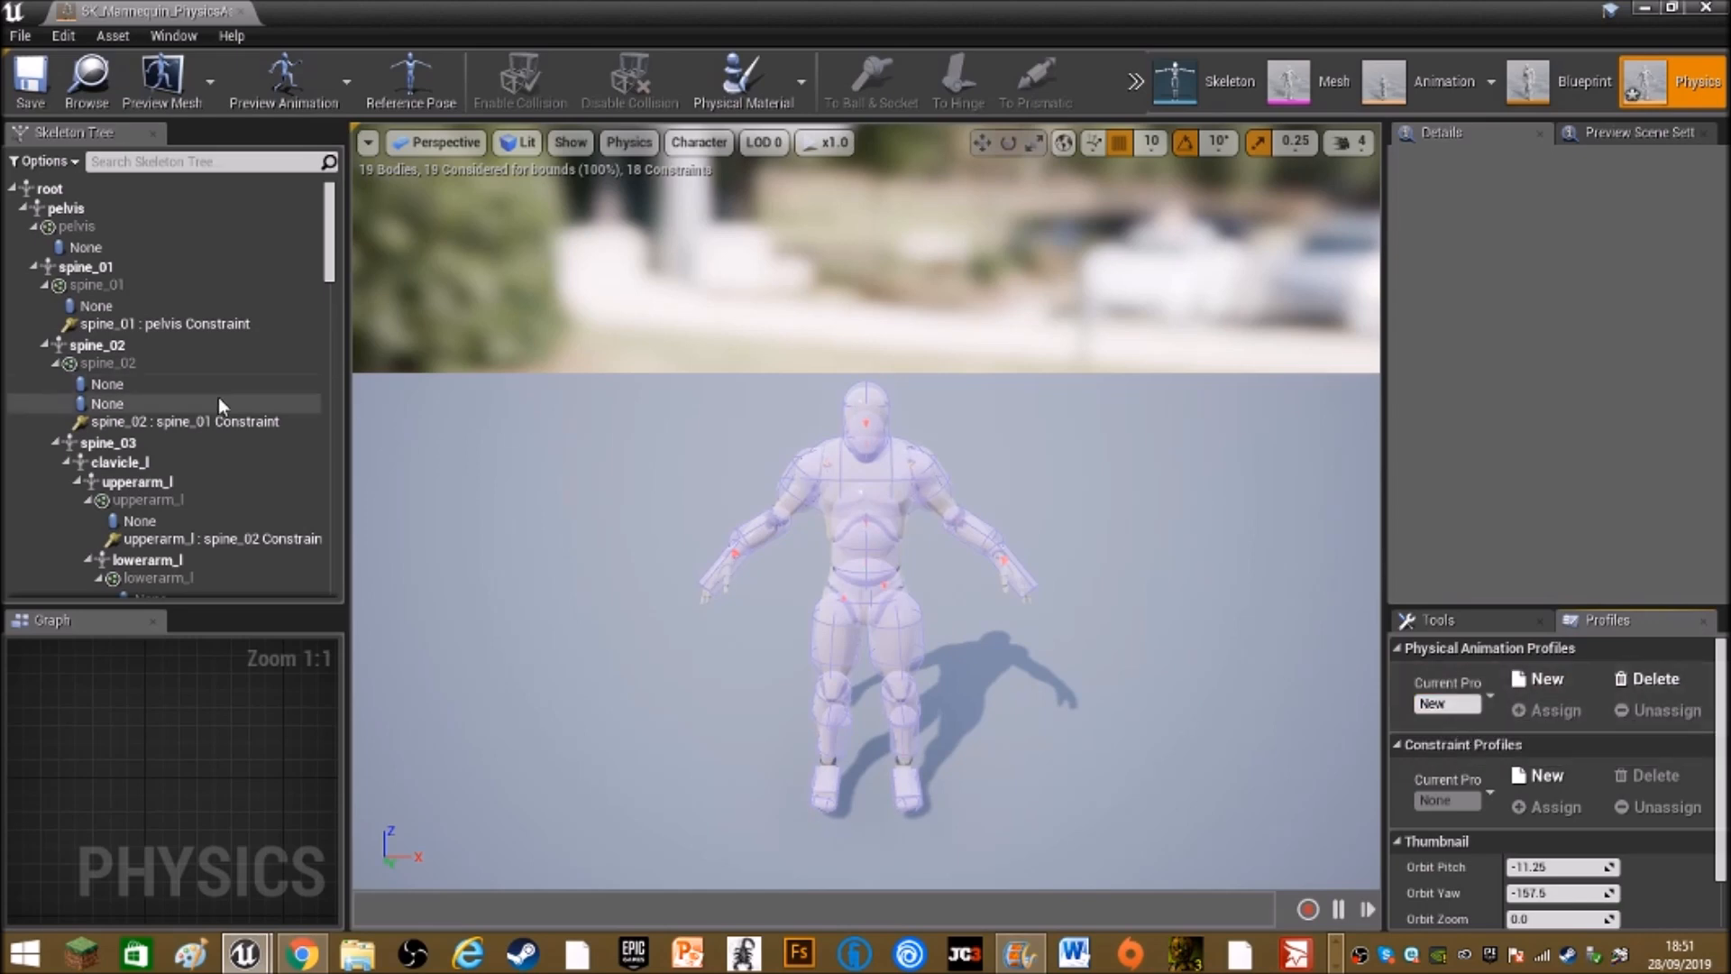
pyautogui.click(98, 344)
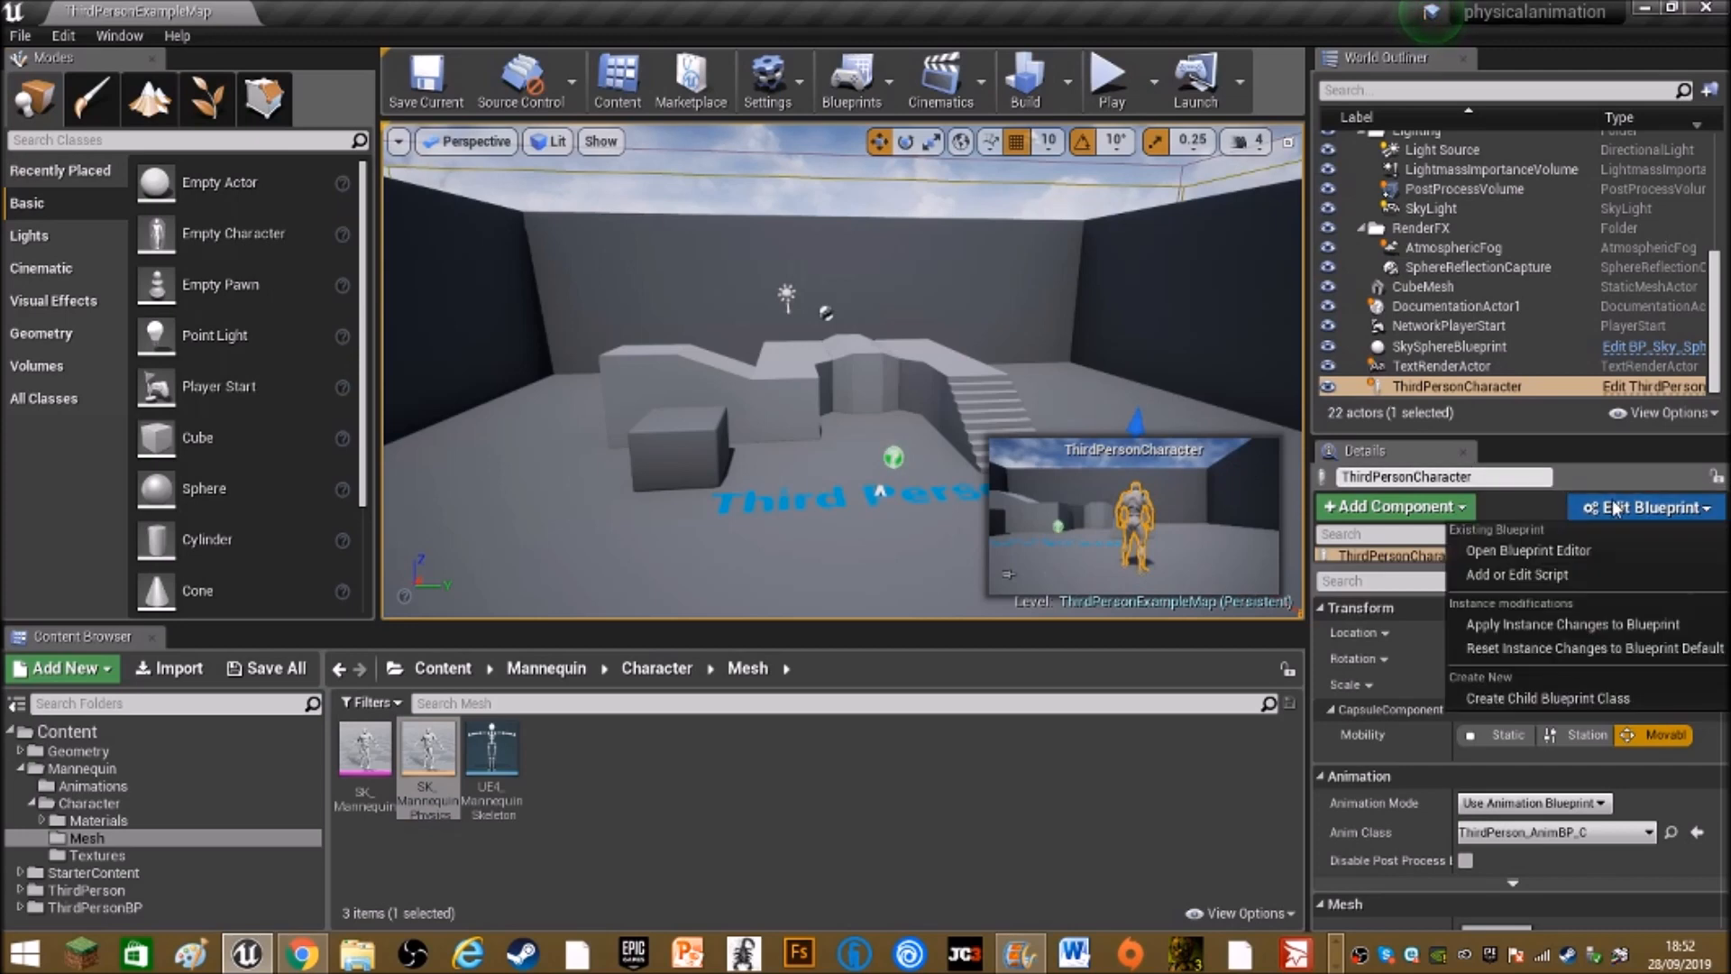
# Open ThirdPersonCharacter in the Blueprint Editor and add a Physical Animation component
pyautogui.click(1528, 550)
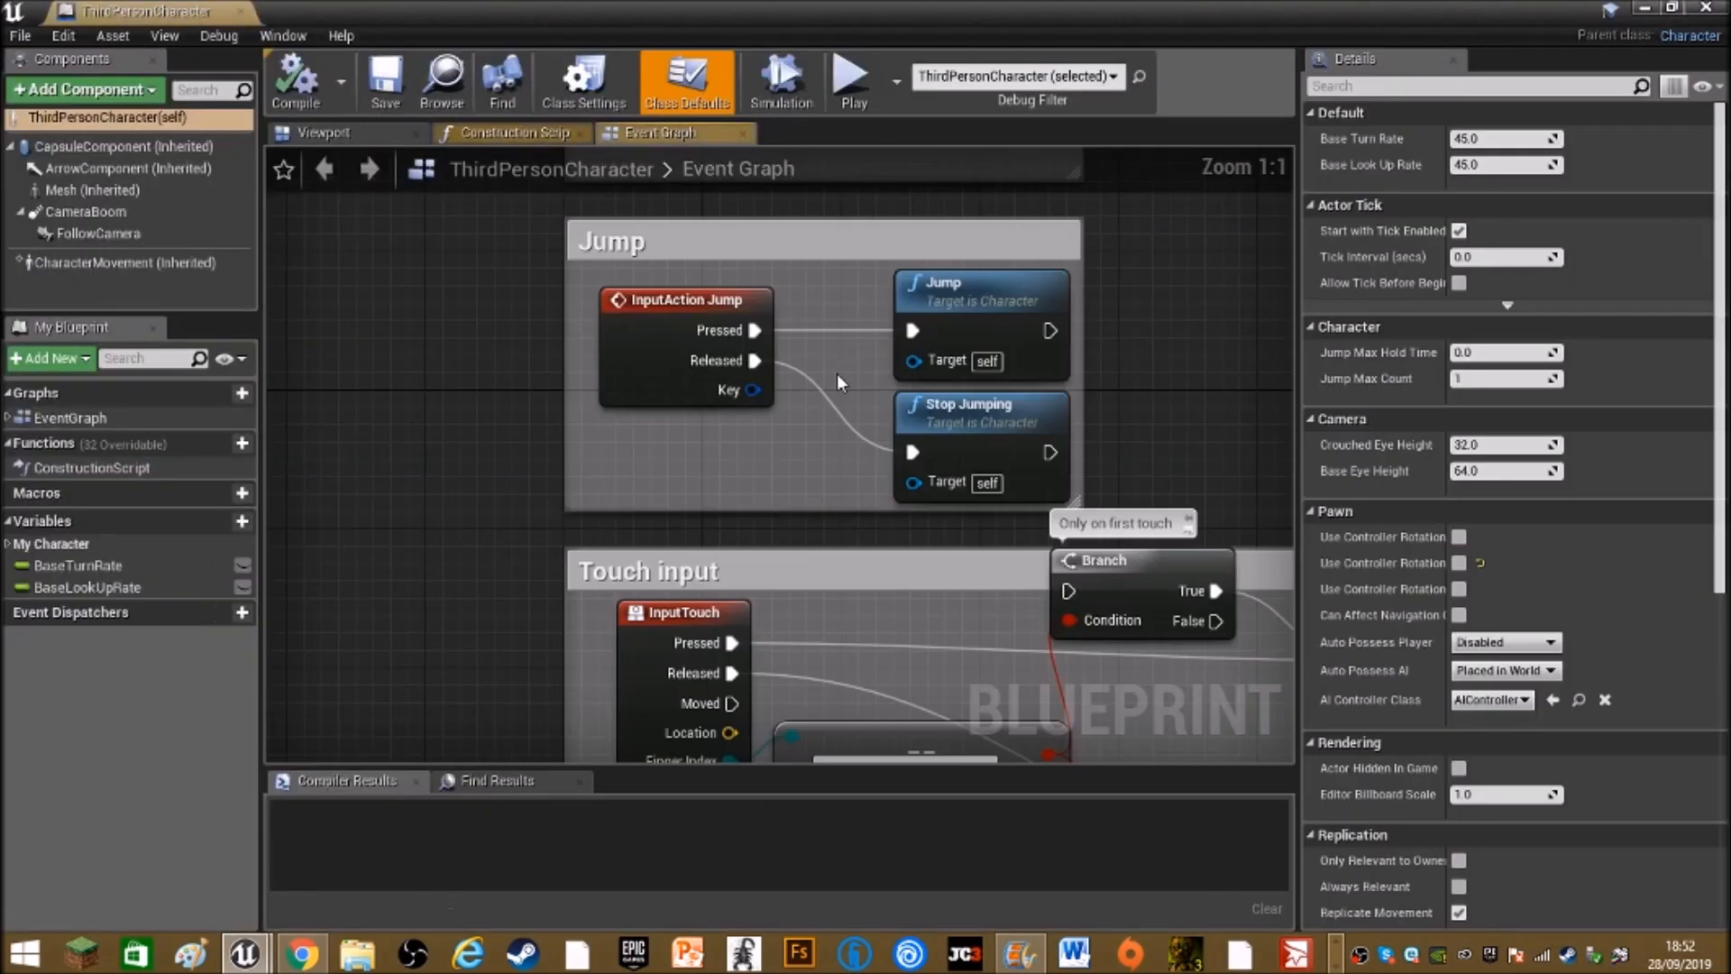
pyautogui.click(80, 88)
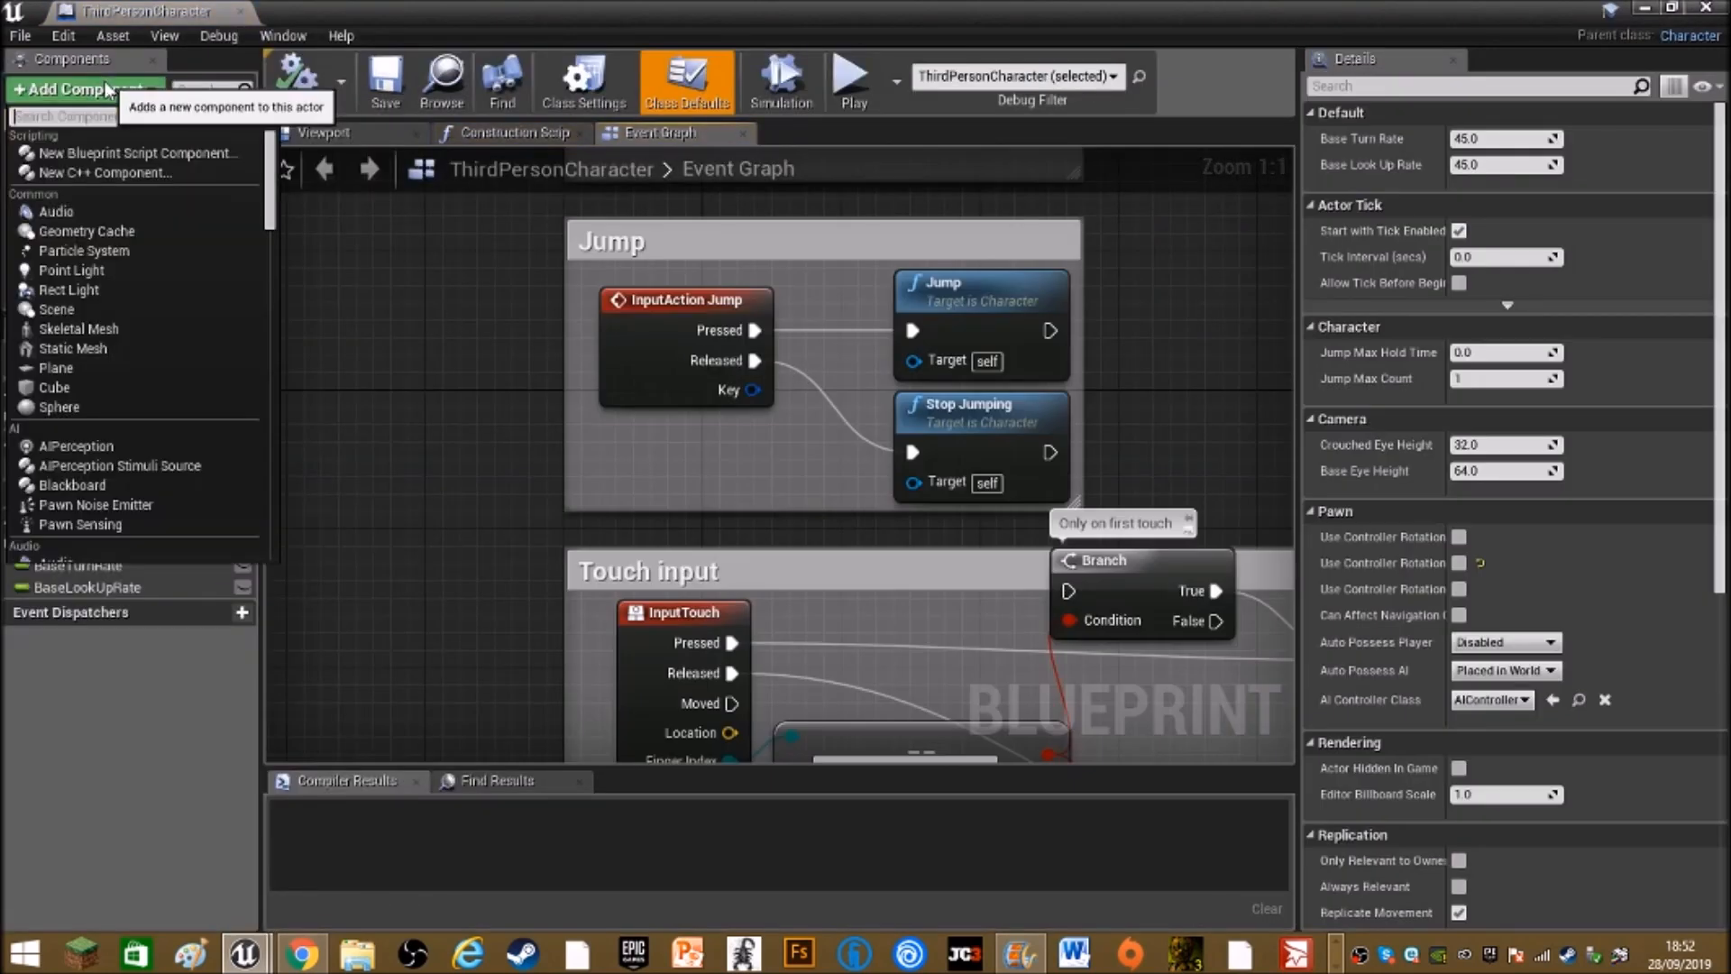
pyautogui.write('phy')
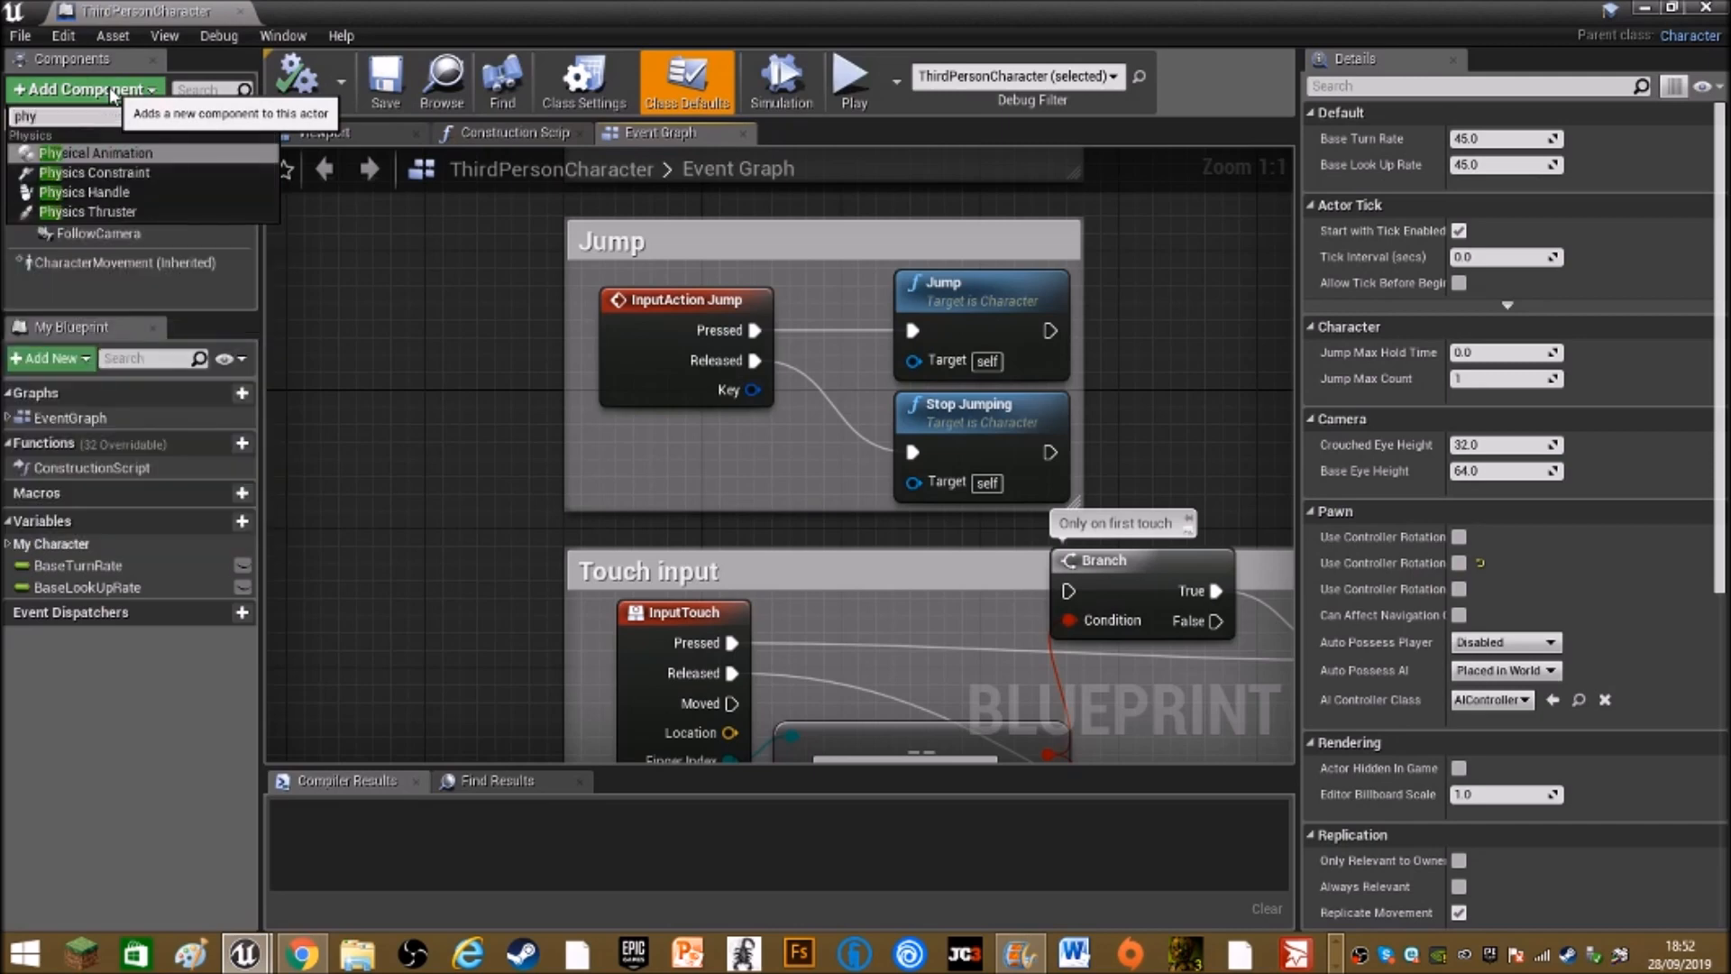
pyautogui.click(78, 190)
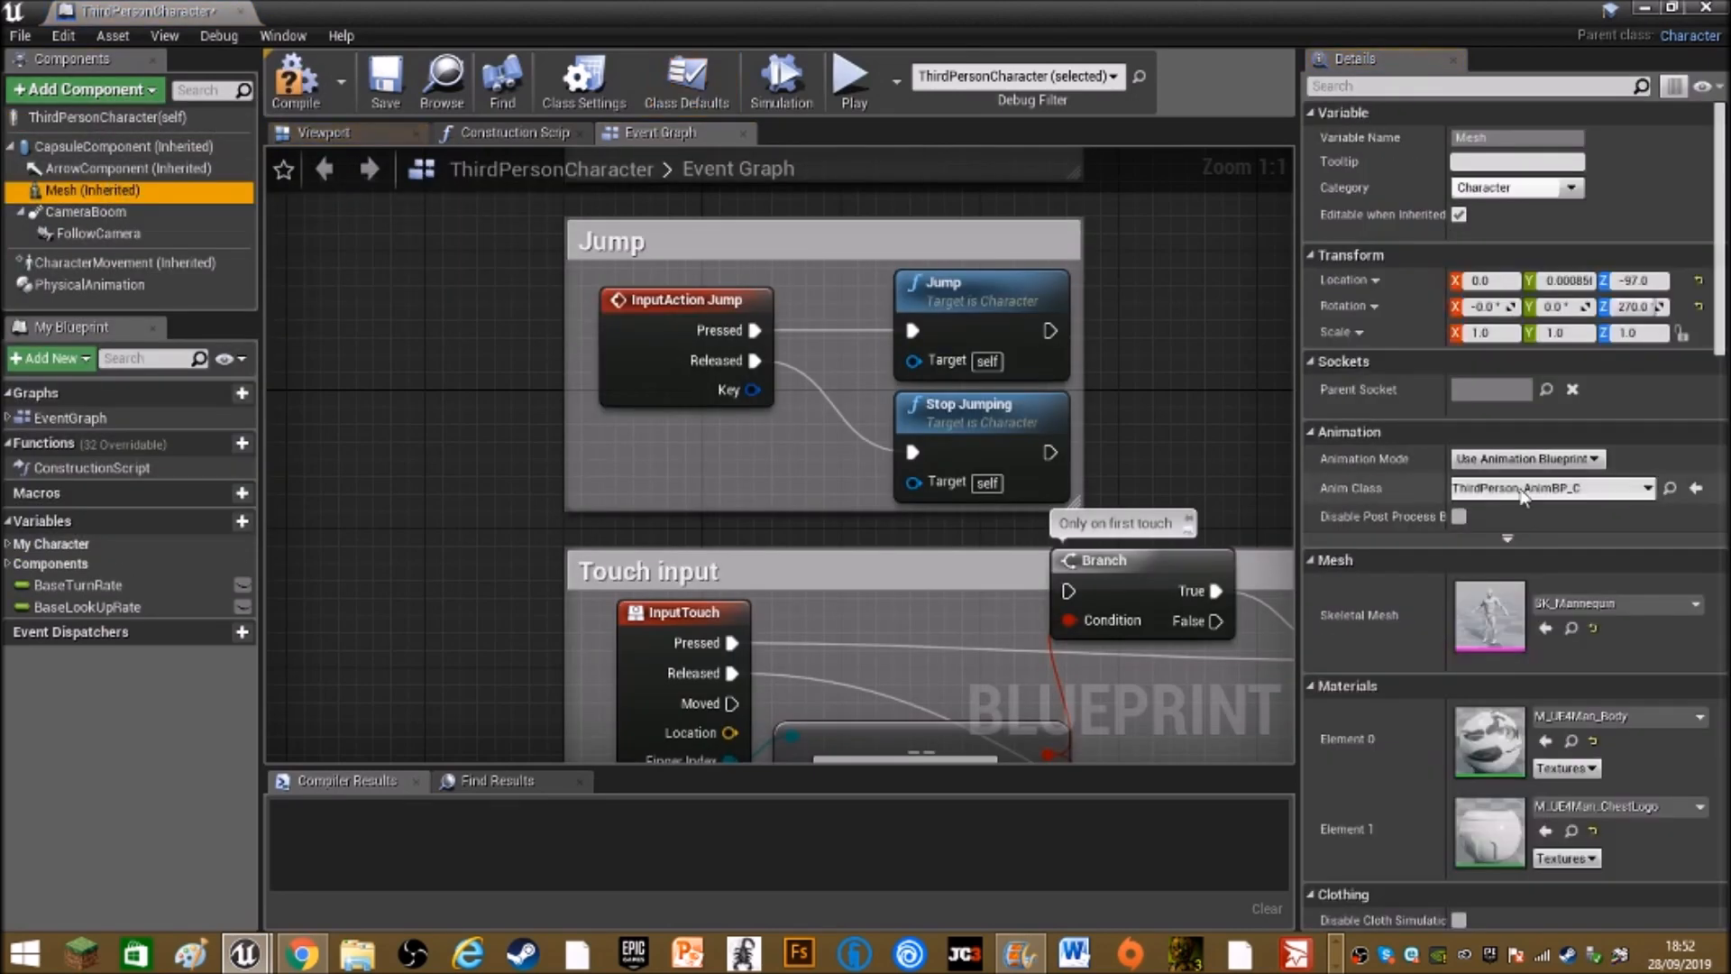
# Switch the Mesh collision preset to Custom and ignore the Camera channel
pyautogui.scroll(-3)
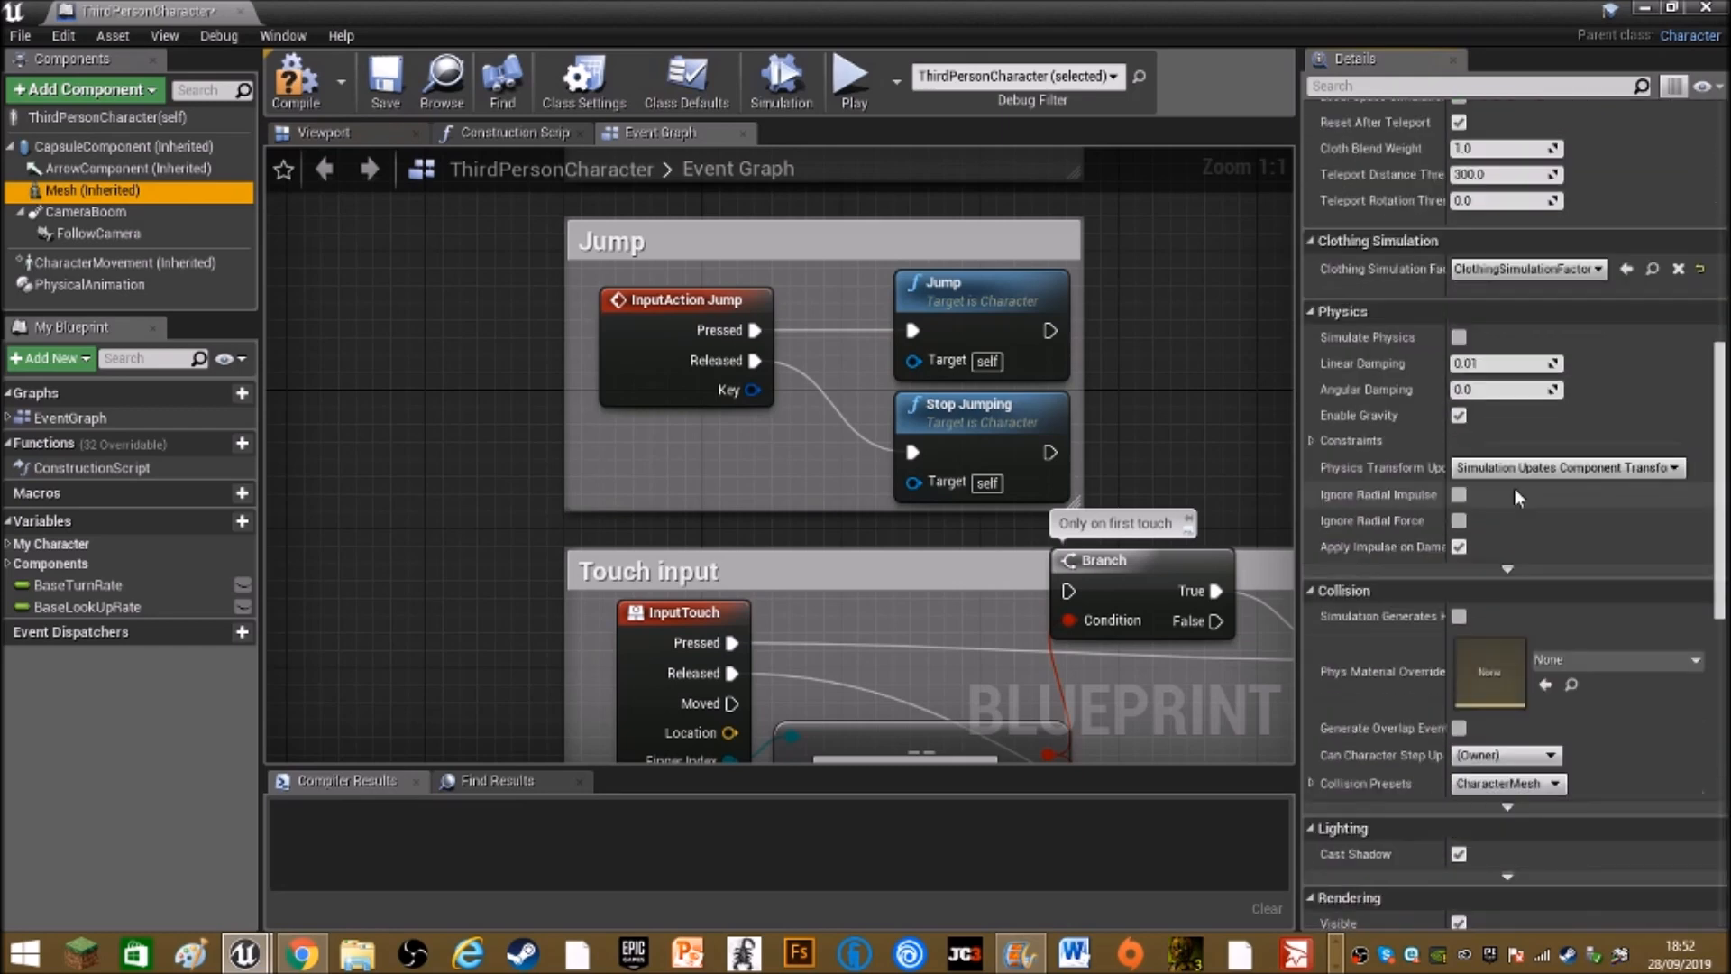
pyautogui.scroll(-3)
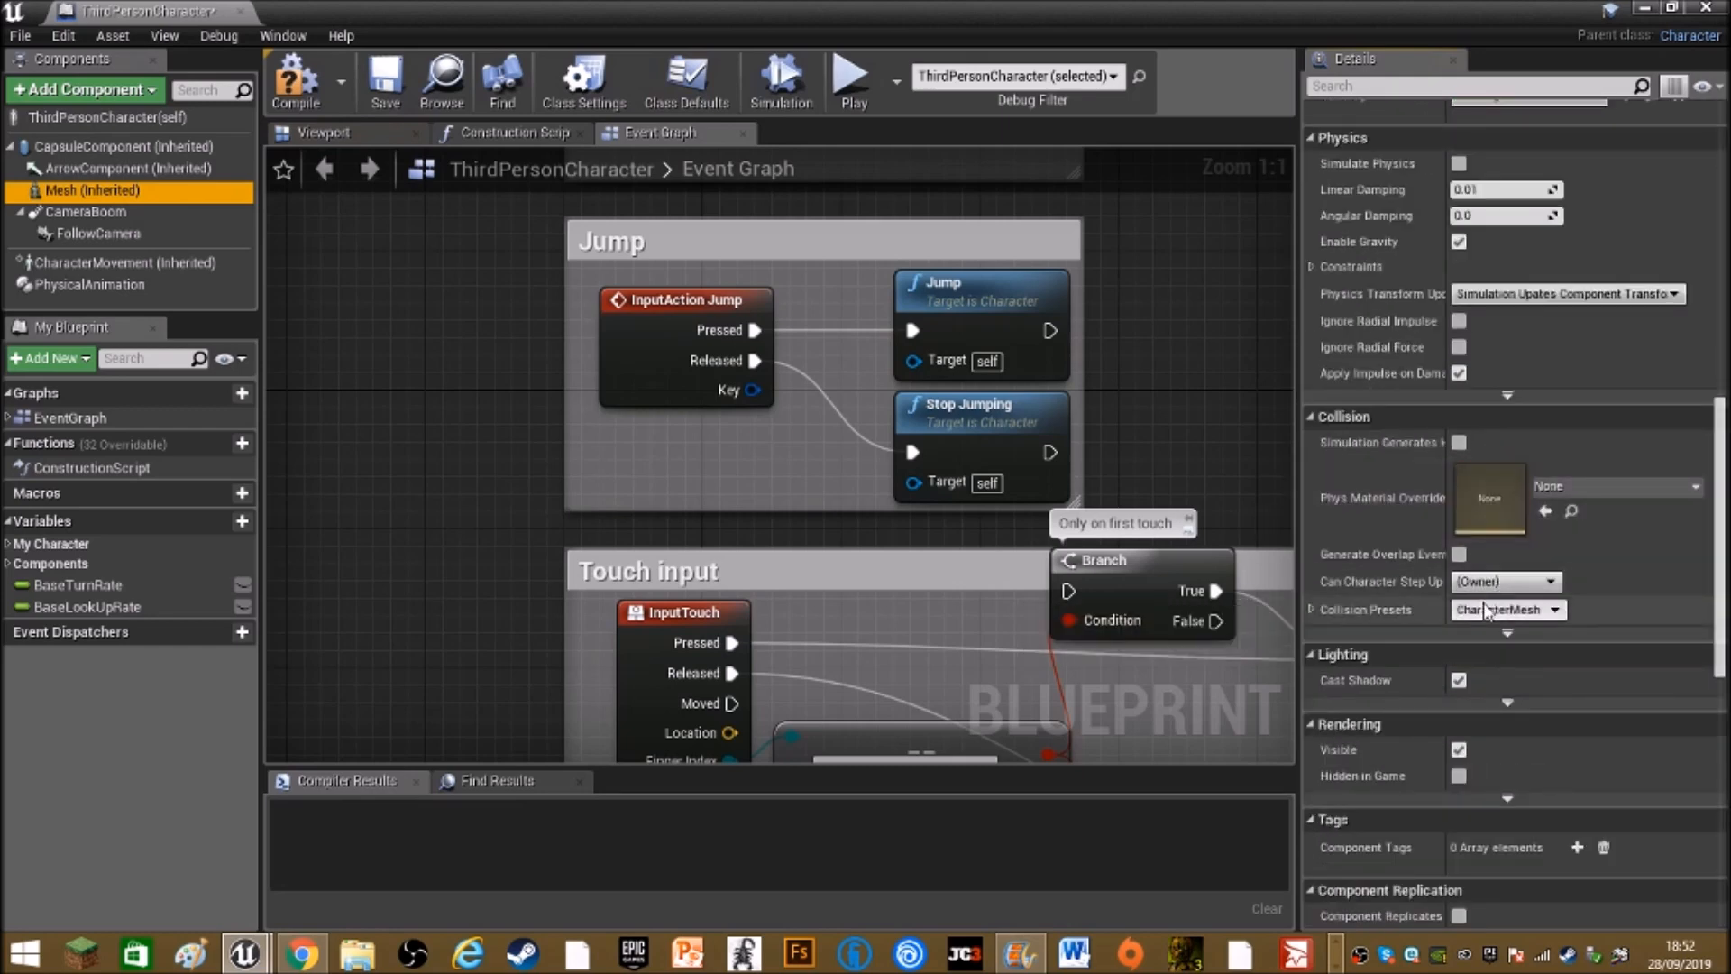
pyautogui.click(1557, 609)
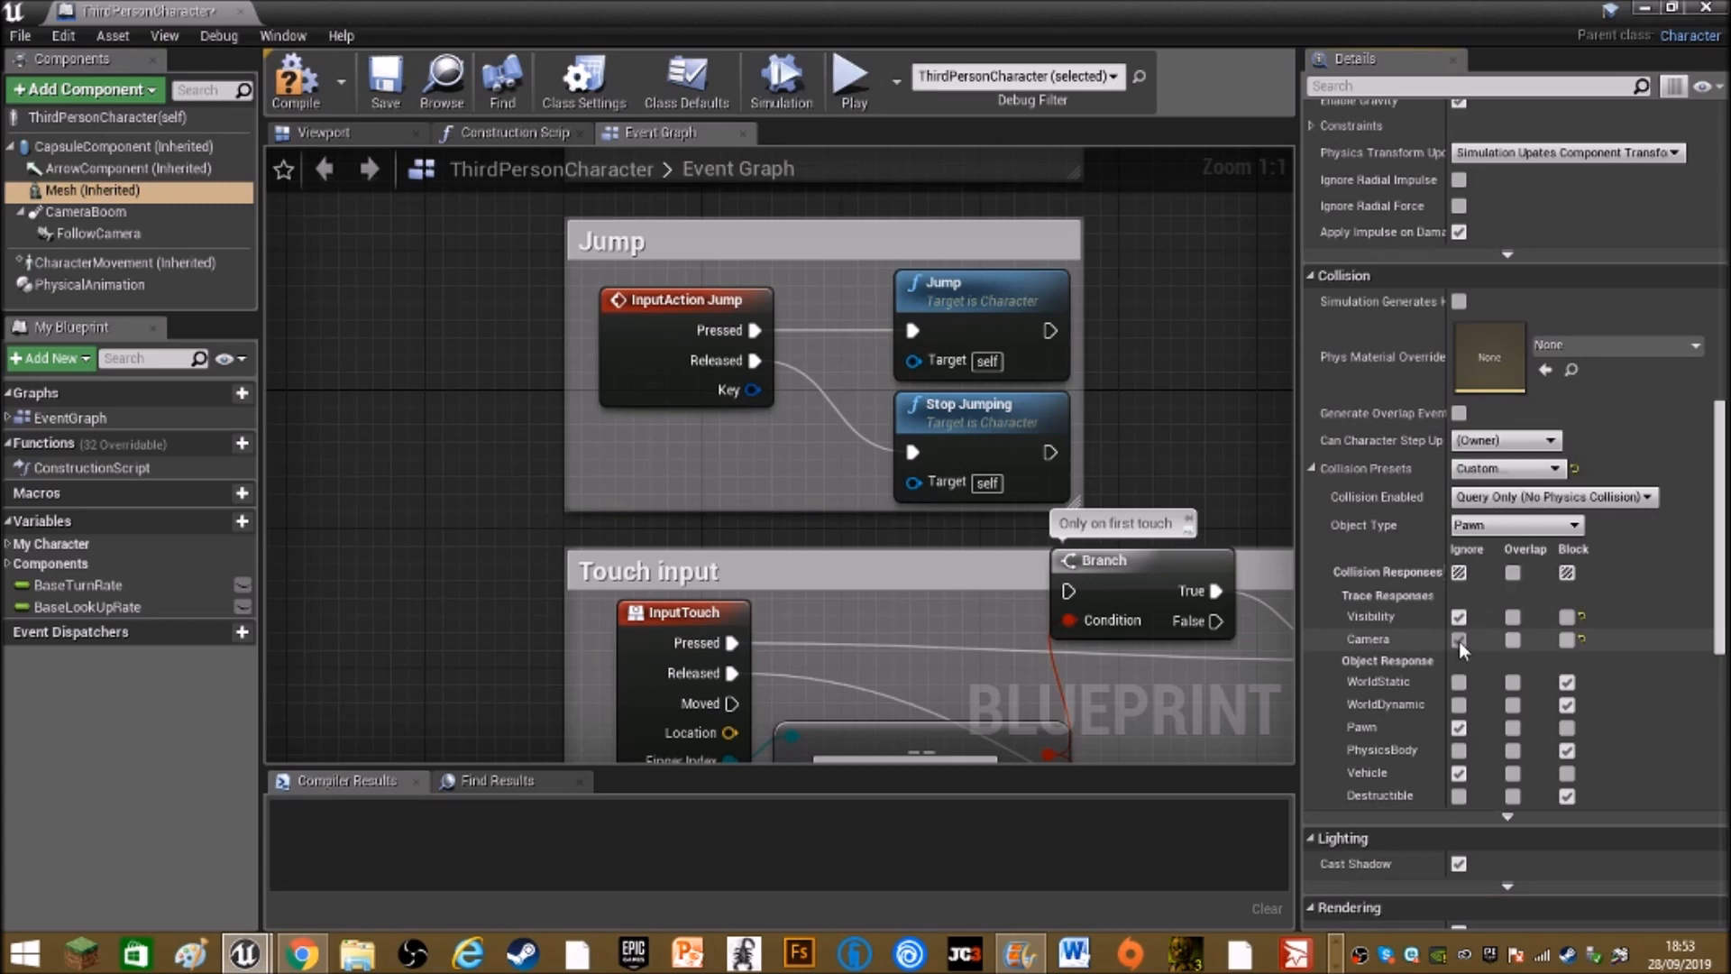
pyautogui.click(1460, 639)
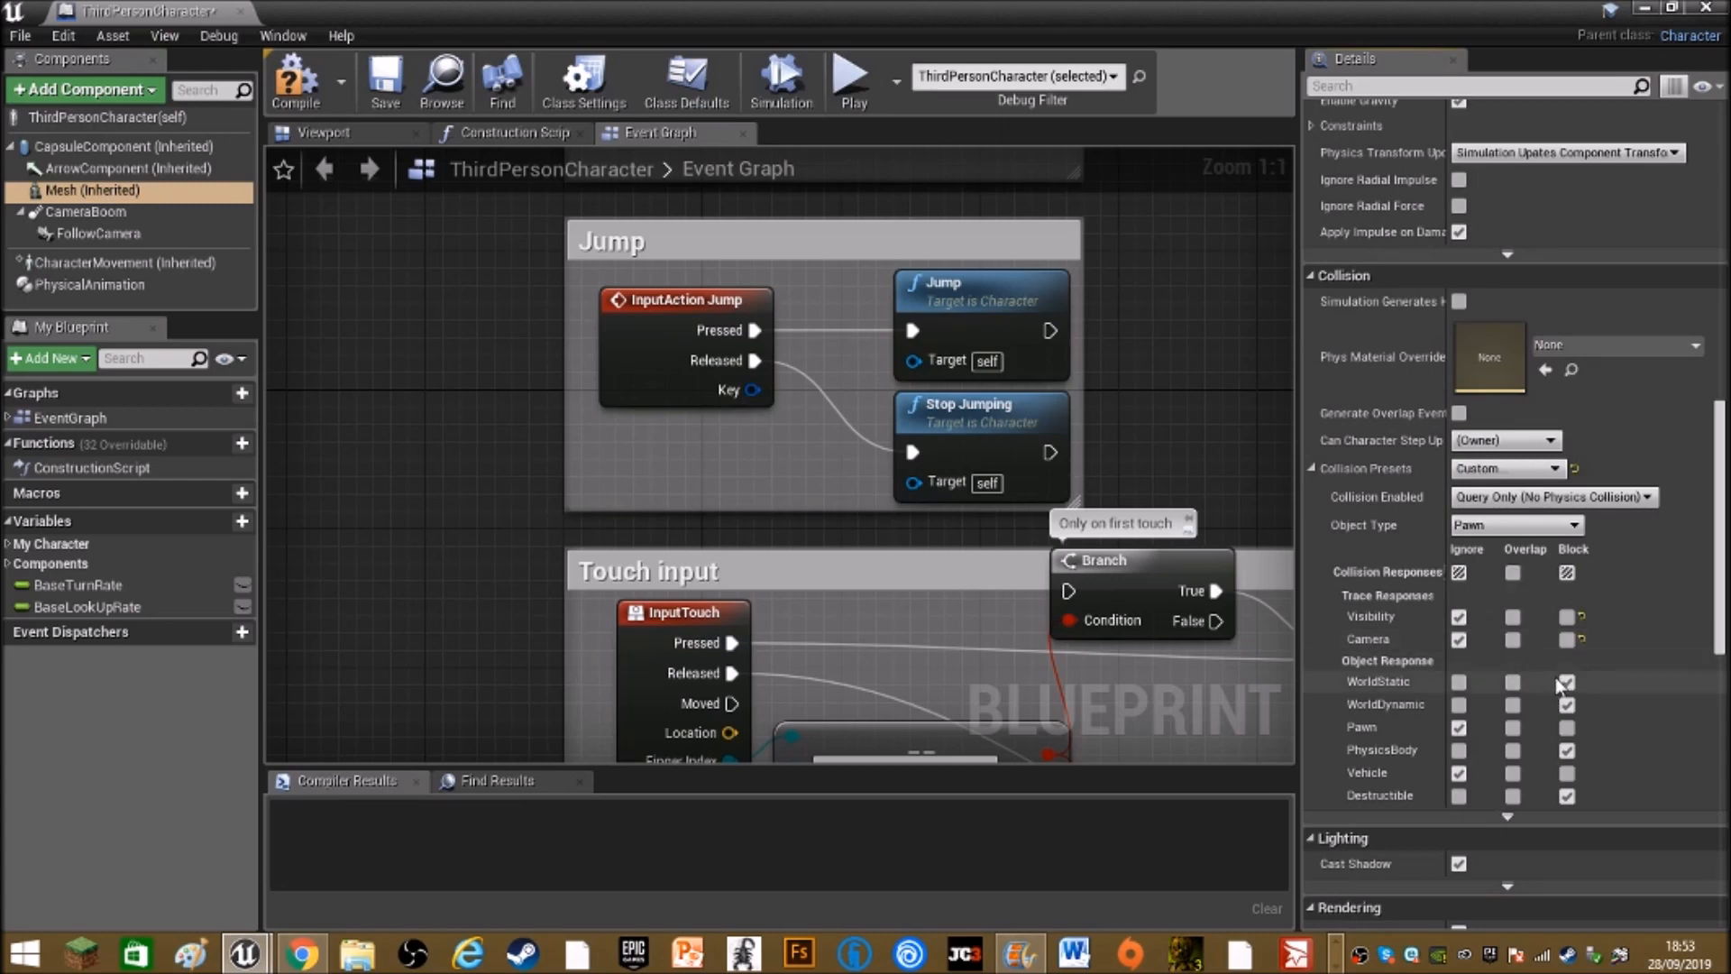
# Set the Mesh Collision Enabled to Physics Only and review the object types
pyautogui.scroll(-3)
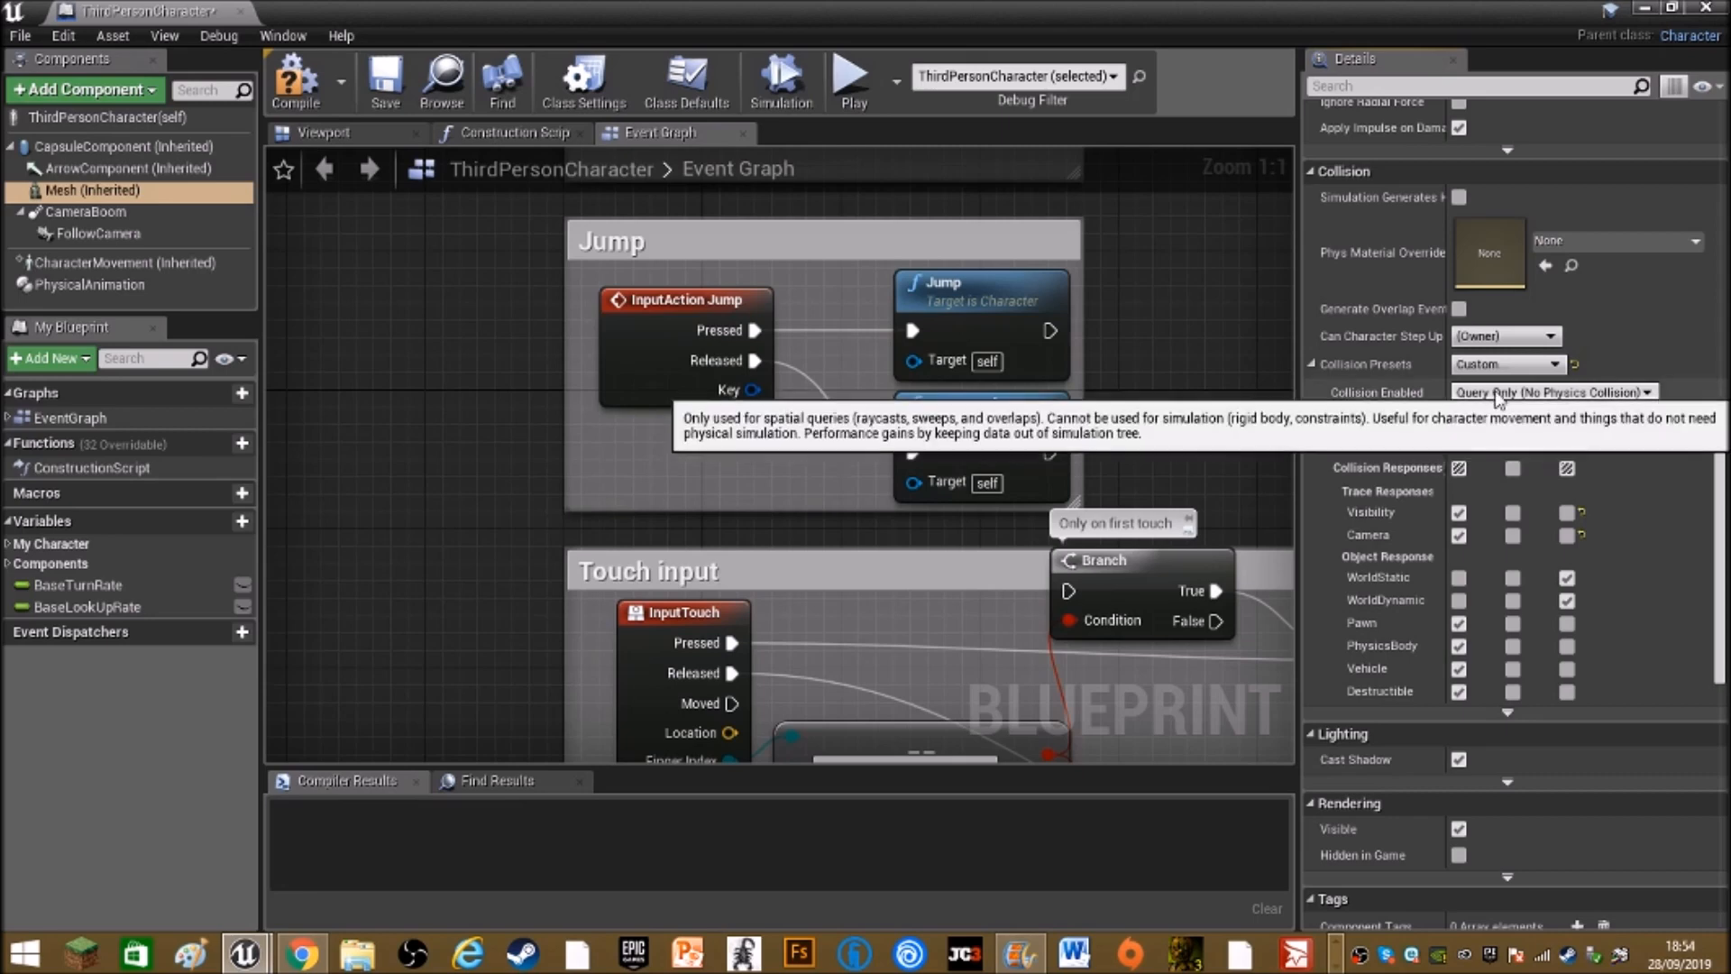
pyautogui.click(1553, 392)
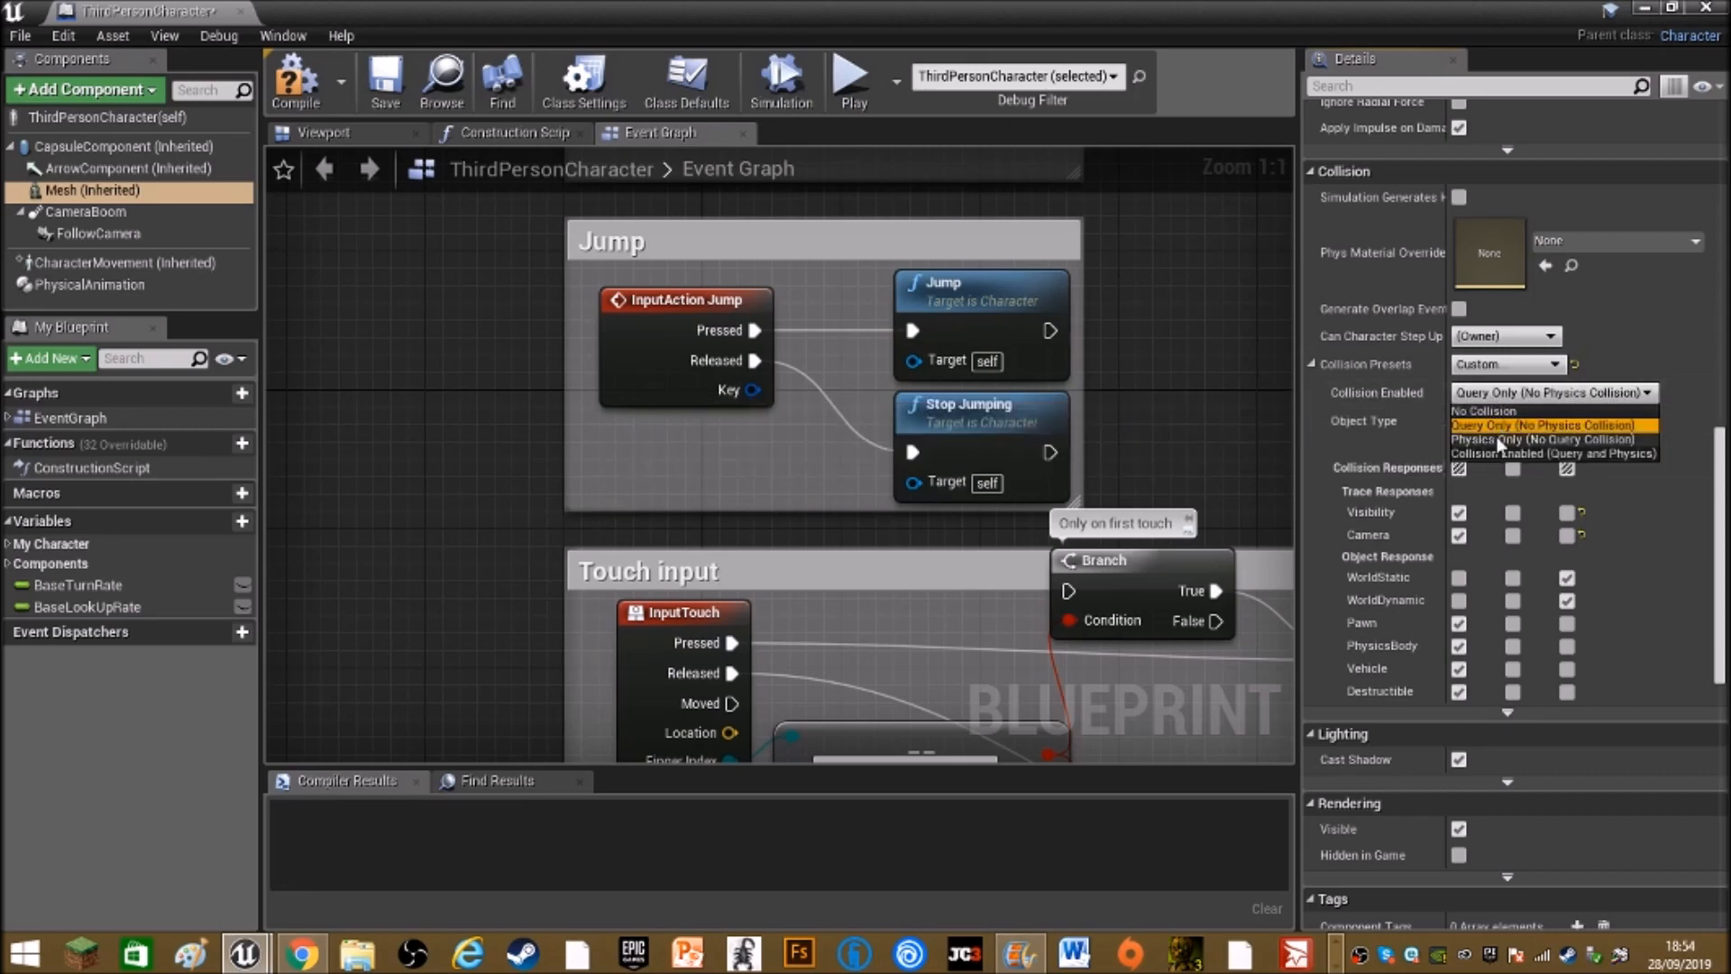
pyautogui.click(1543, 438)
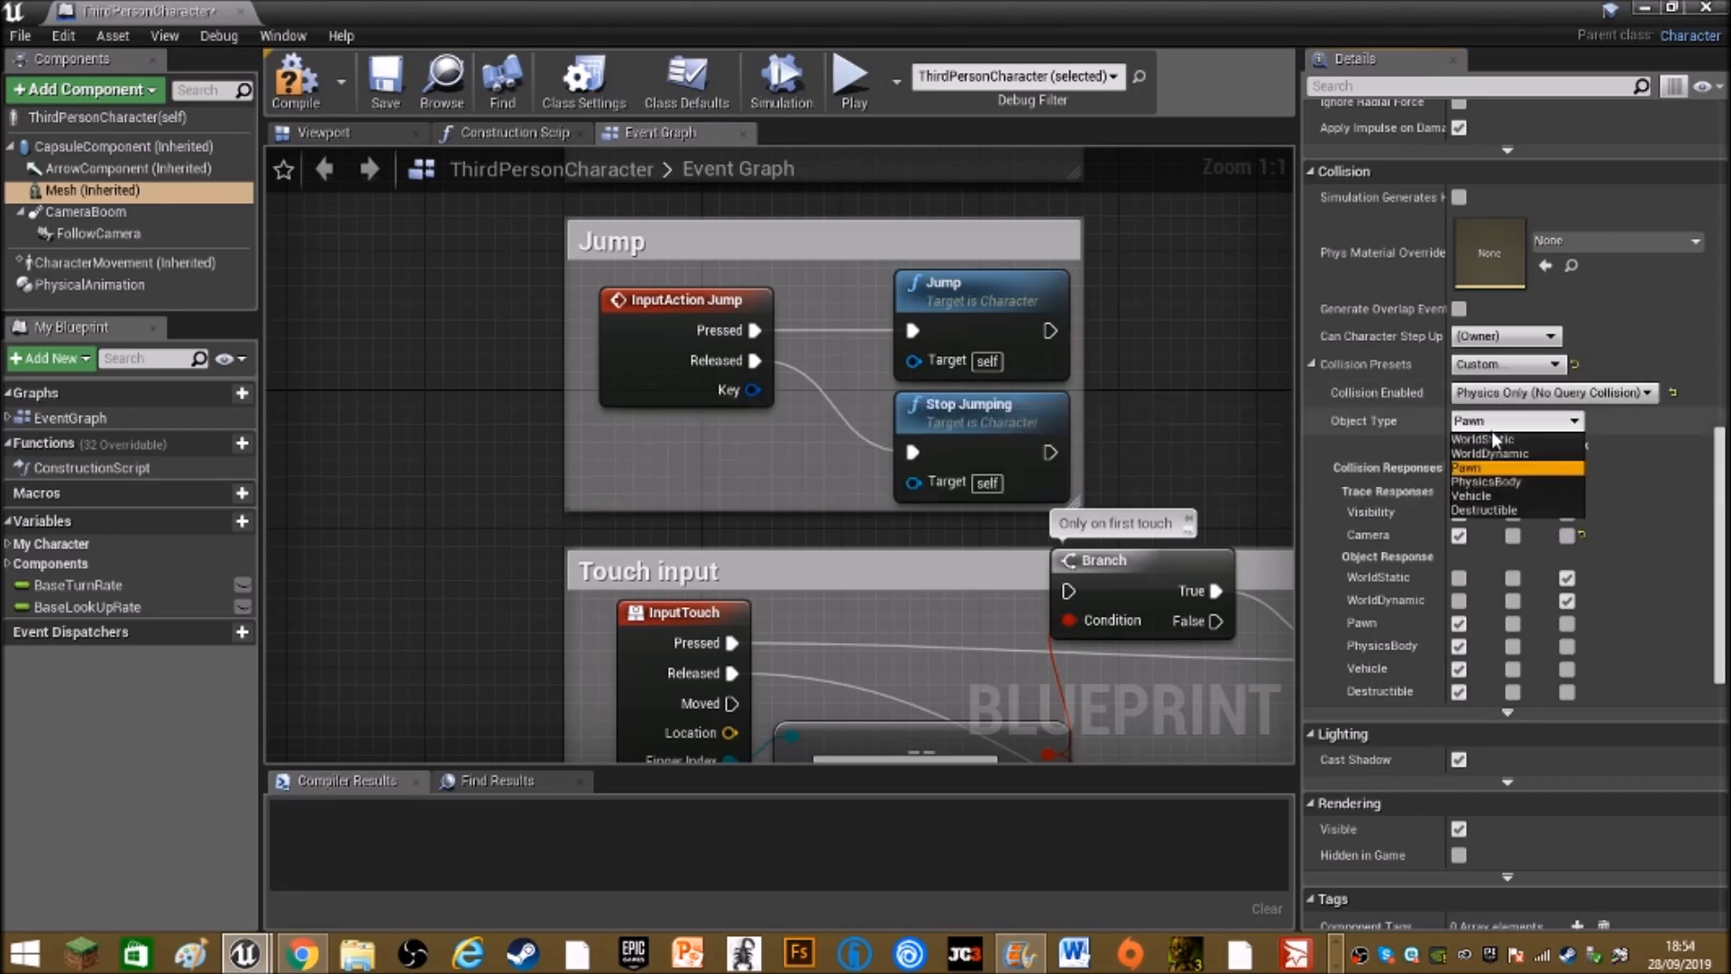
pyautogui.click(1484, 438)
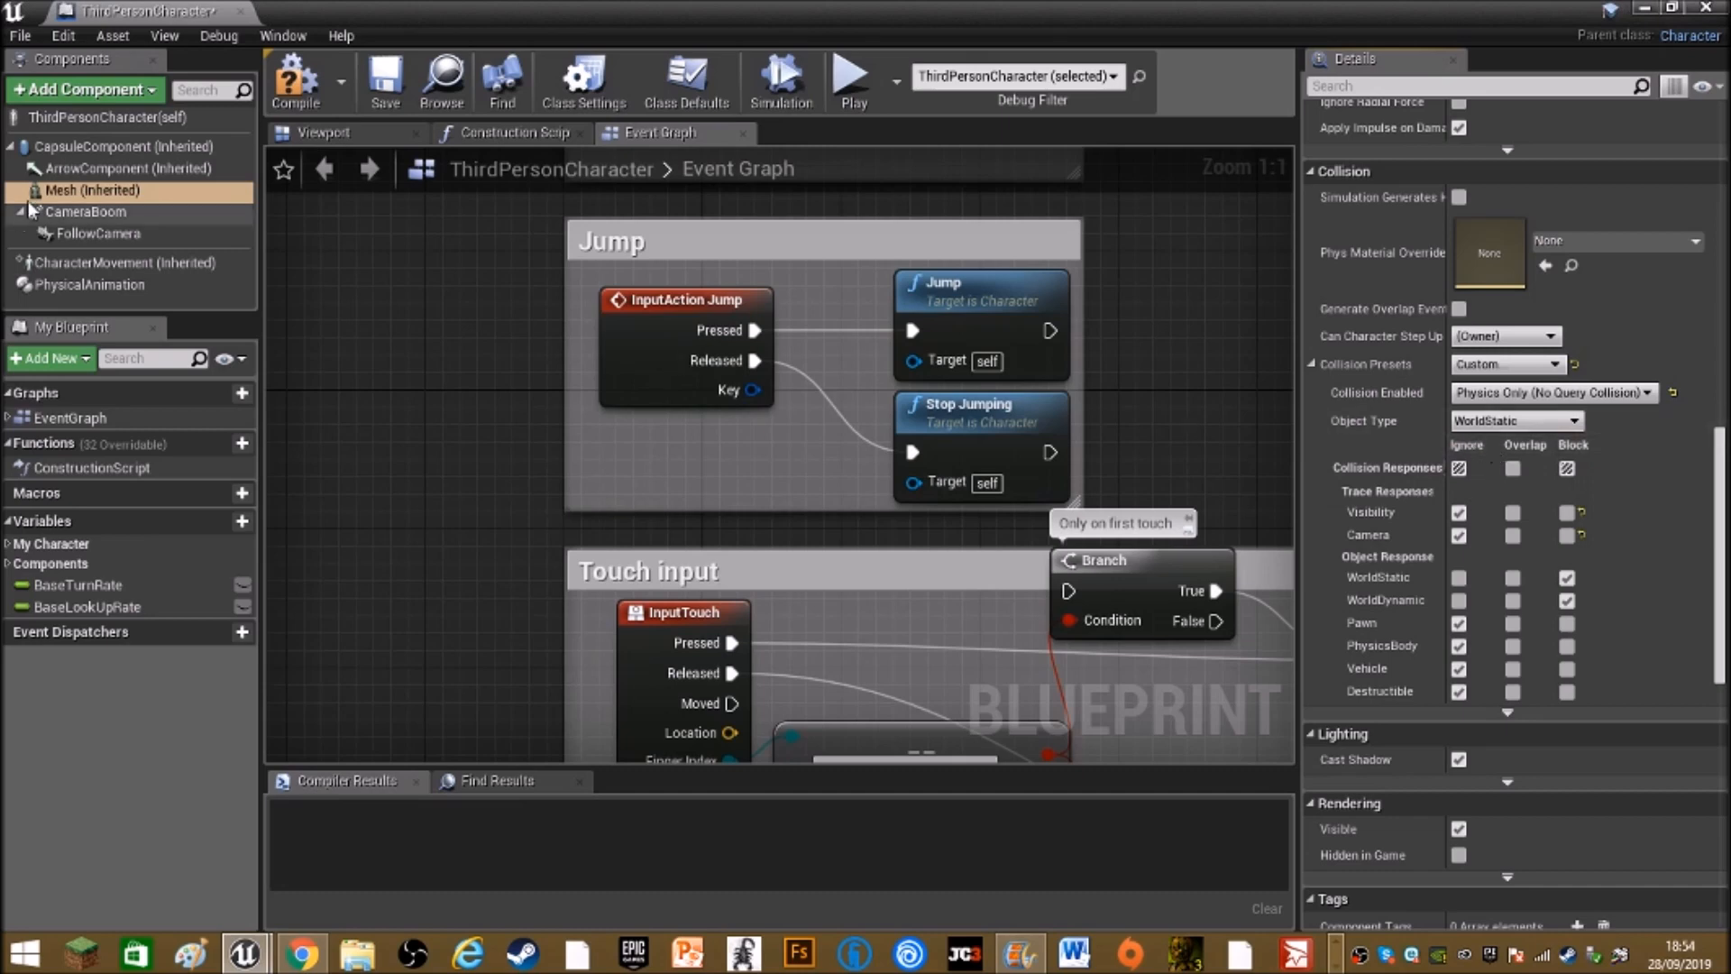
pyautogui.click(124, 146)
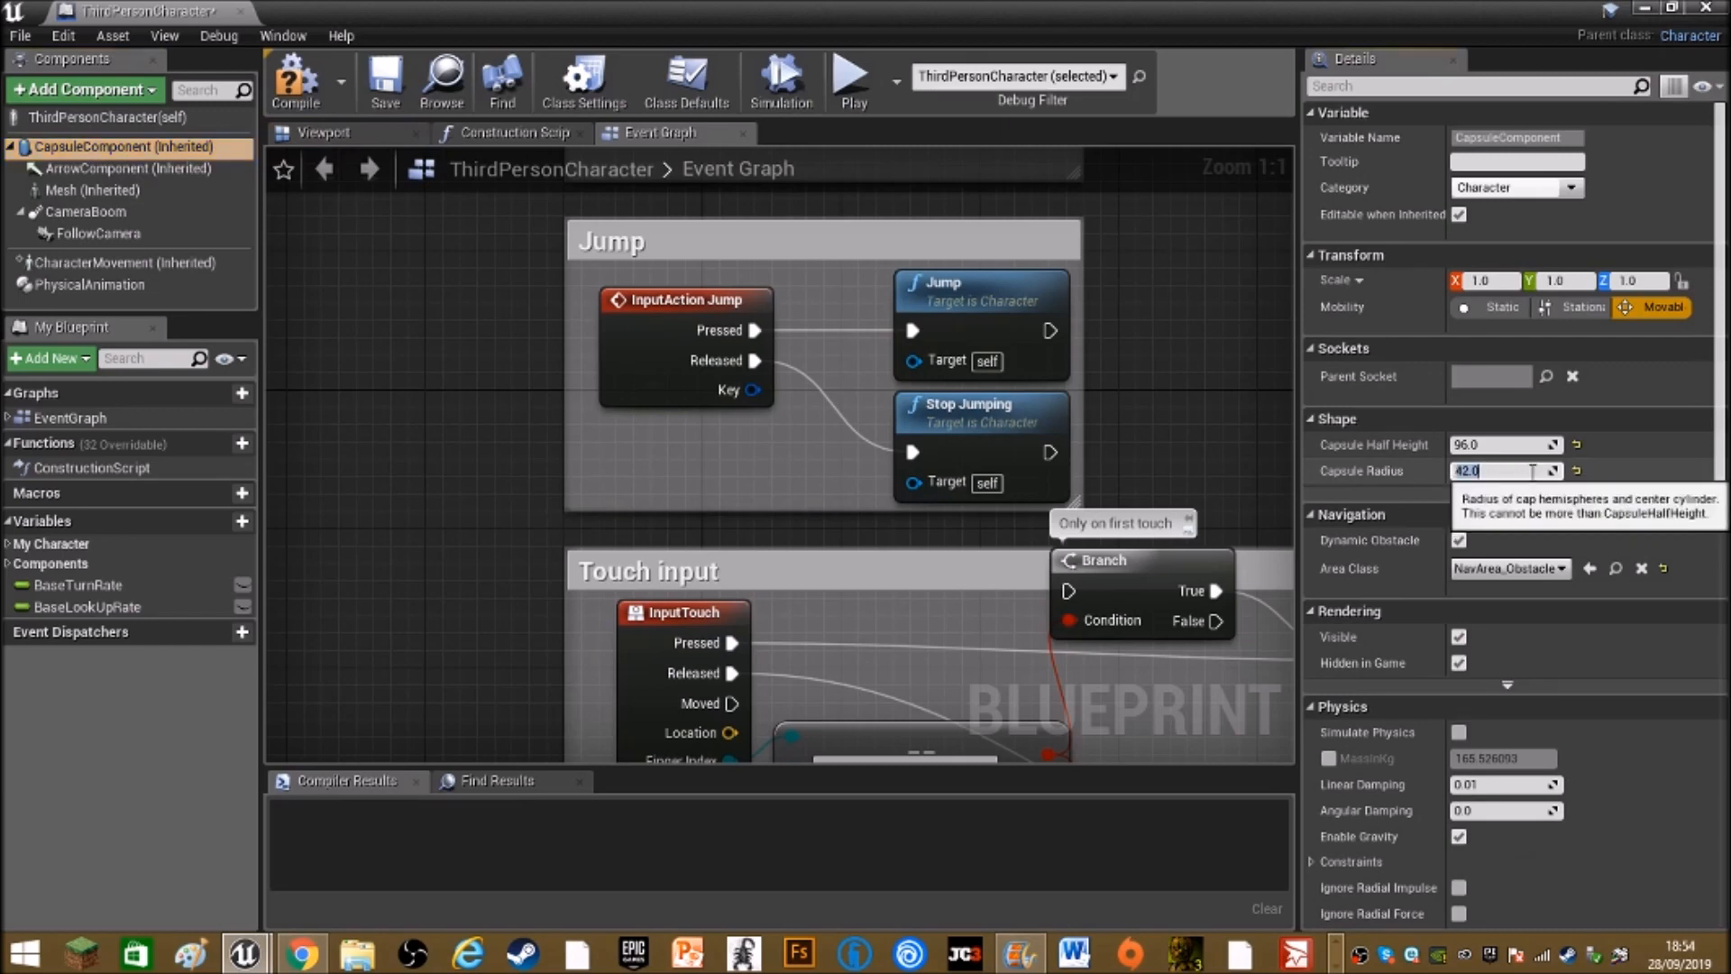
# Set the CapsuleComponent radius to 10.0 and compile the blueprint
pyautogui.write('10.0')
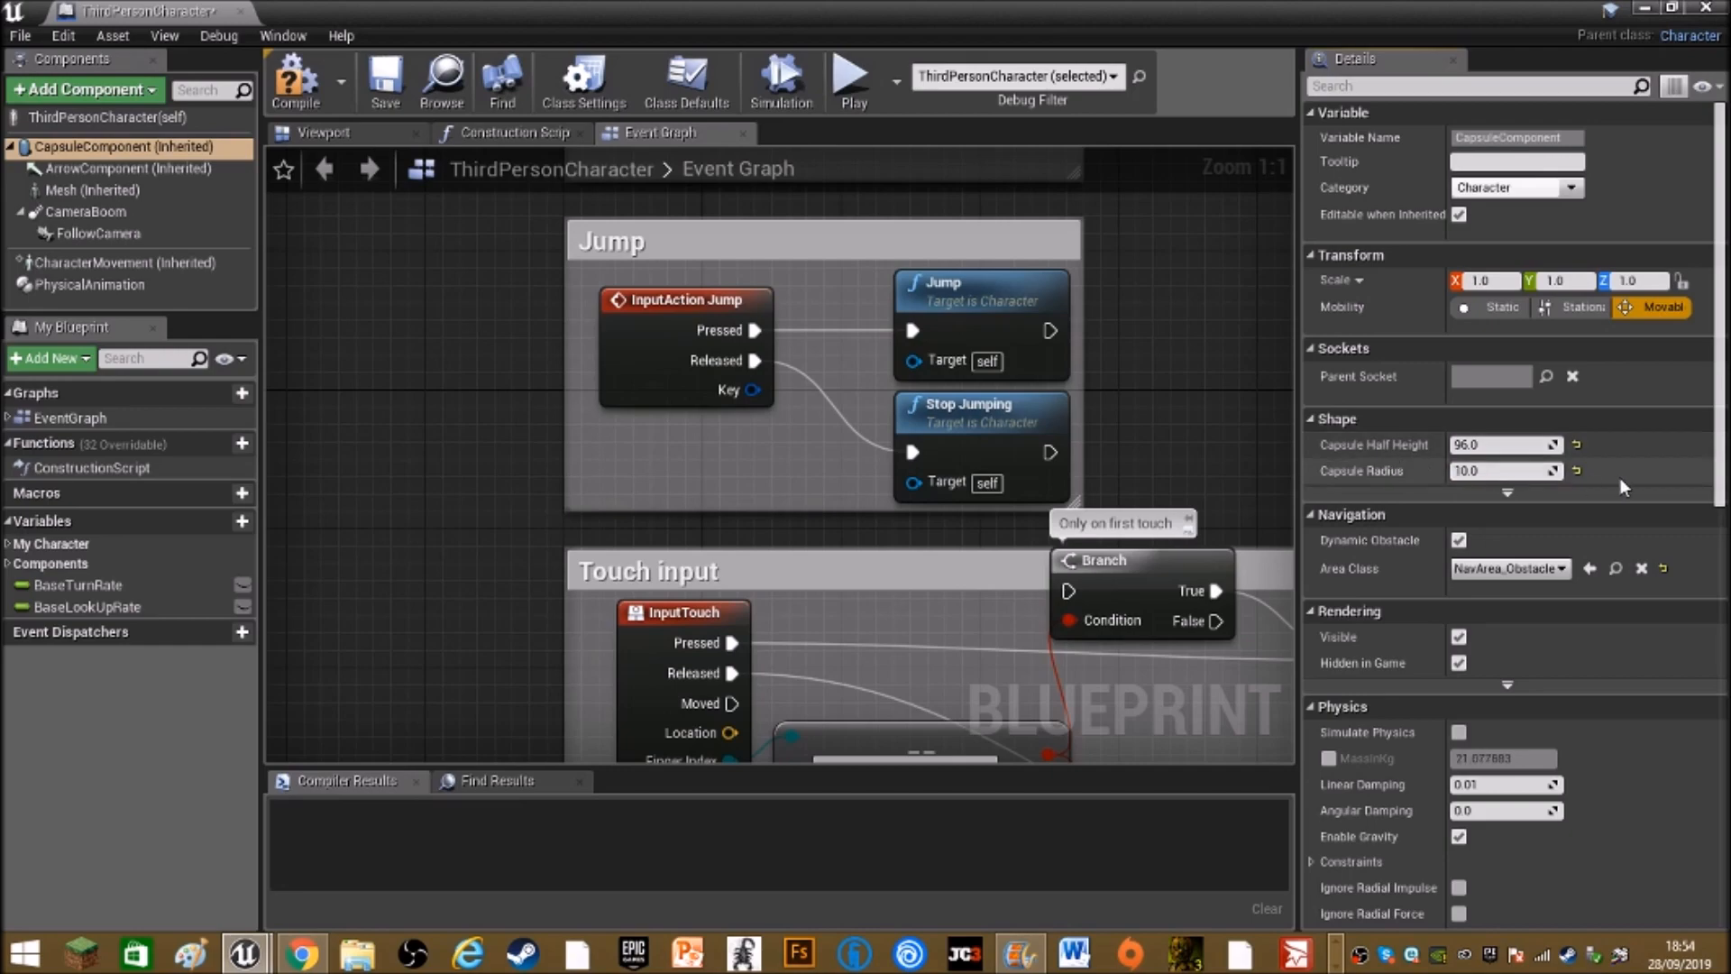
pyautogui.click(295, 80)
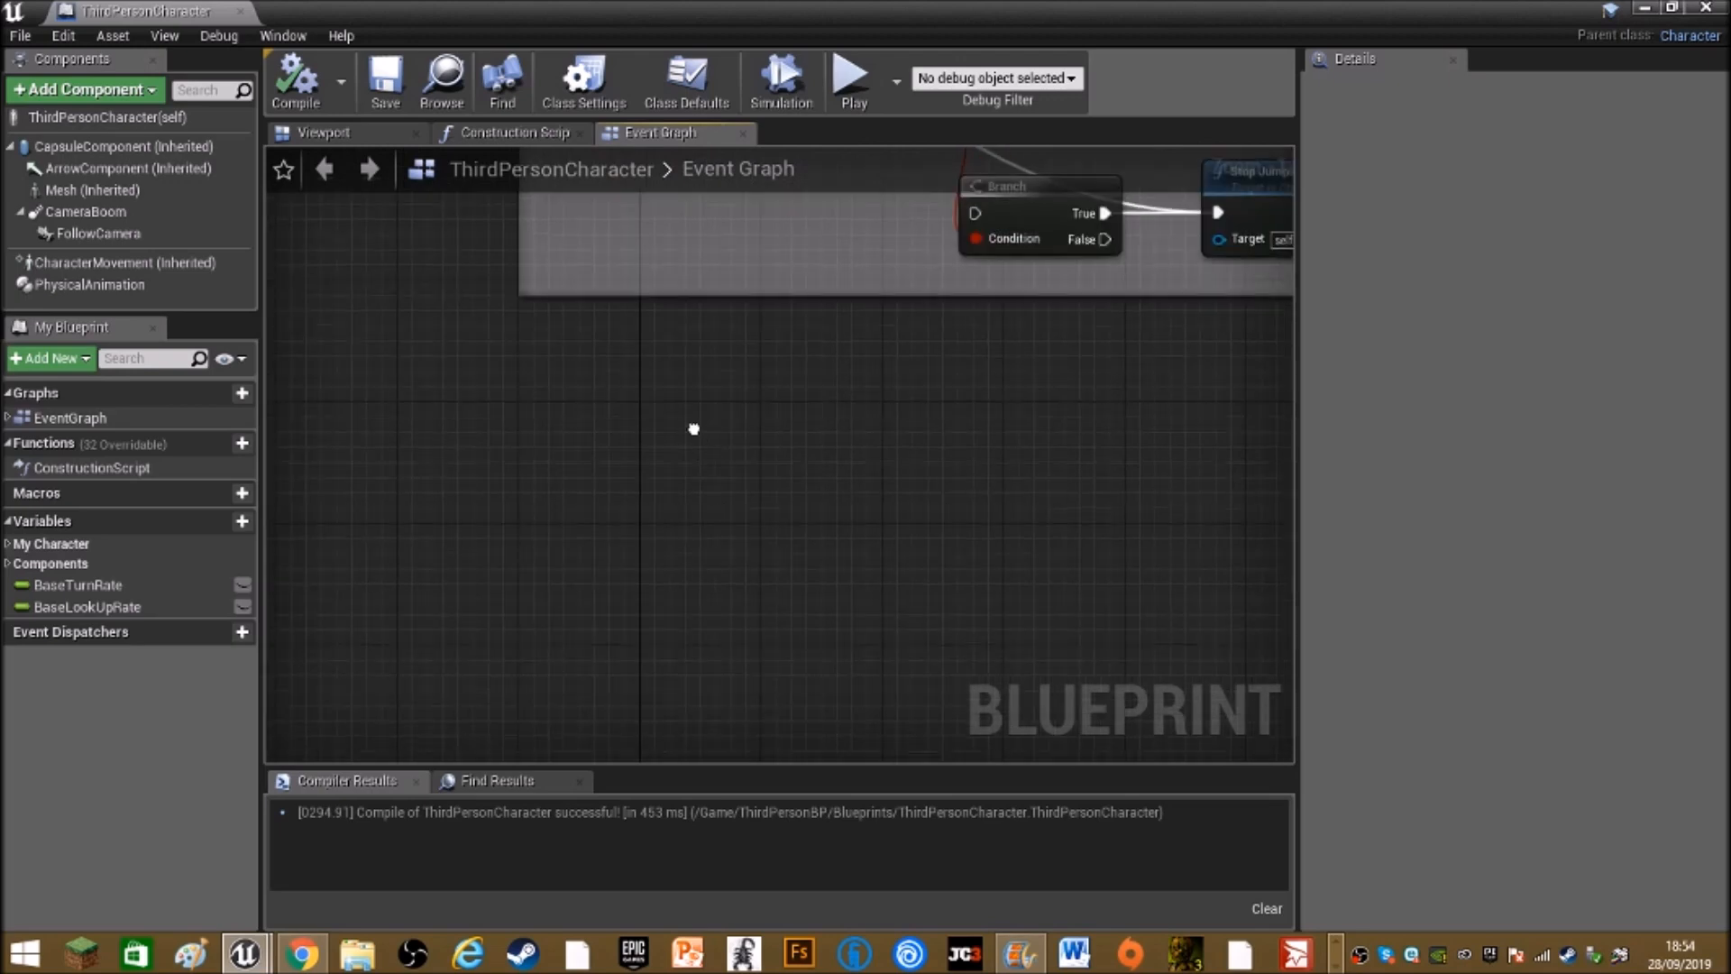
# Add Event BeginPlay and a Set Skeletal Mesh Component node for the physical animation
pyautogui.rightClick(693, 431)
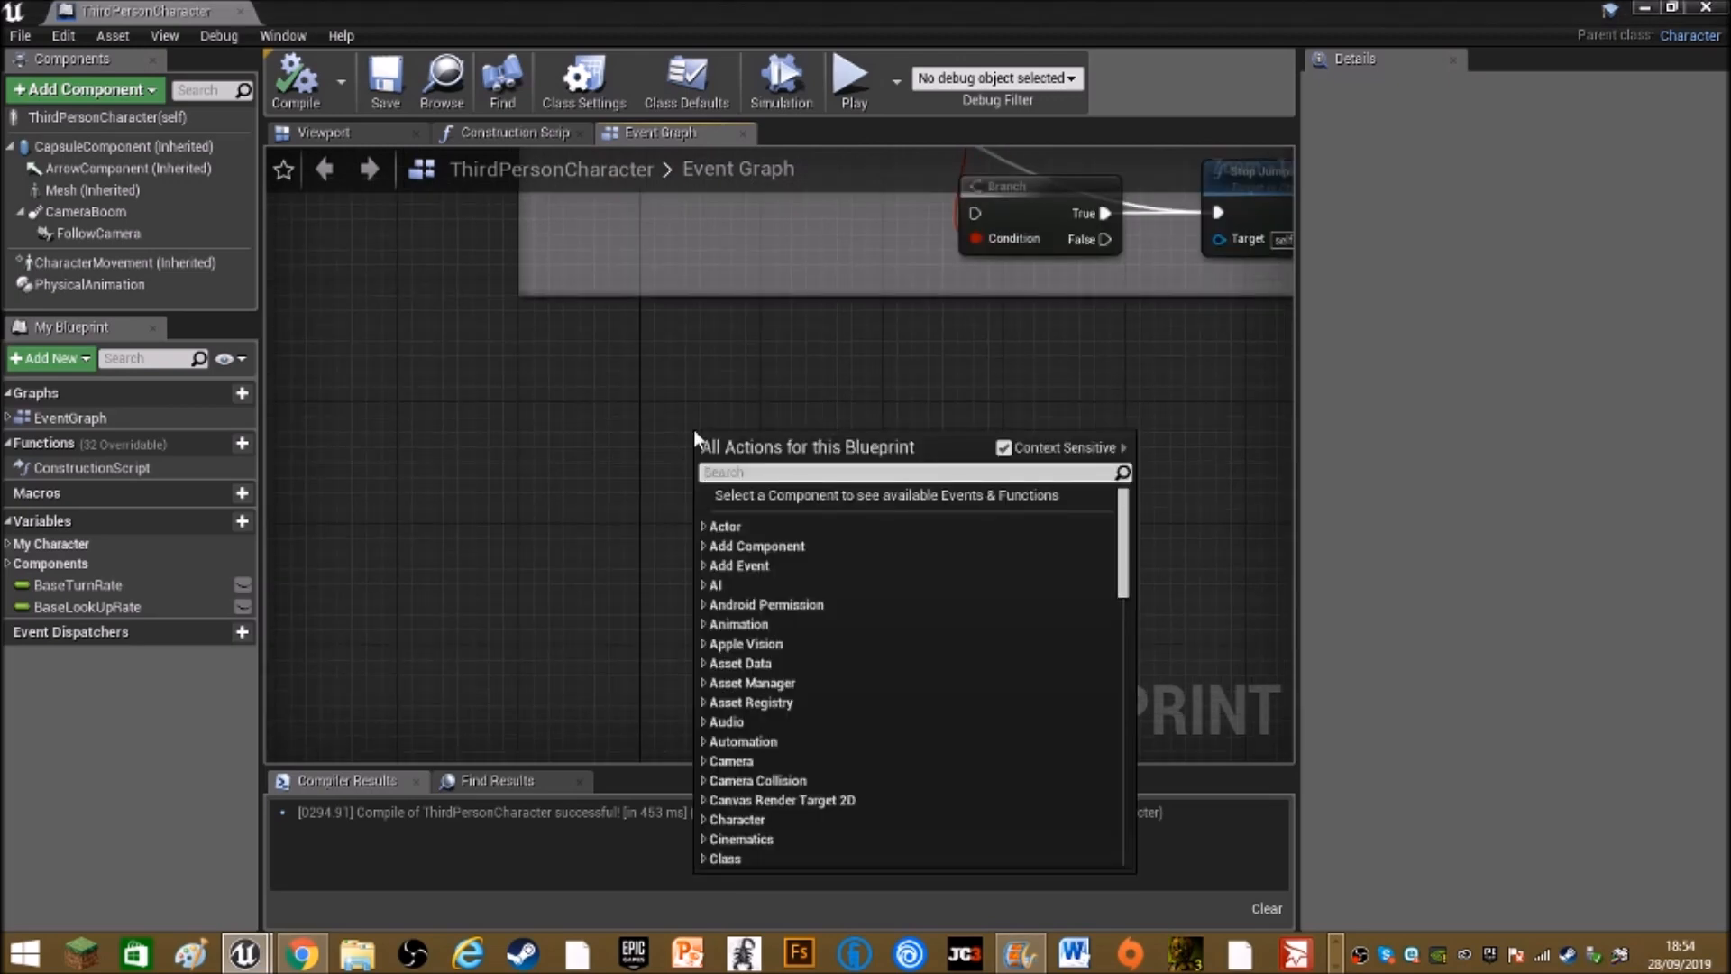
pyautogui.write('event')
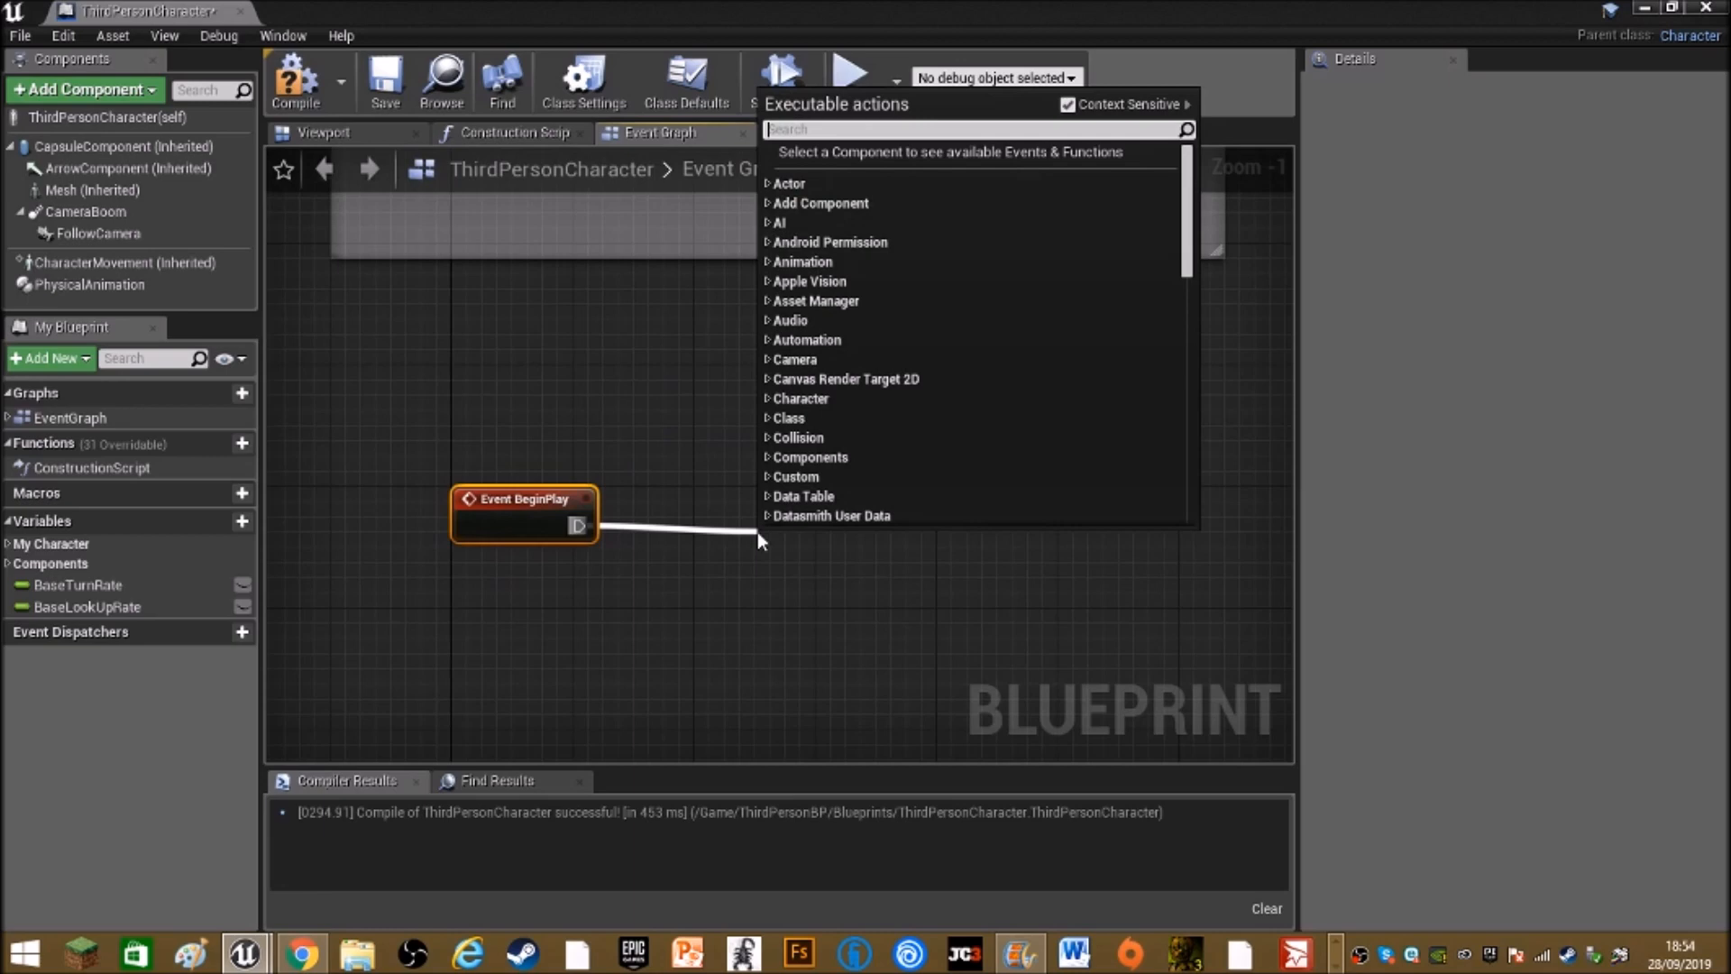
pyautogui.write('set ske')
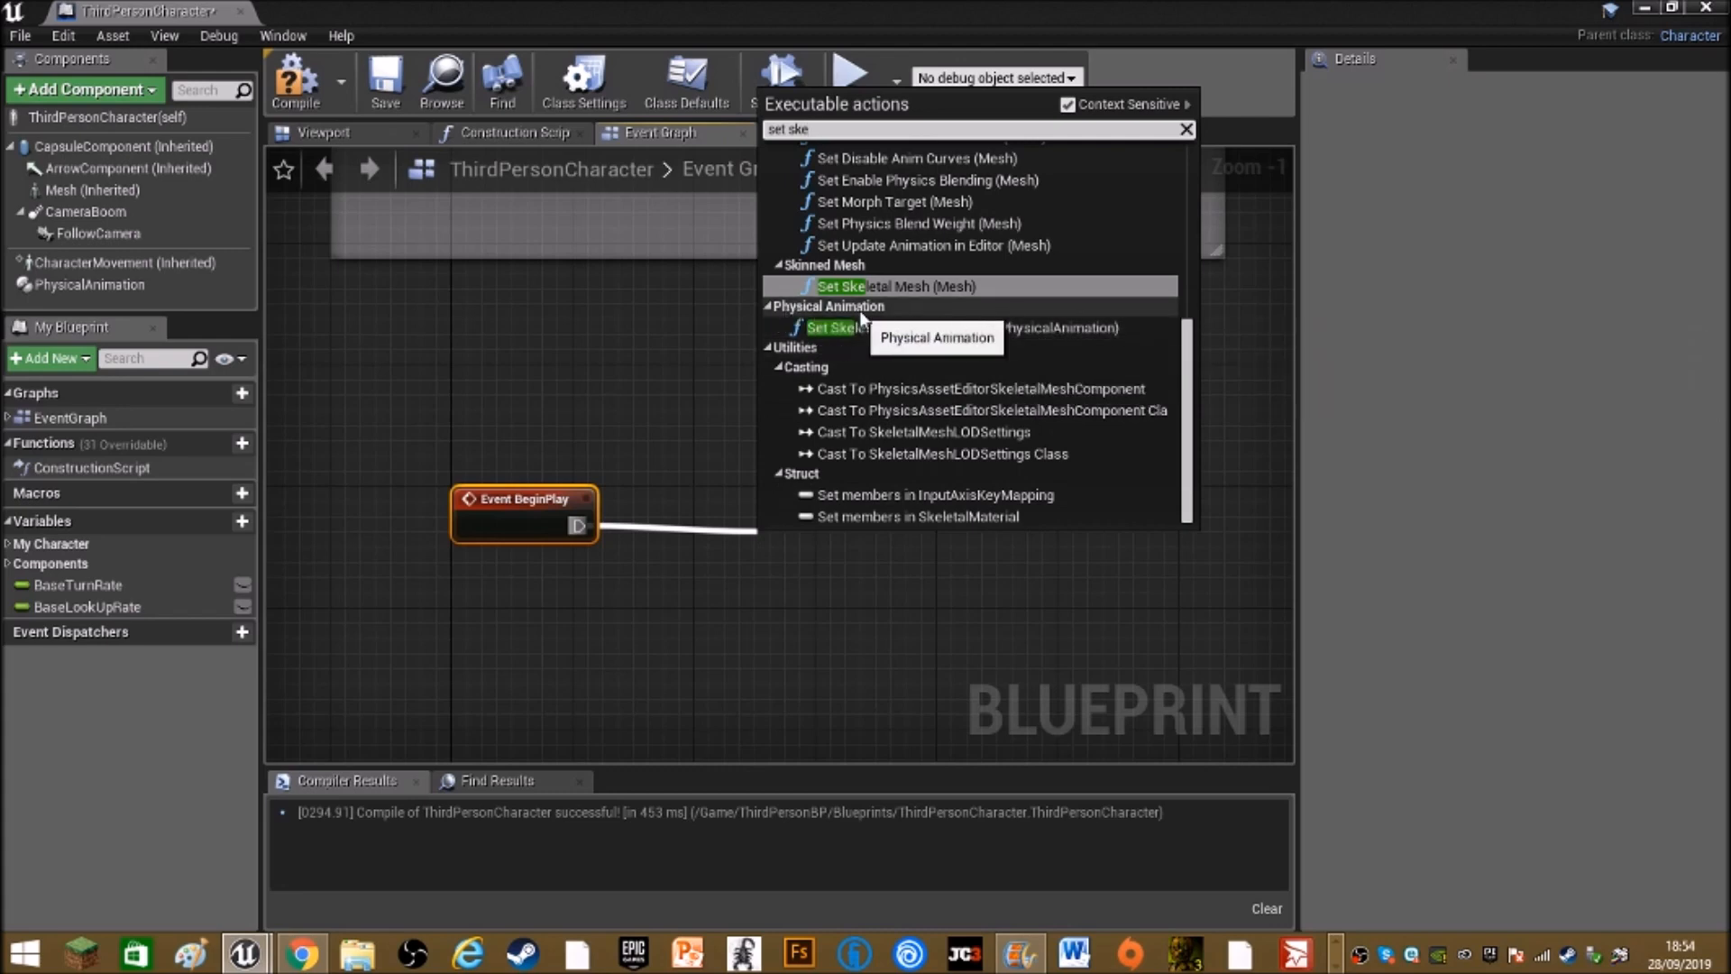
pyautogui.click(852, 326)
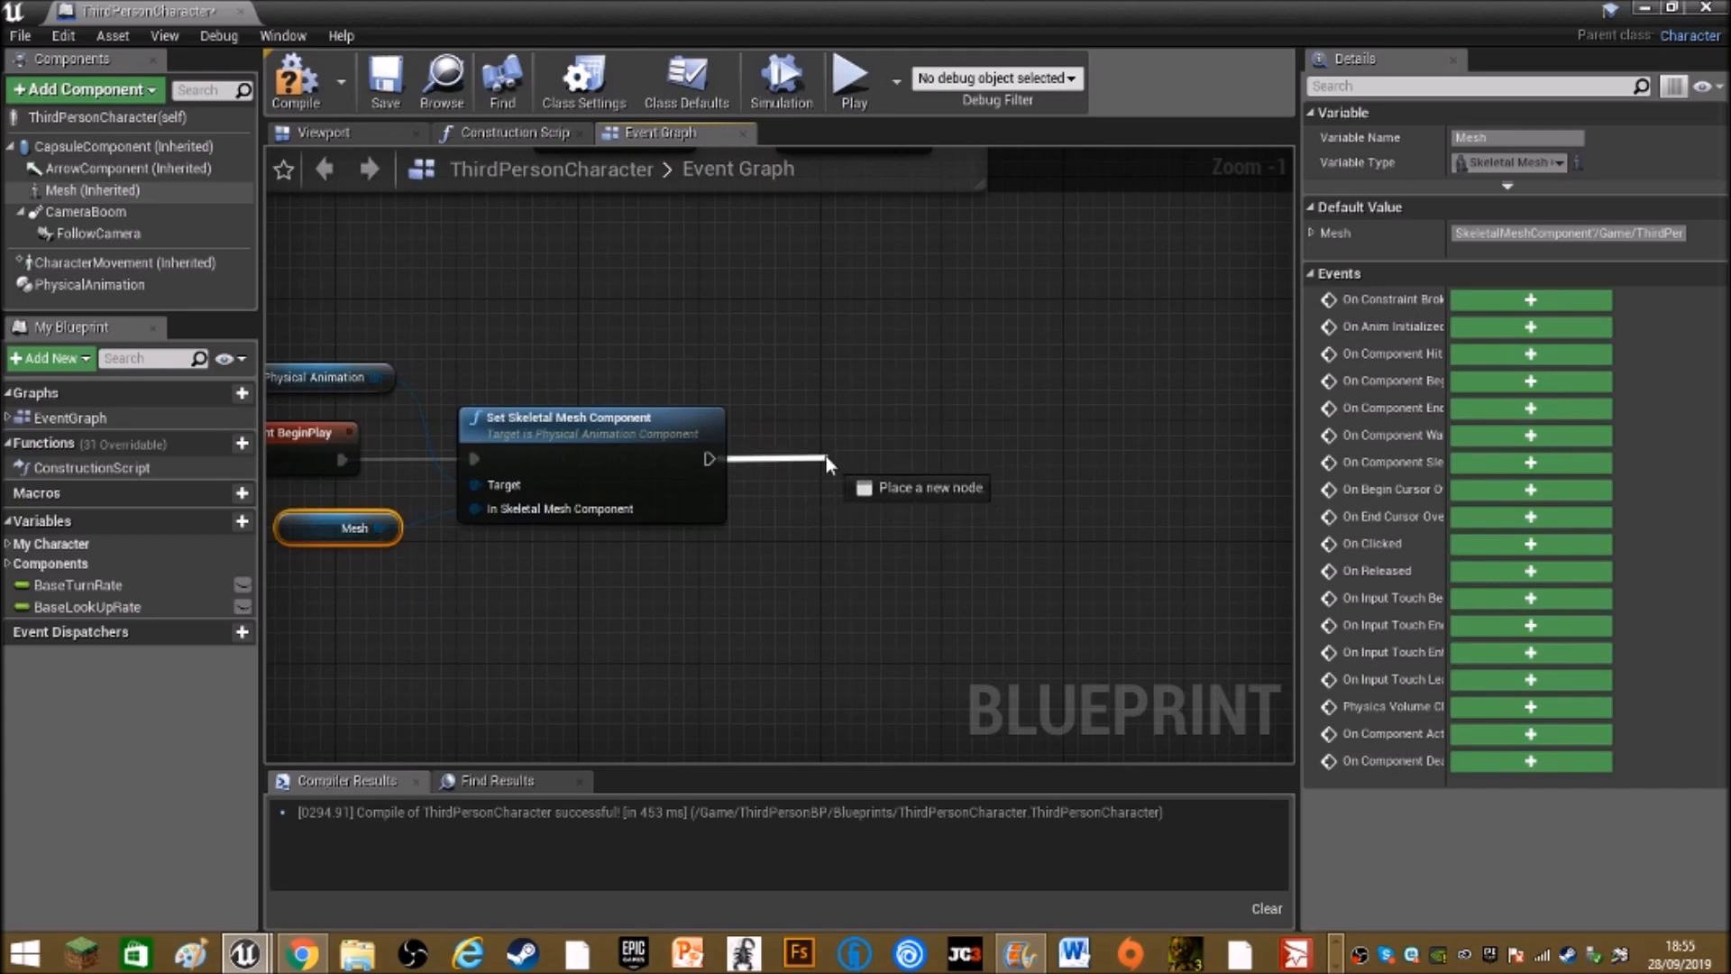
# Add Apply Physical Animation Settings Below and promote Body Name to a Bone variable, default pelvis
pyautogui.write('apply phys')
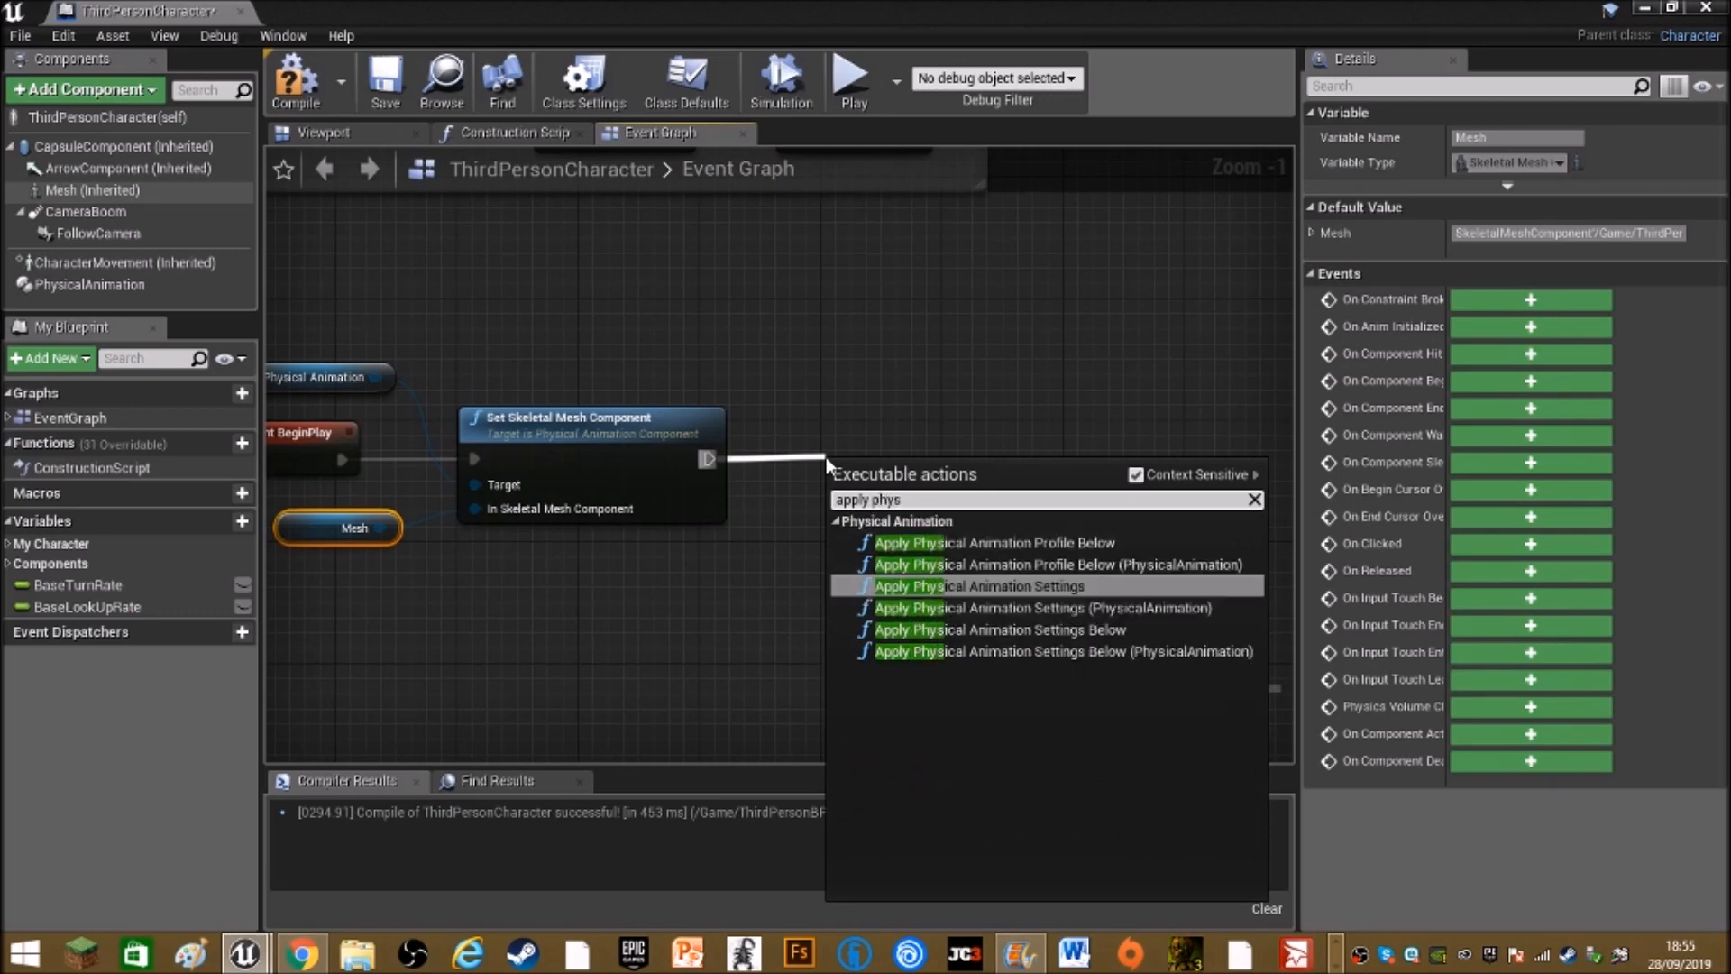
pyautogui.moveTo(998, 629)
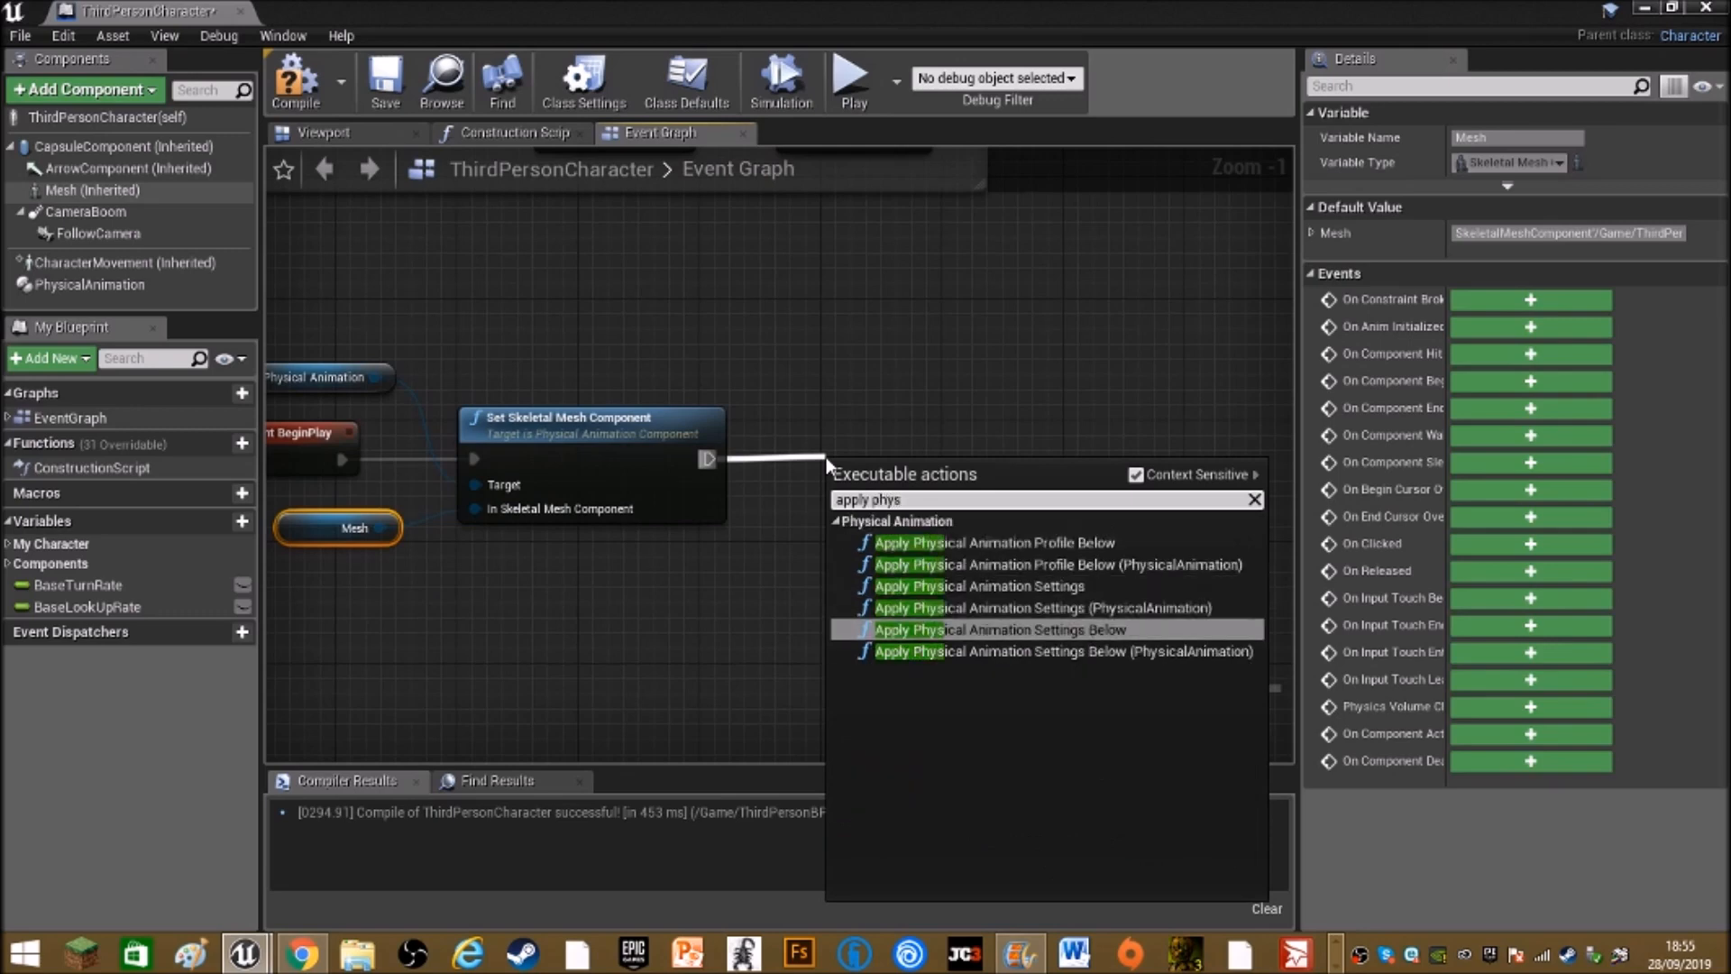
pyautogui.click(996, 629)
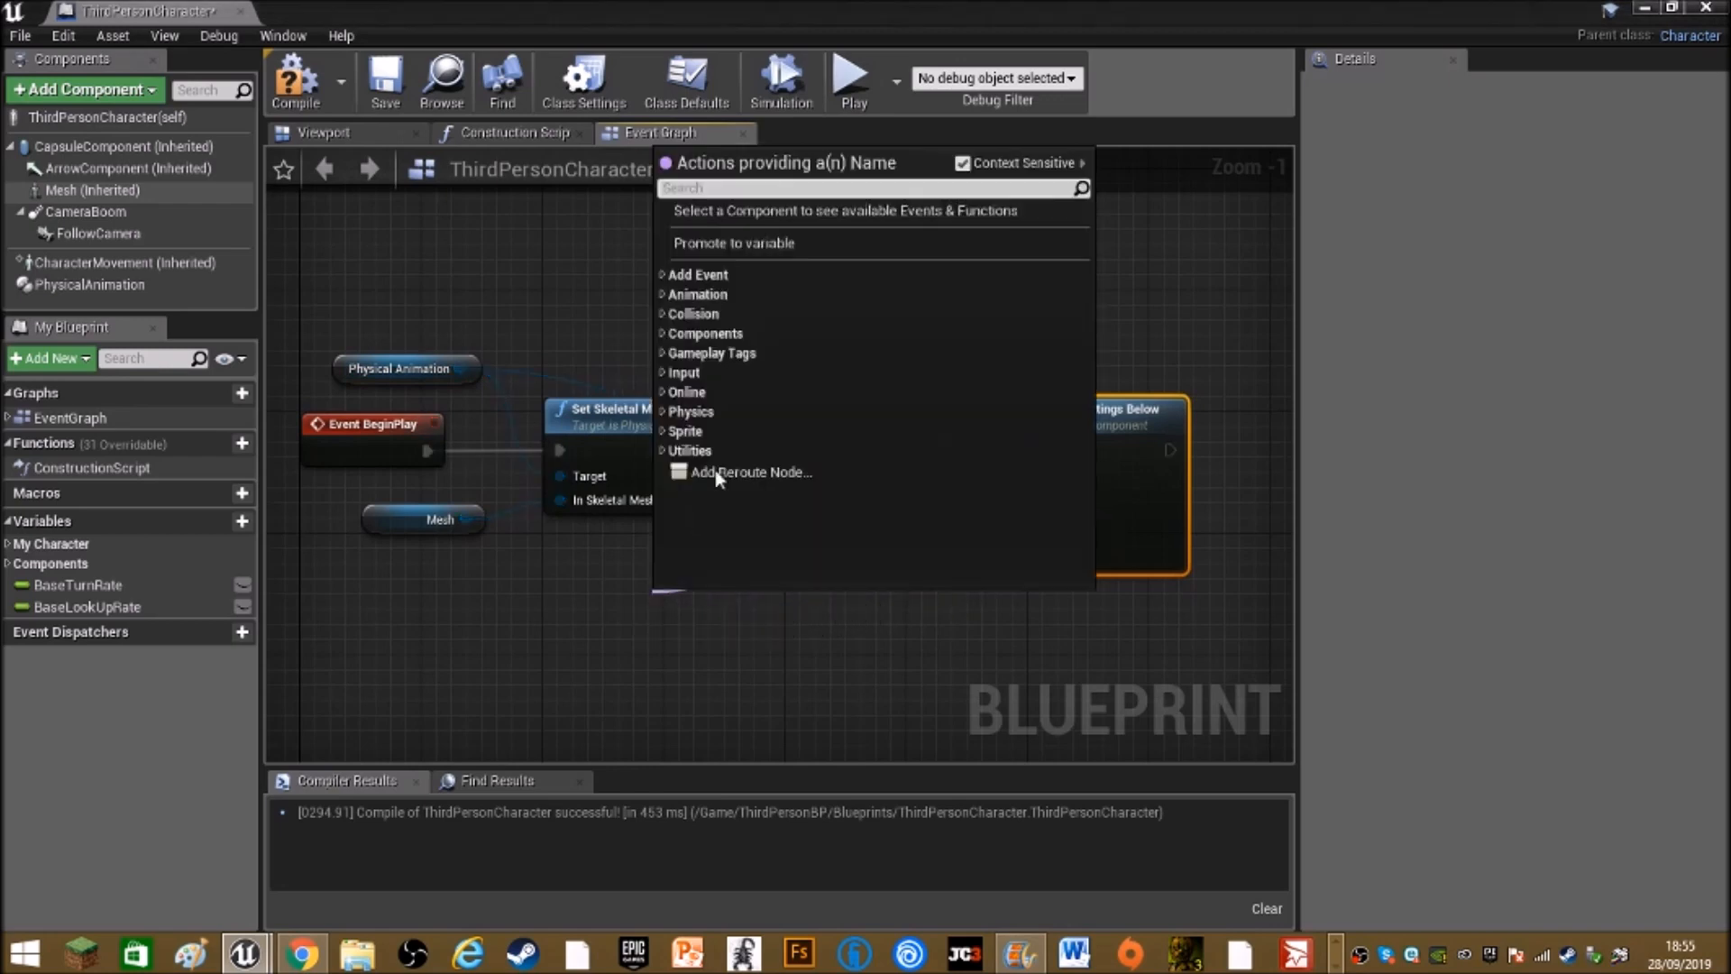
pyautogui.click(733, 242)
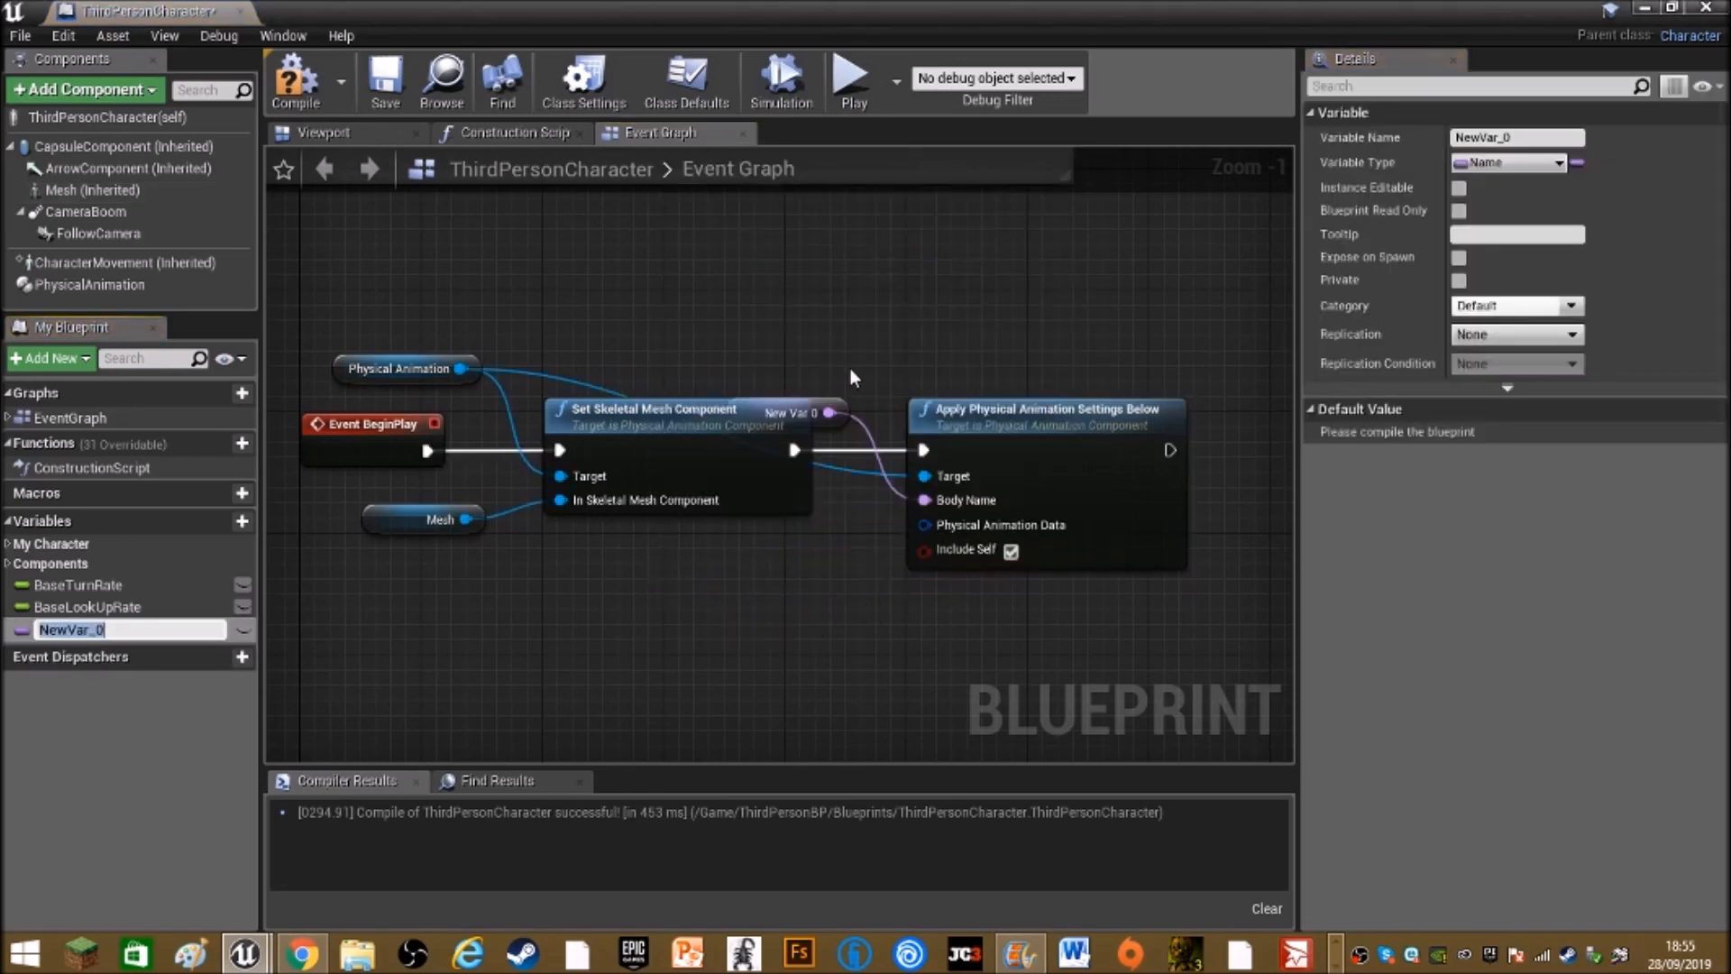
pyautogui.write('Bone')
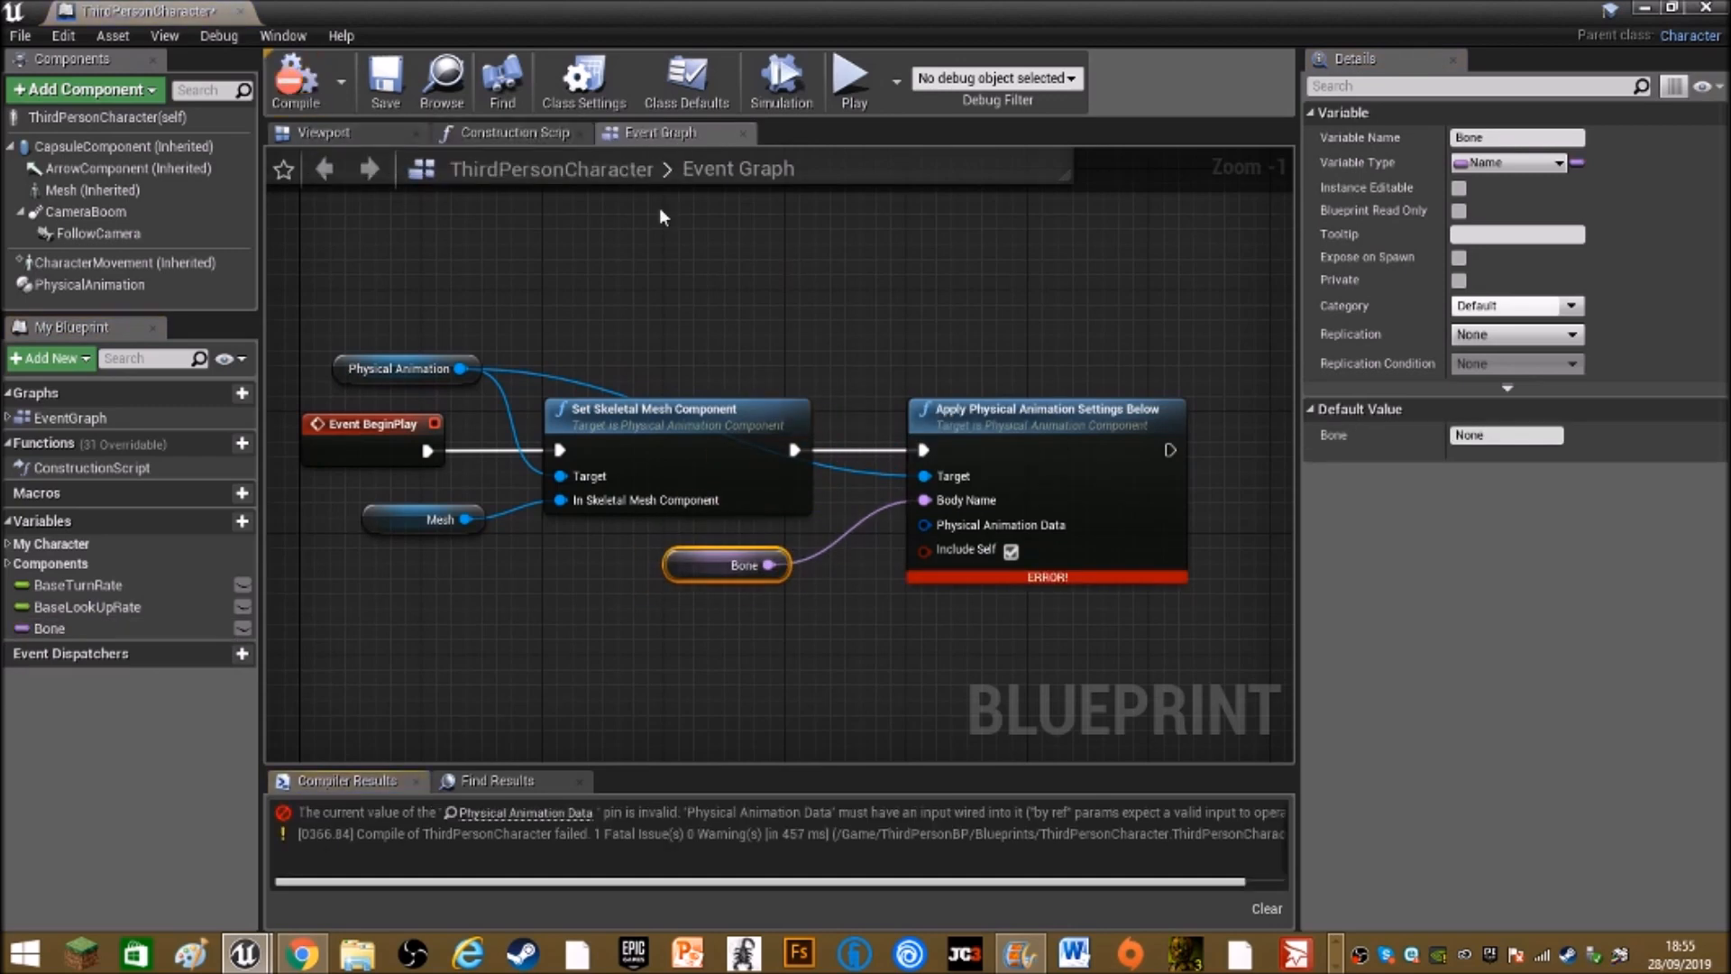
pyautogui.click(1503, 434)
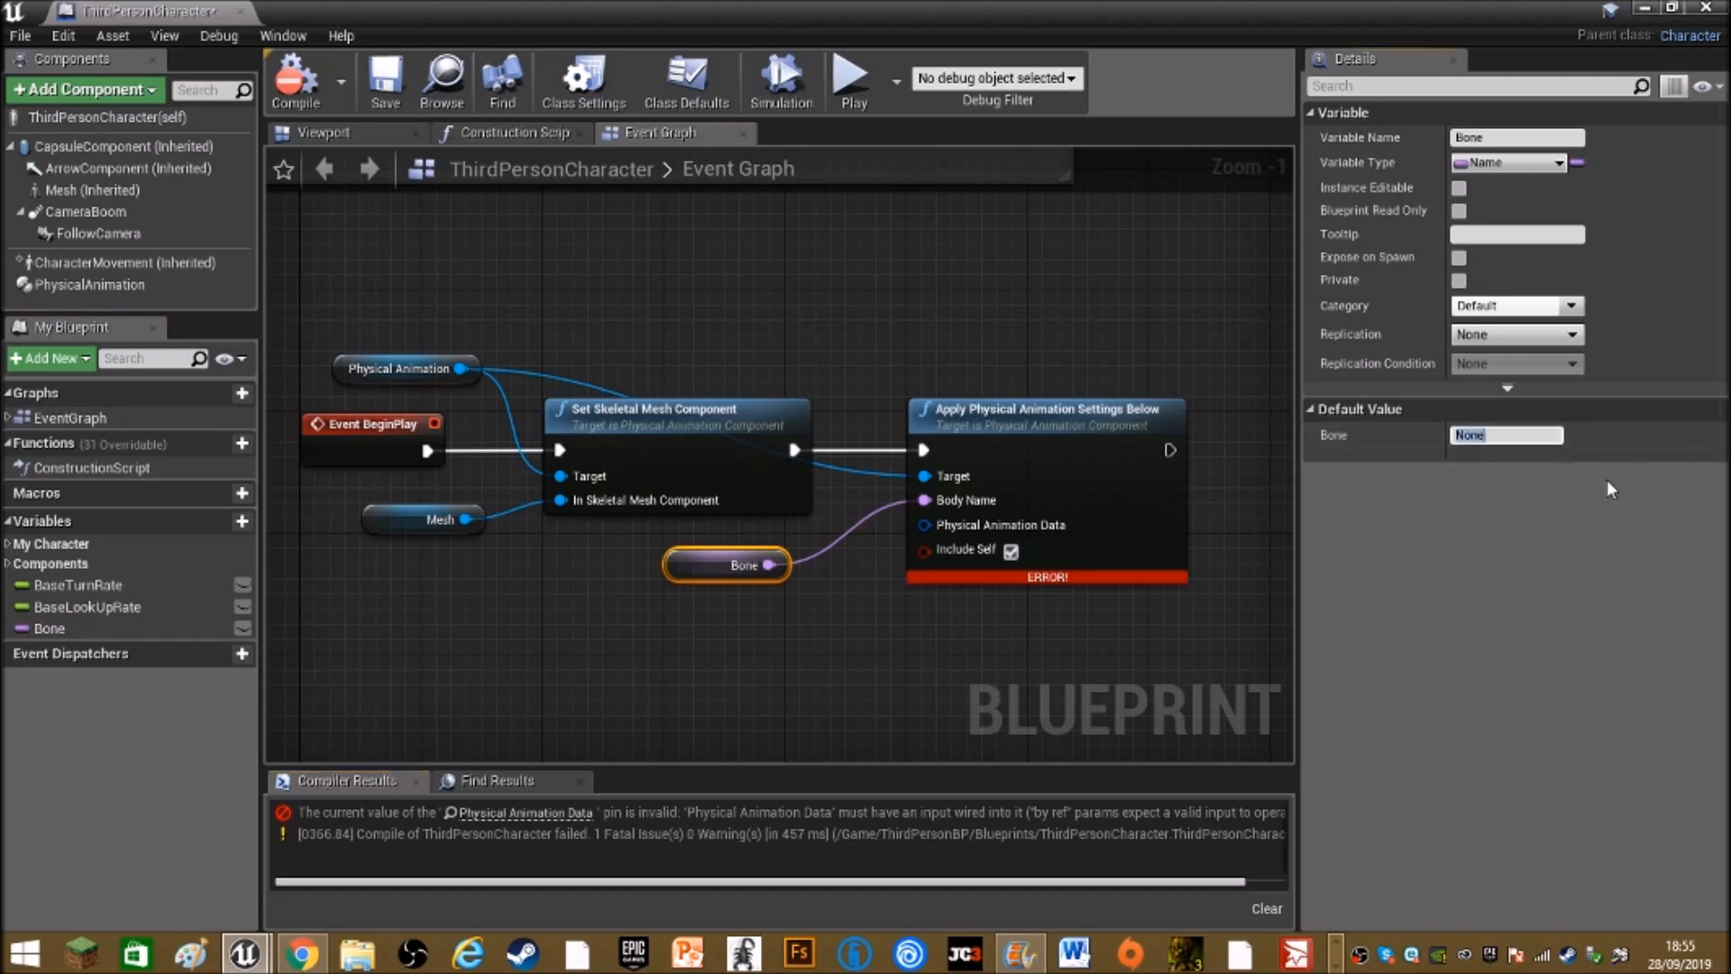
pyautogui.write('pel')
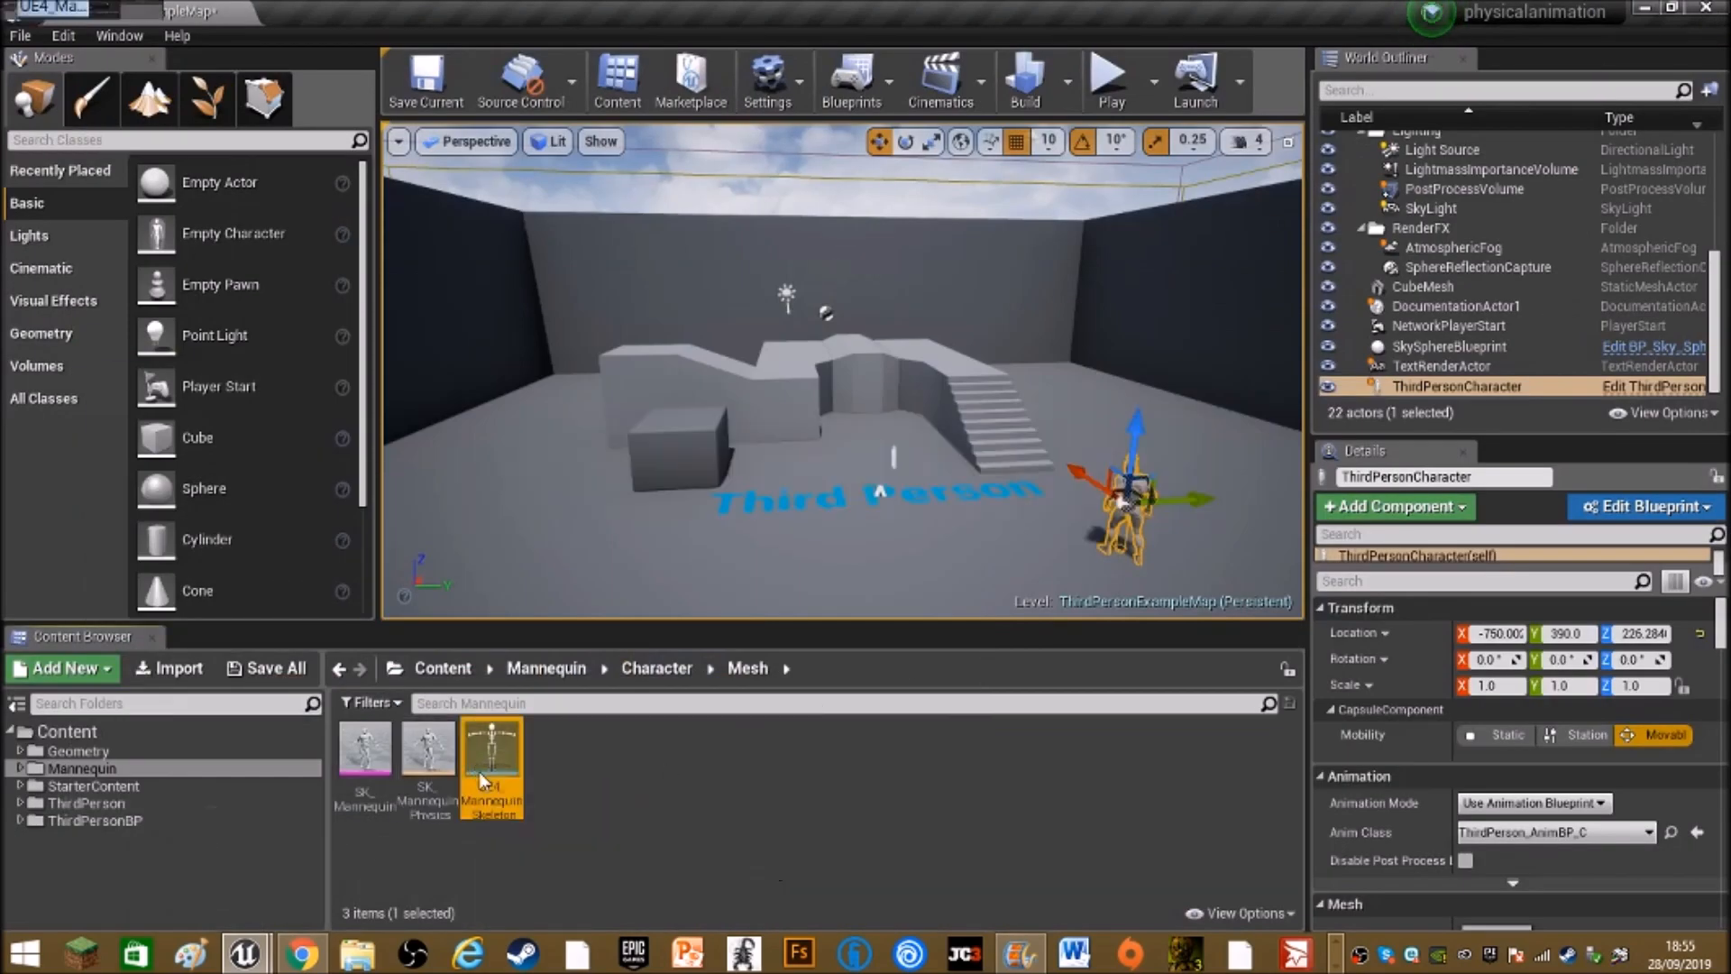
# Open UE4_Mannequin_Skeleton to check bone names in the Skeleton Tree
pyautogui.doubleClick(491, 762)
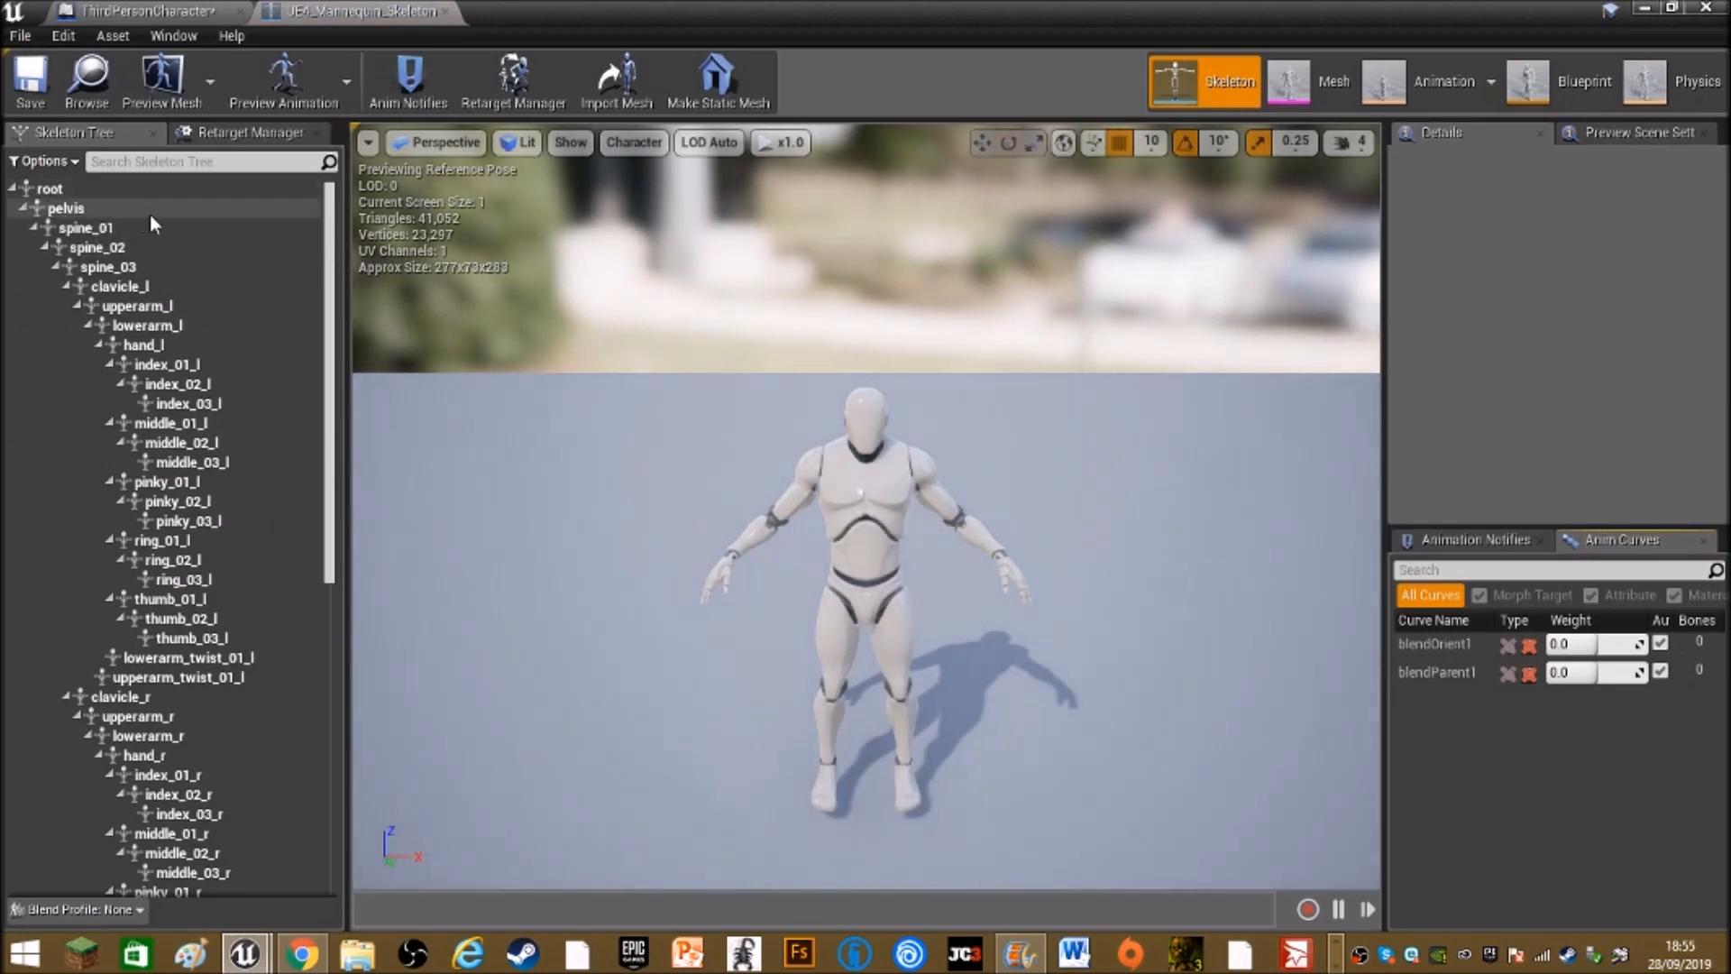
pyautogui.click(87, 80)
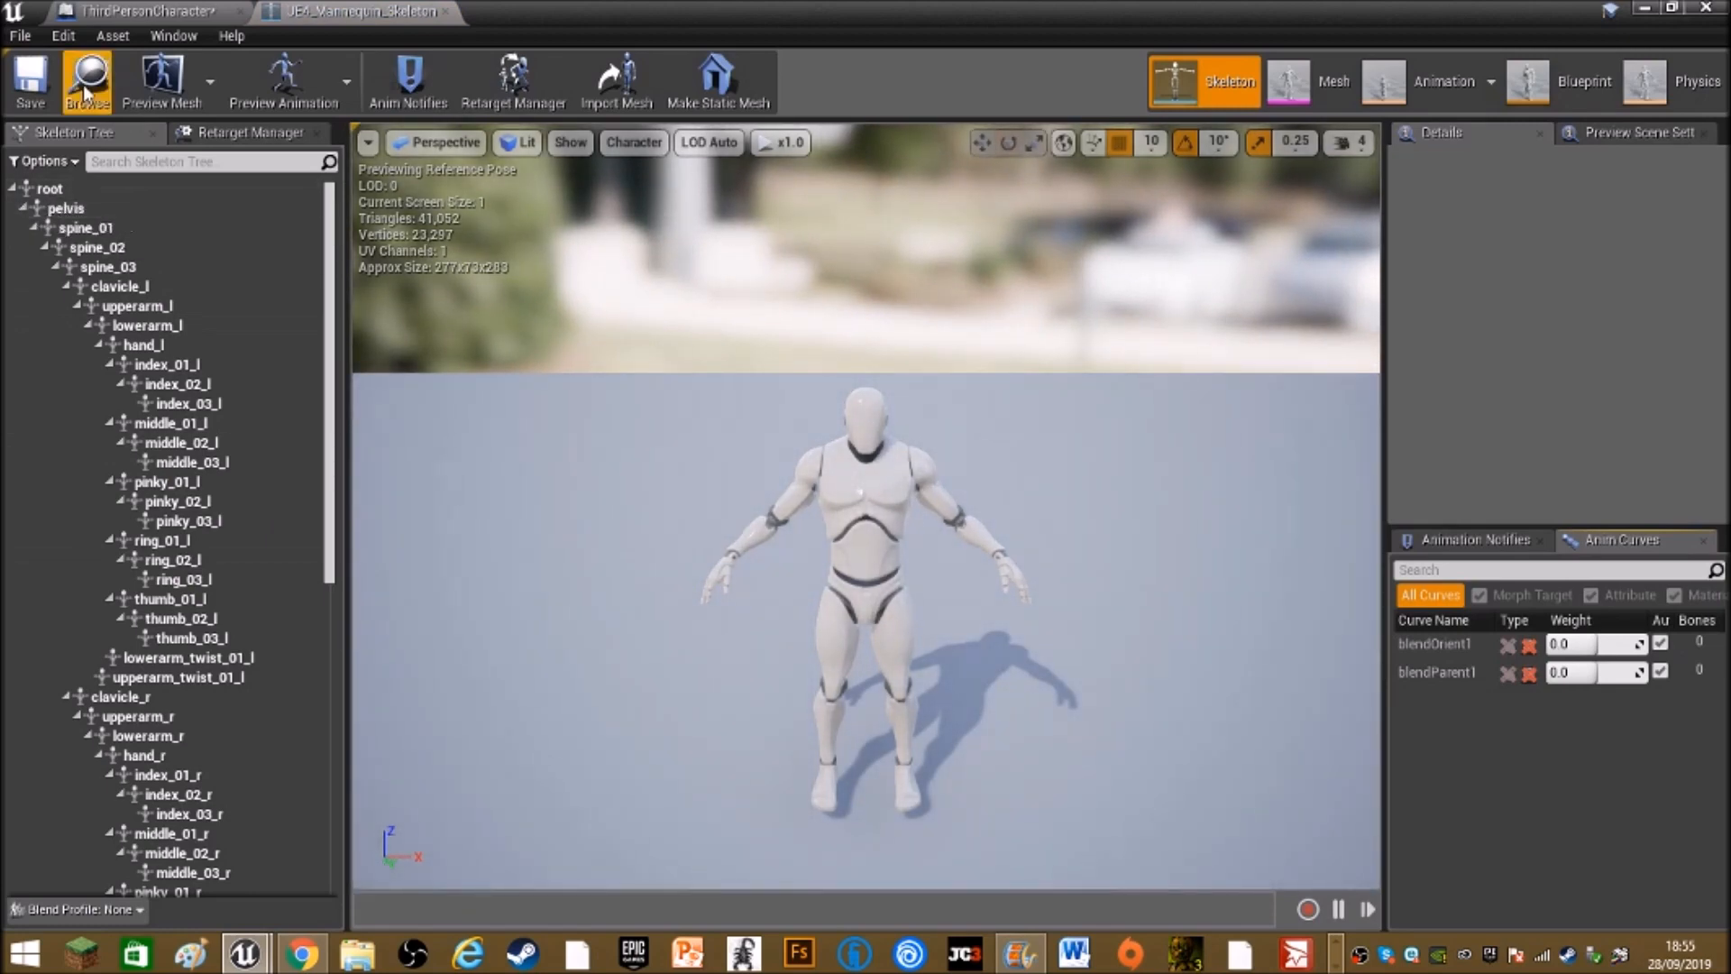
pyautogui.click(143, 10)
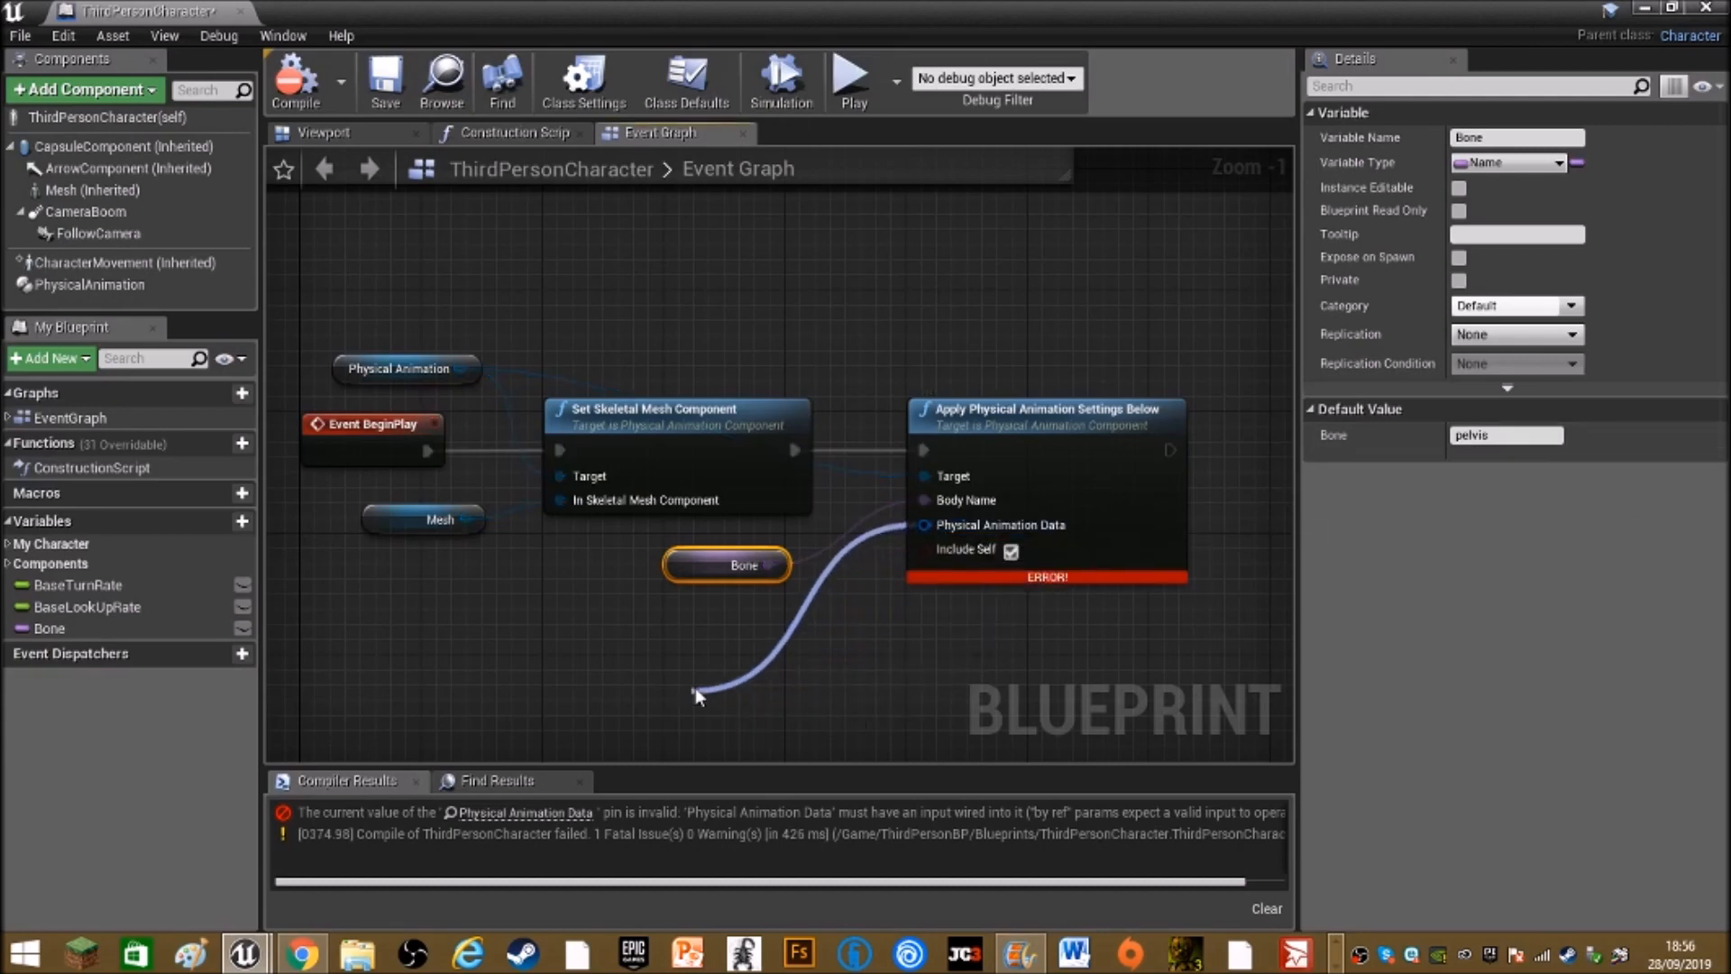
# Connect a Make PhysicalAnimationData node to the apply-settings node's data input
pyautogui.click(698, 695)
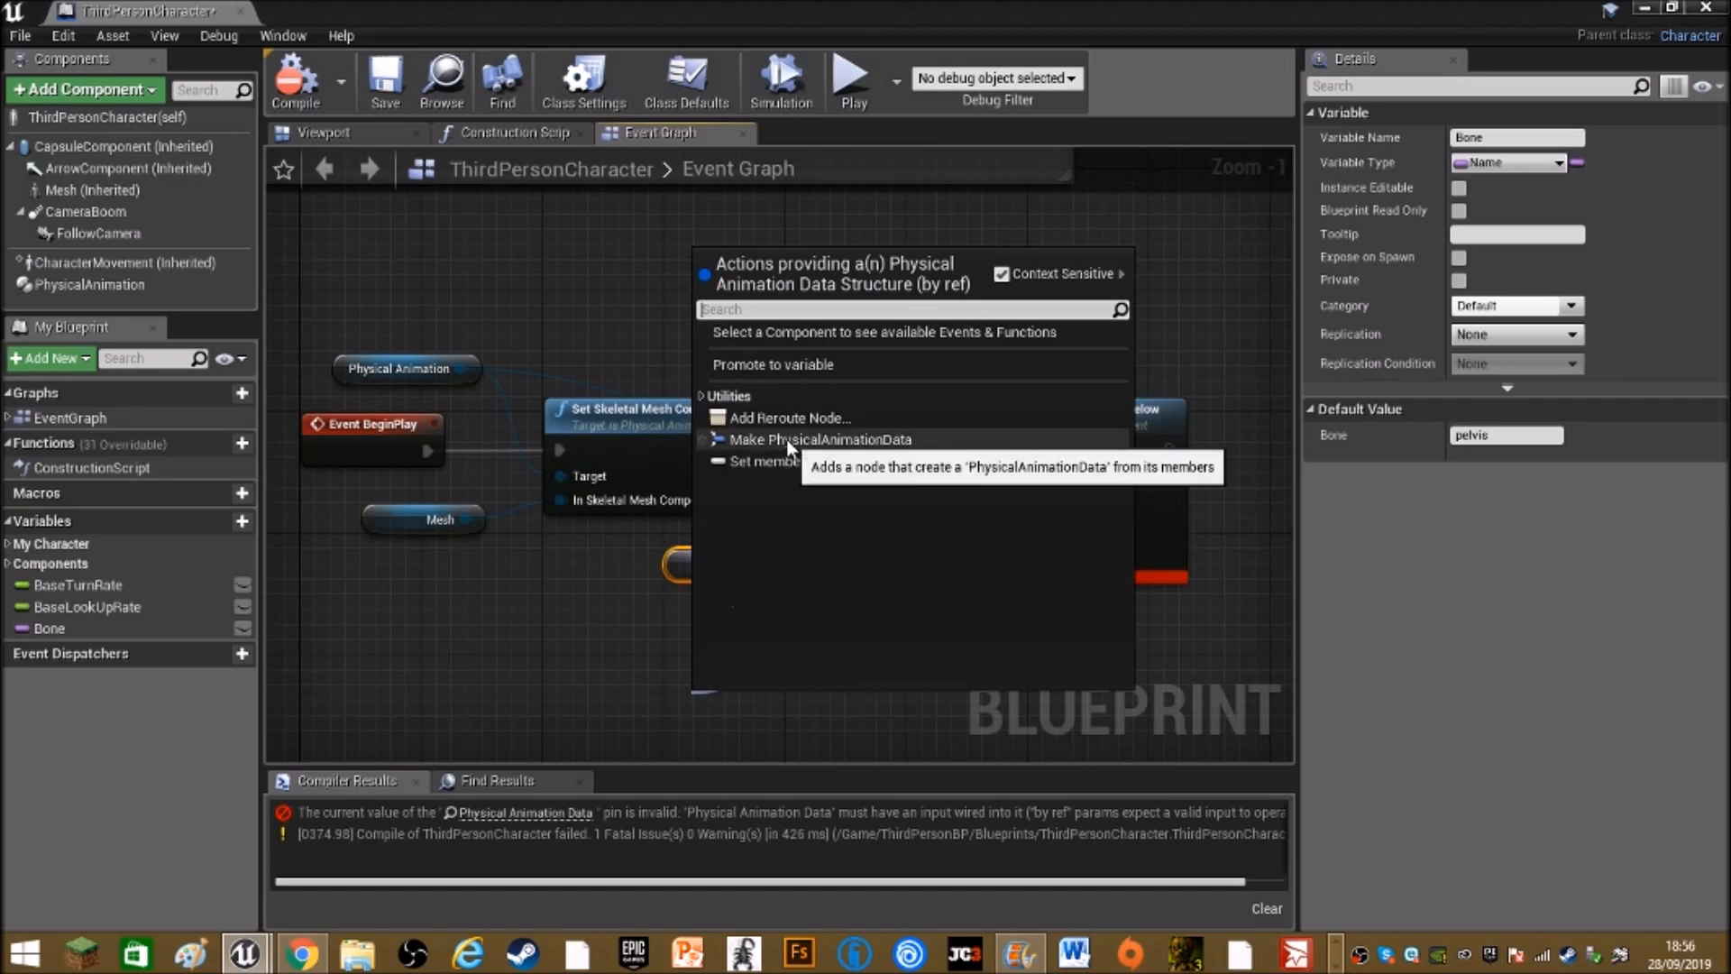
pyautogui.click(820, 439)
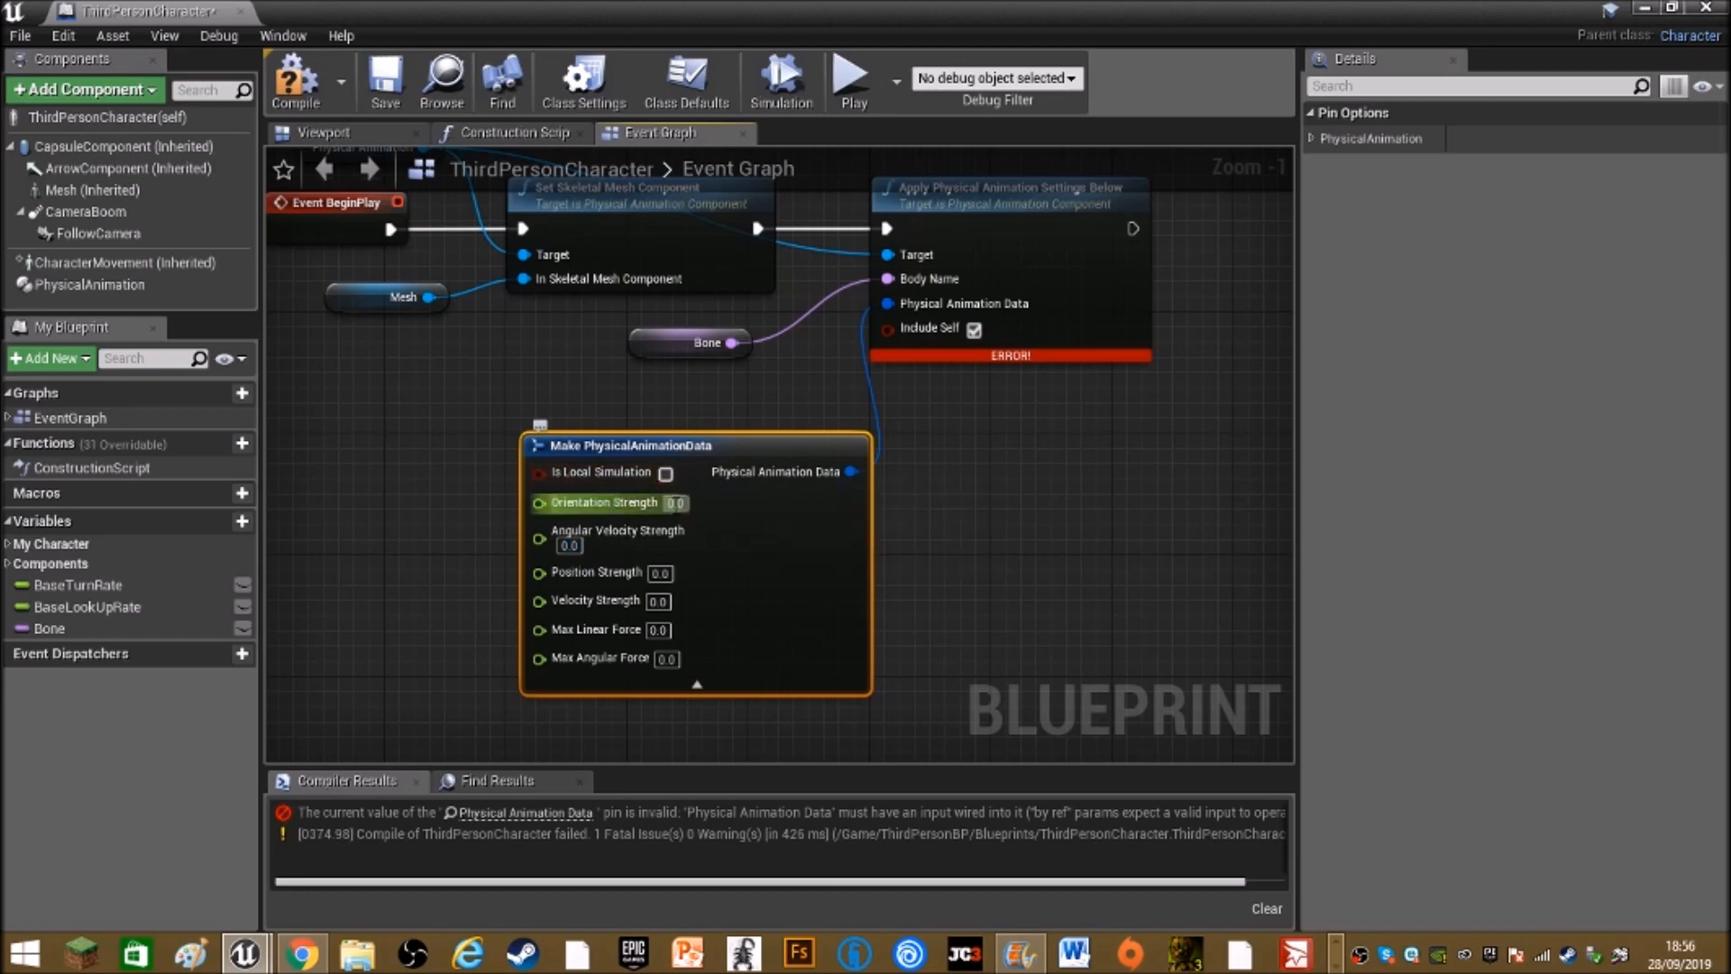
pyautogui.moveTo(796, 524)
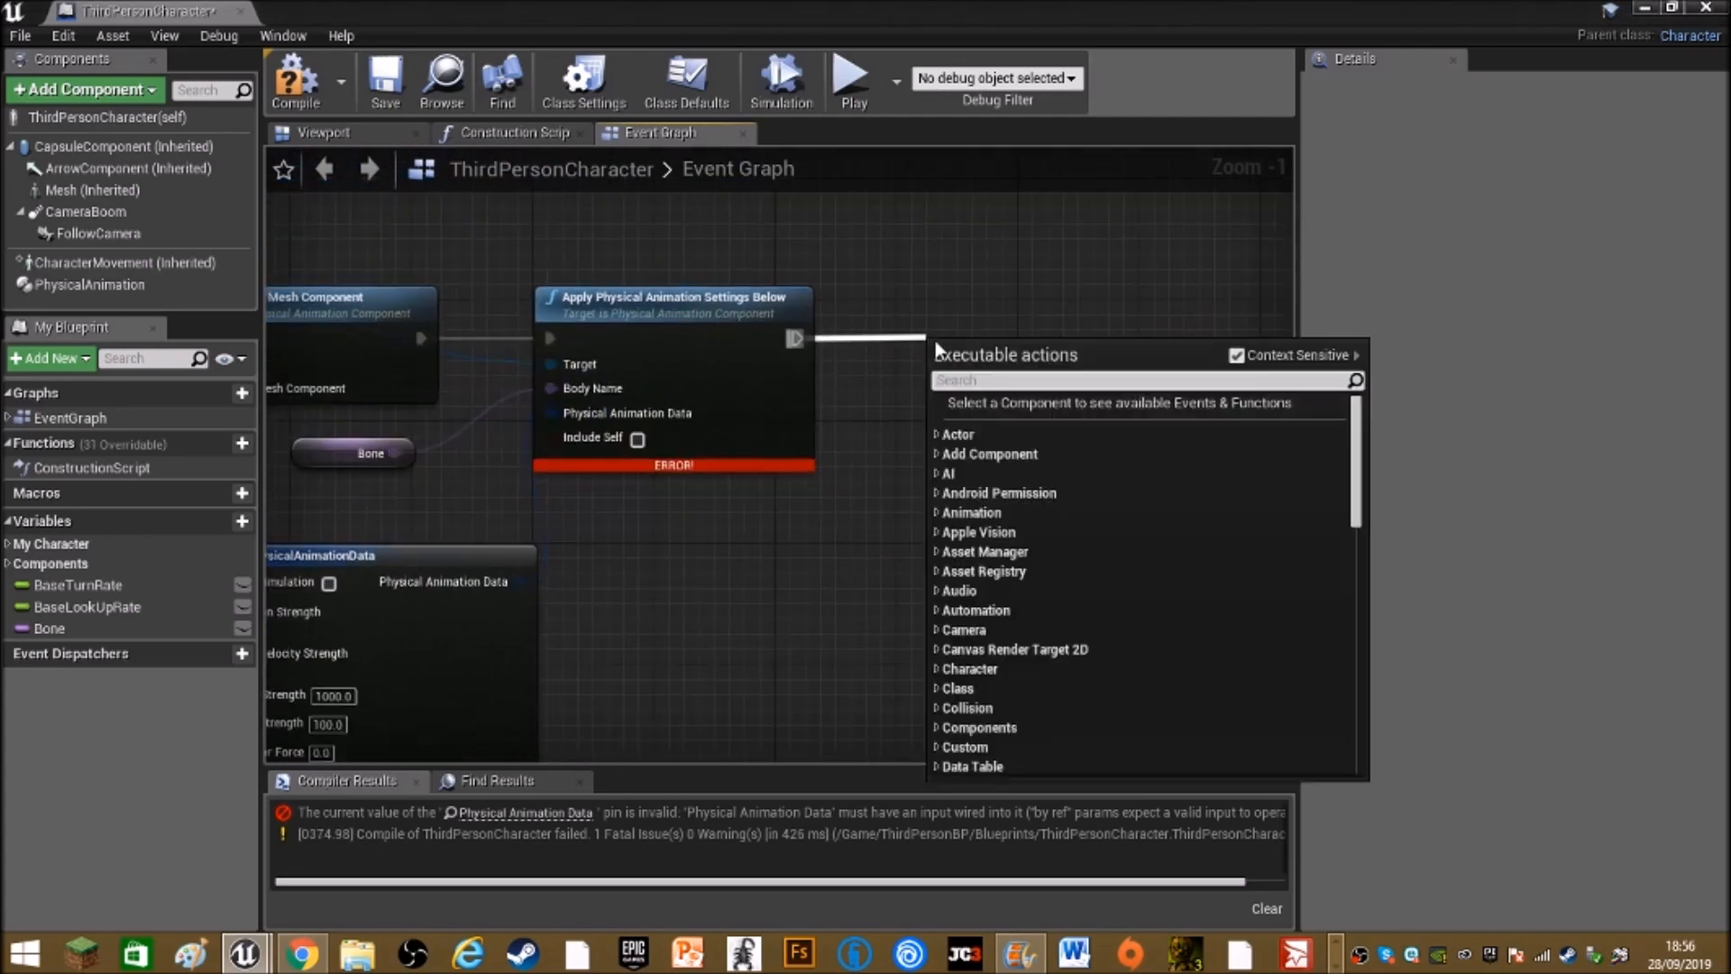
# Add Set All Bodies Below Simulate Physics with New Simulate on, compile, and play
pyautogui.write('set')
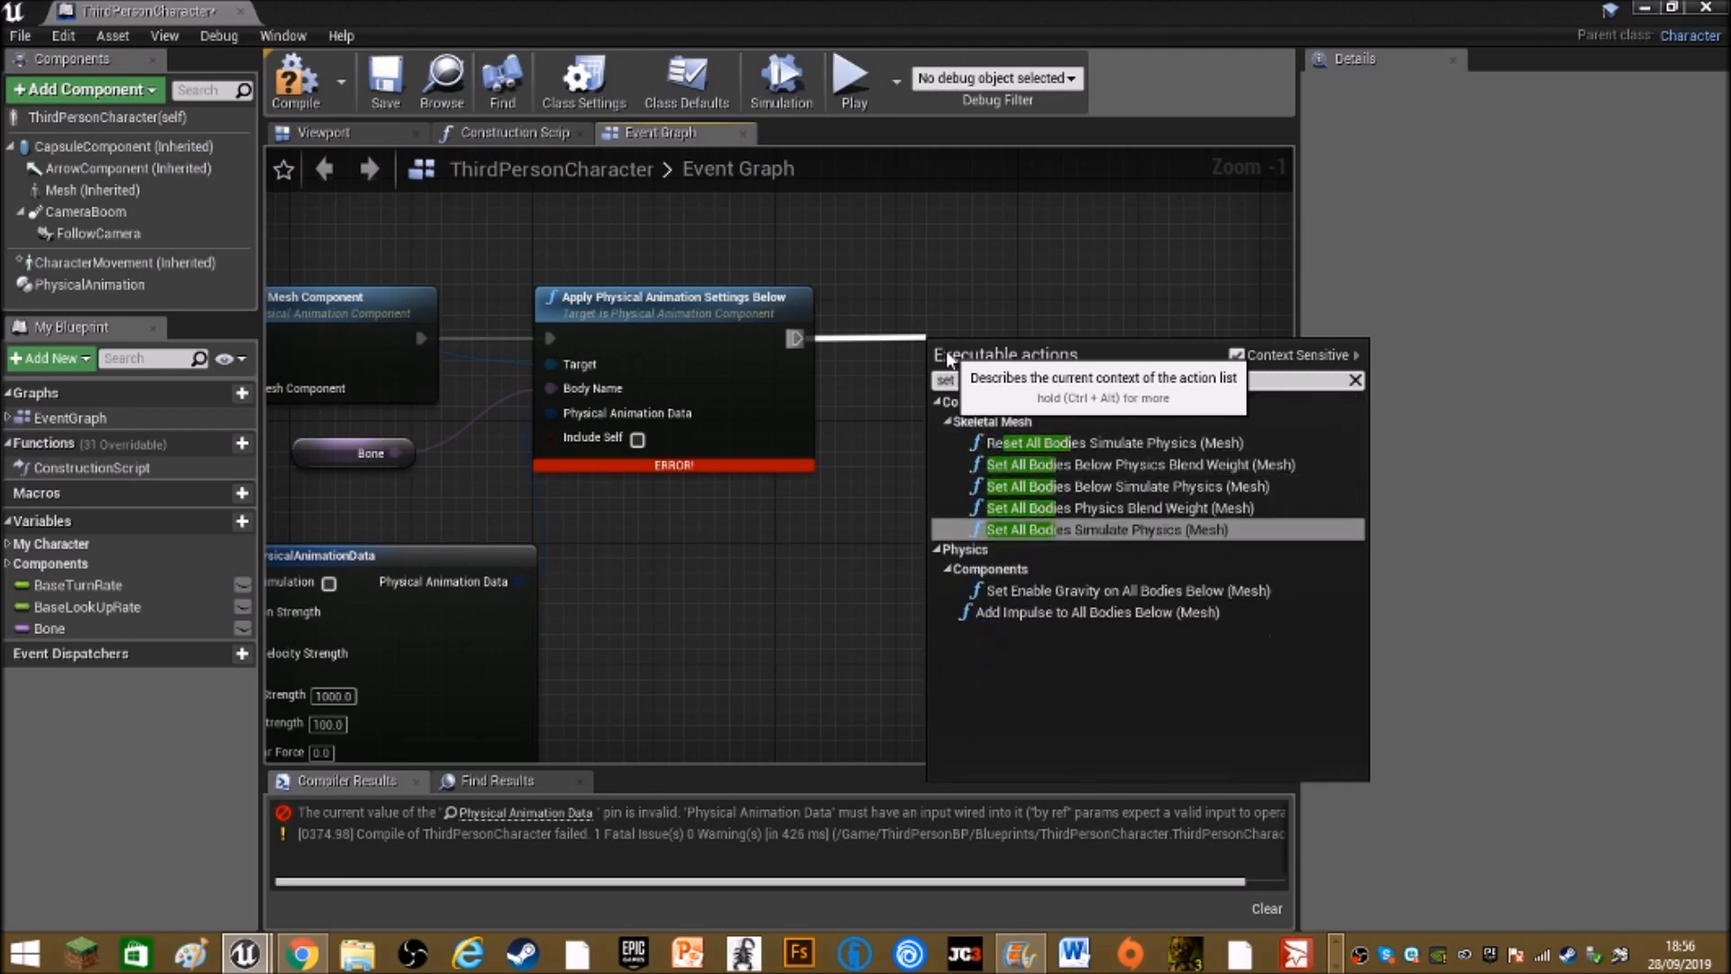
pyautogui.moveTo(1103, 486)
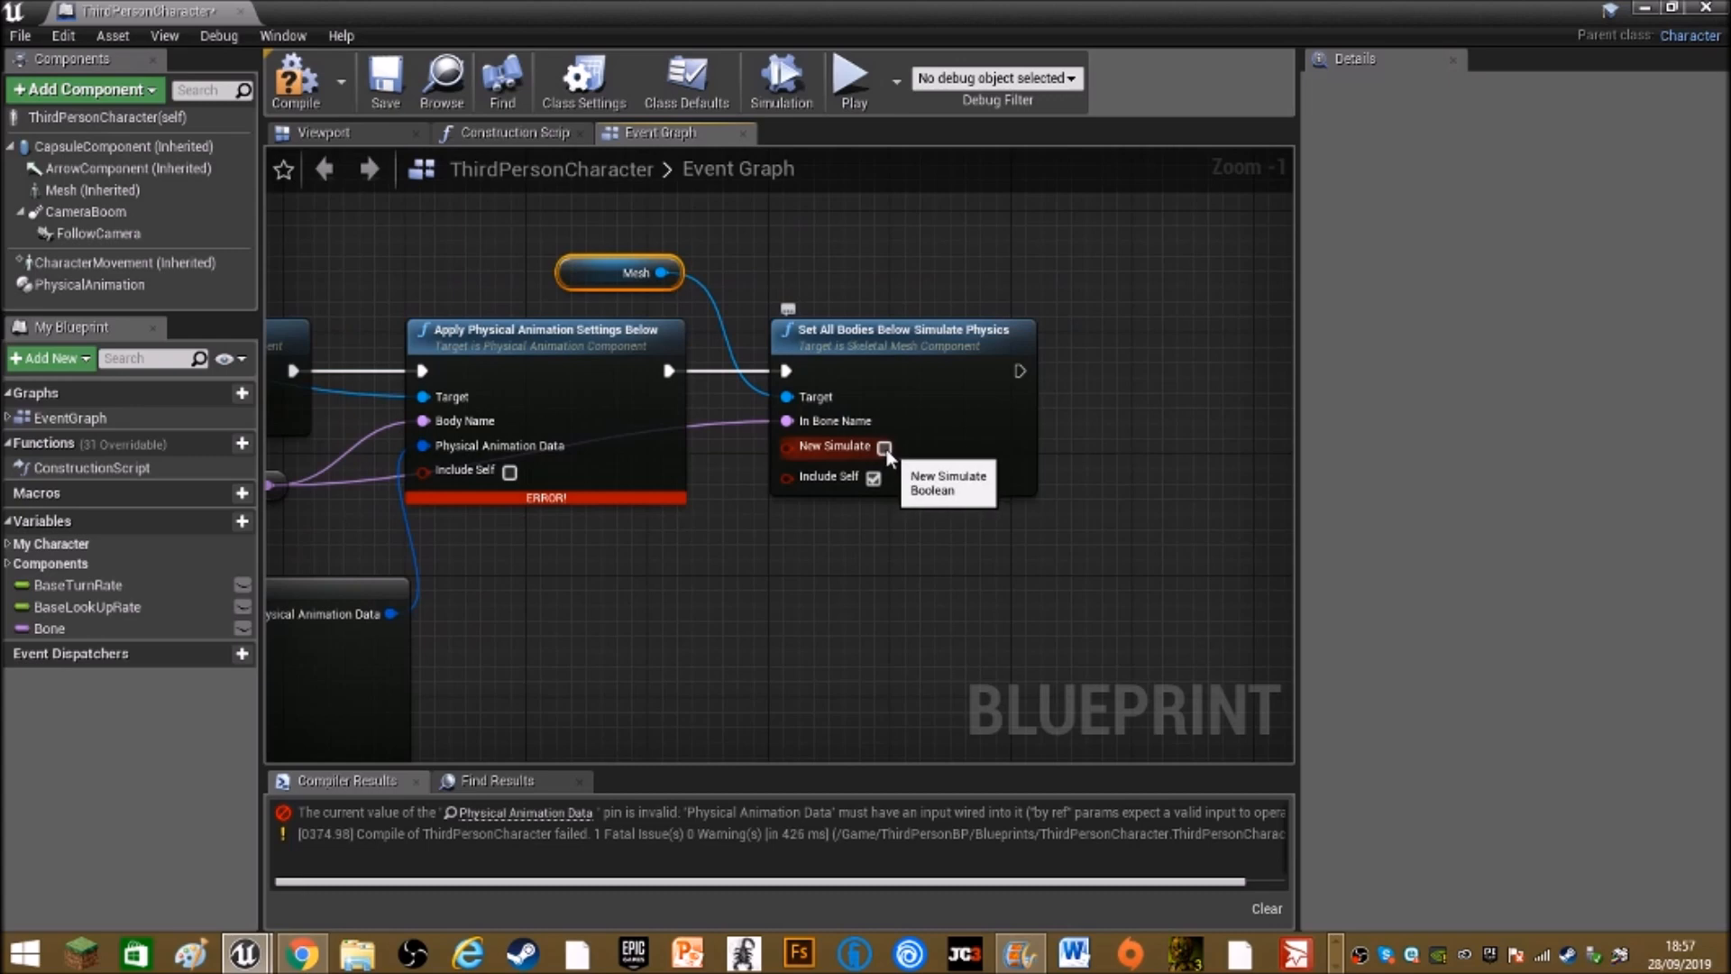
pyautogui.click(883, 447)
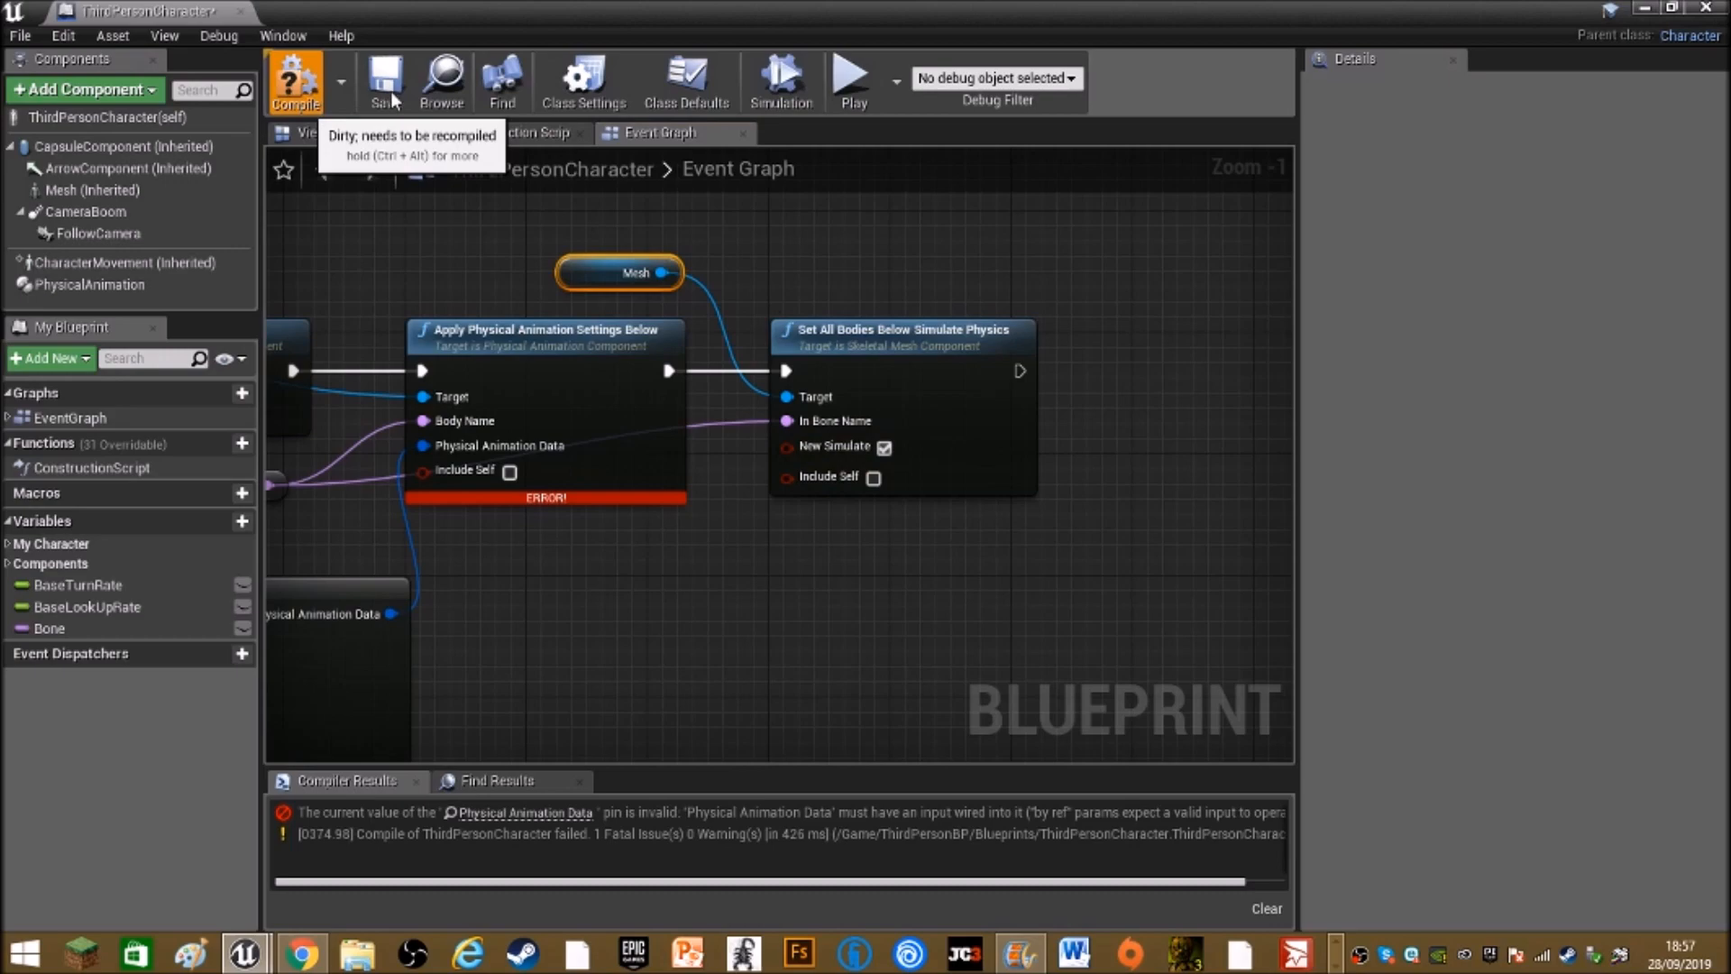
pyautogui.click(295, 80)
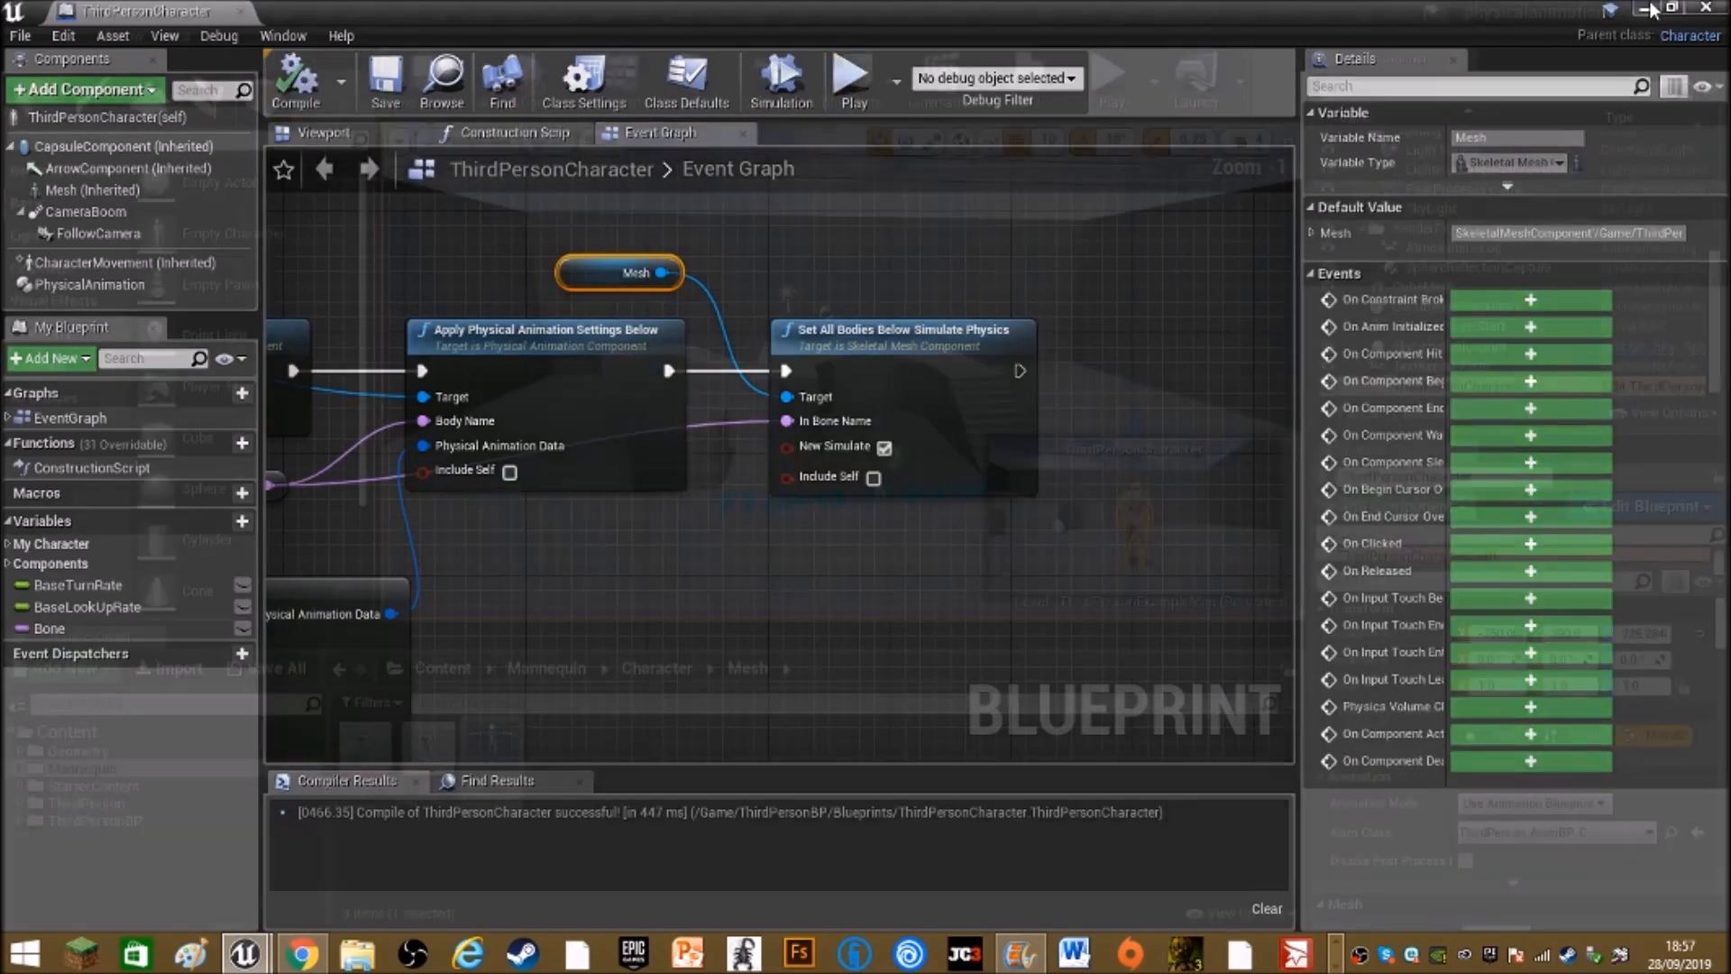
pyautogui.click(850, 78)
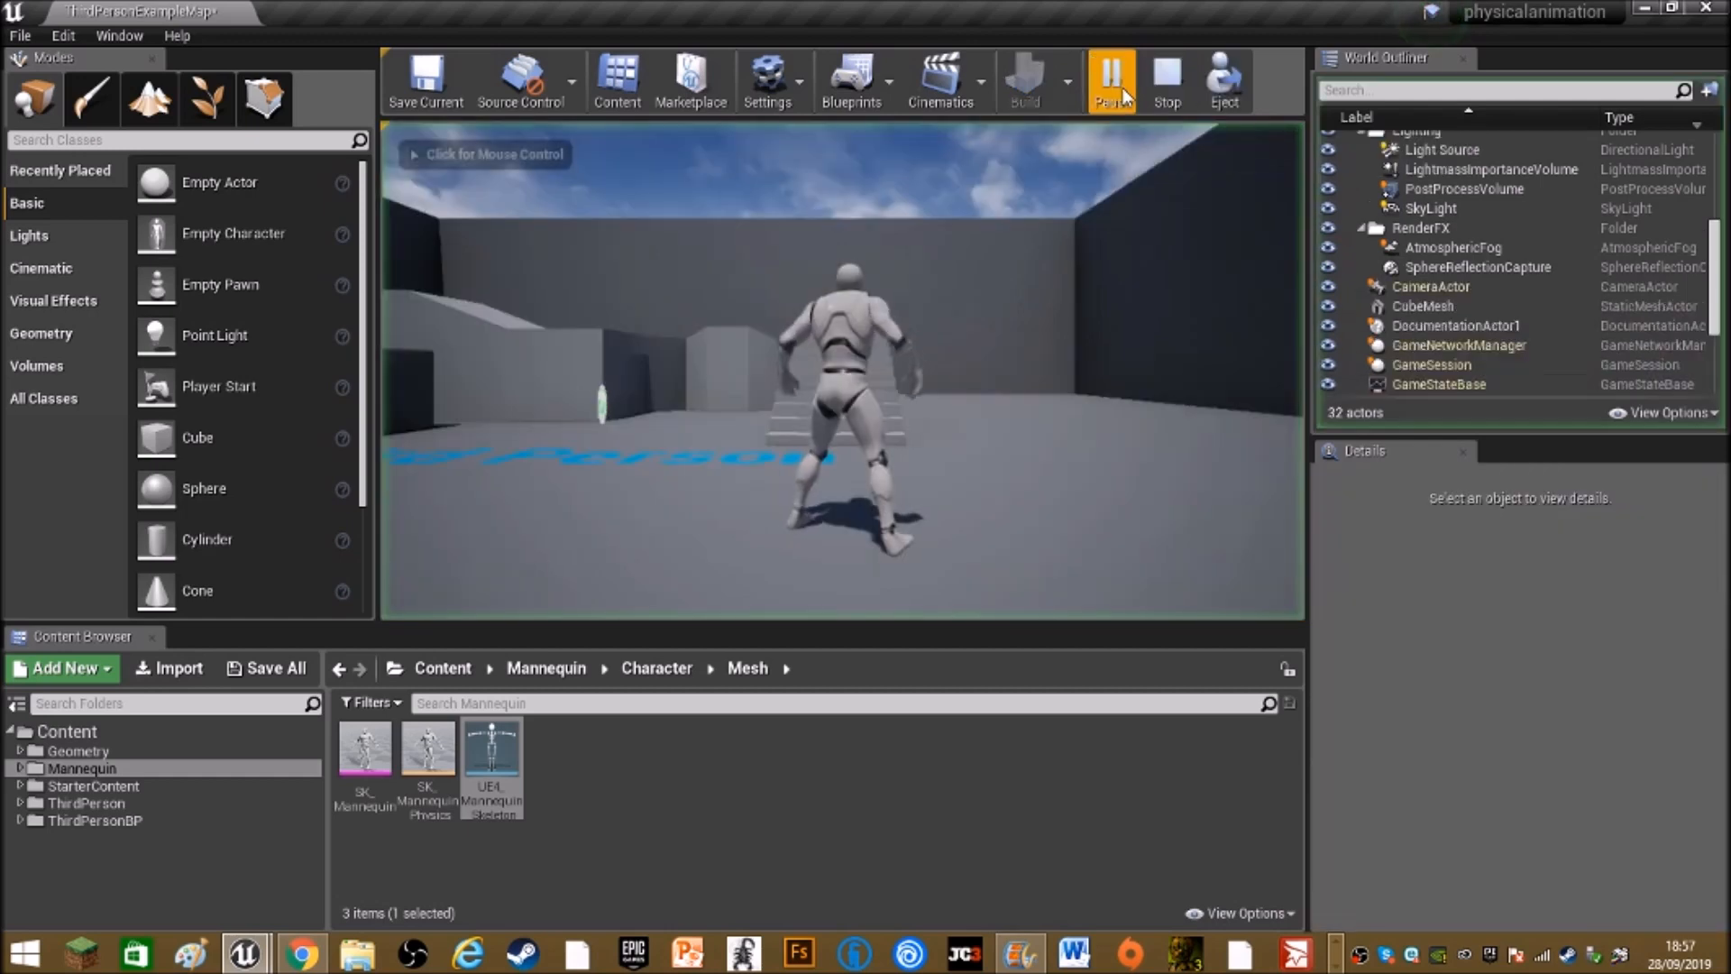